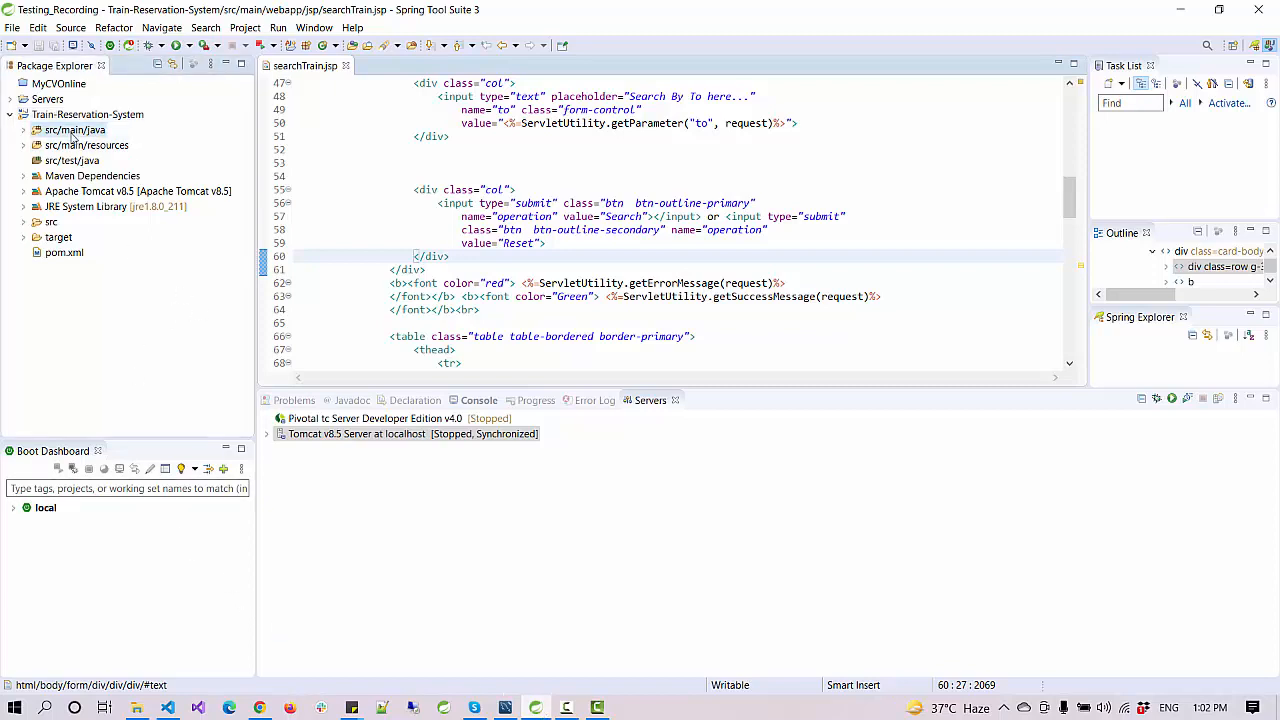
# Expand src/main/java with the model package and the src/main/webapp folder in Package Explorer
pyautogui.click(74, 128)
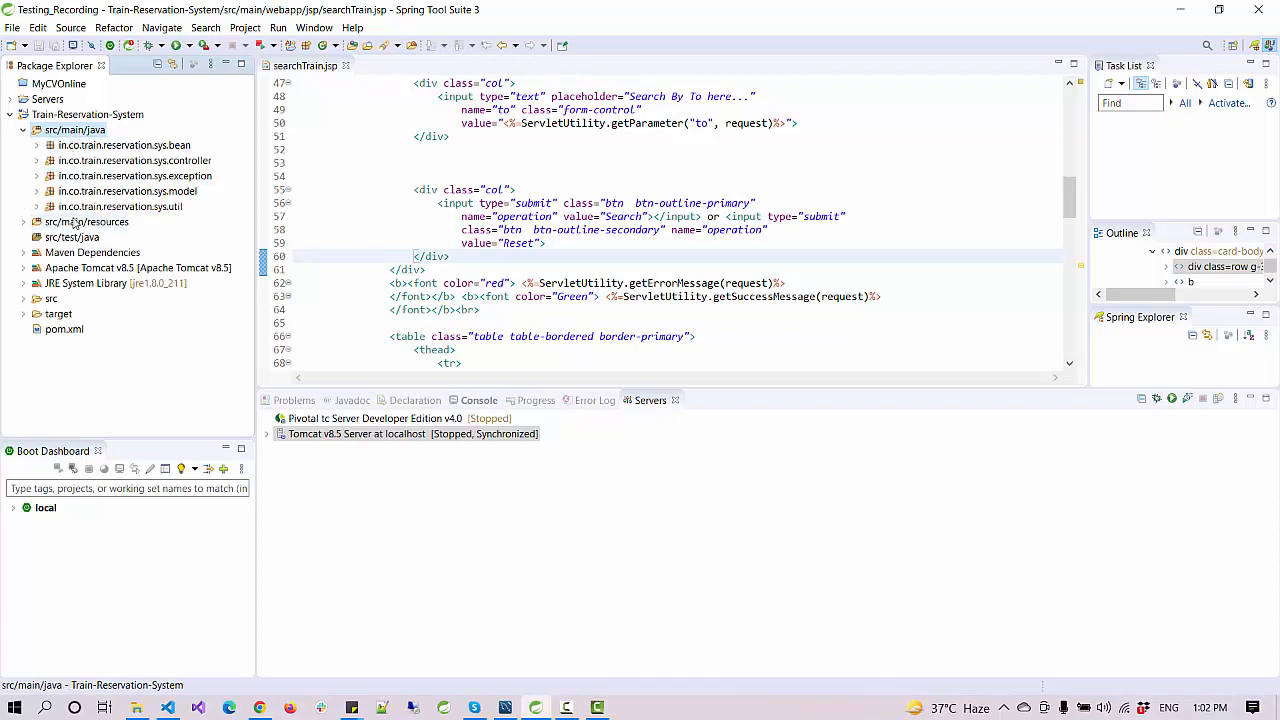
pyautogui.moveTo(140, 176)
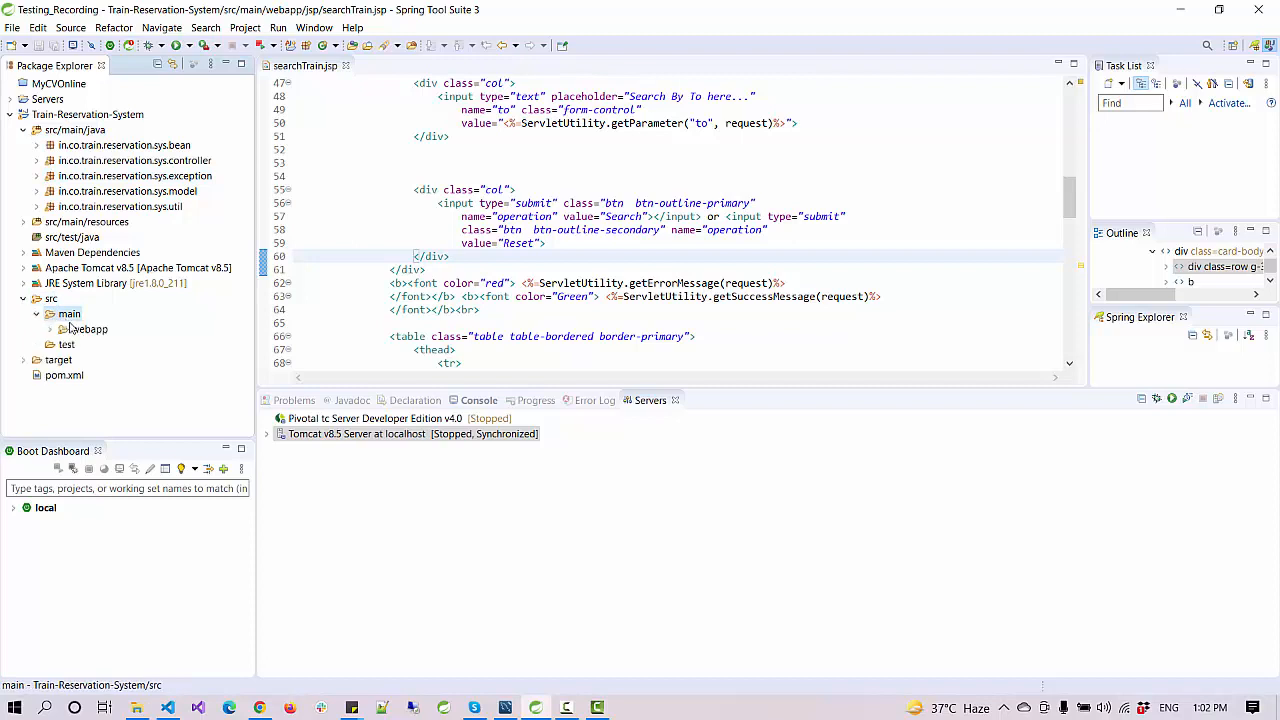
pyautogui.click(84, 328)
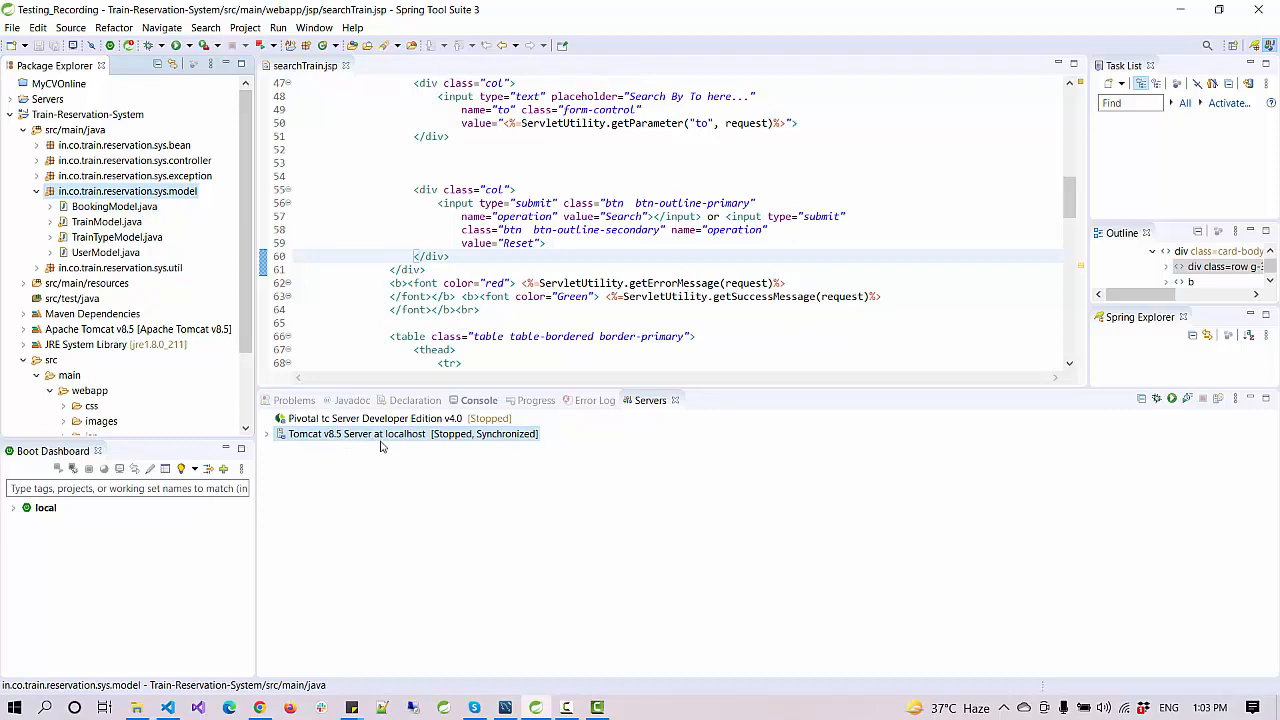
pyautogui.moveTo(404, 434)
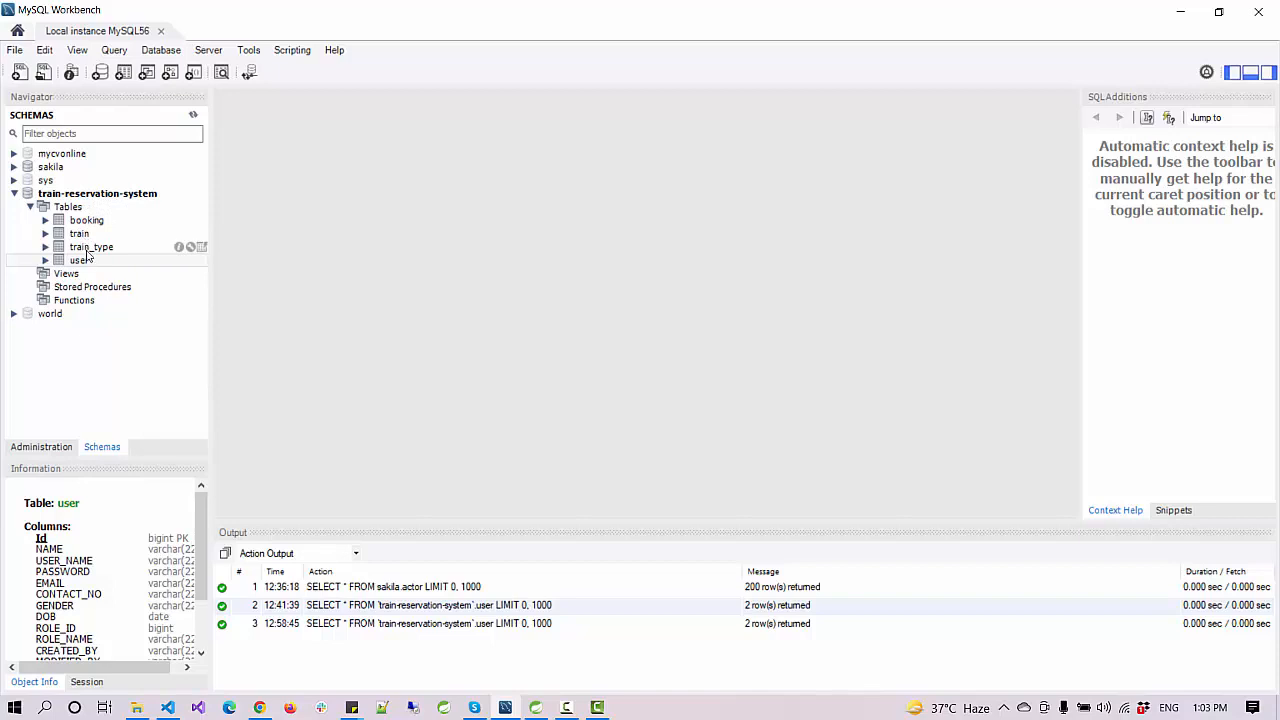
# Expand the train-reservation-system schema to list its booking, train, train_type and user tables
pyautogui.doubleClick(78, 260)
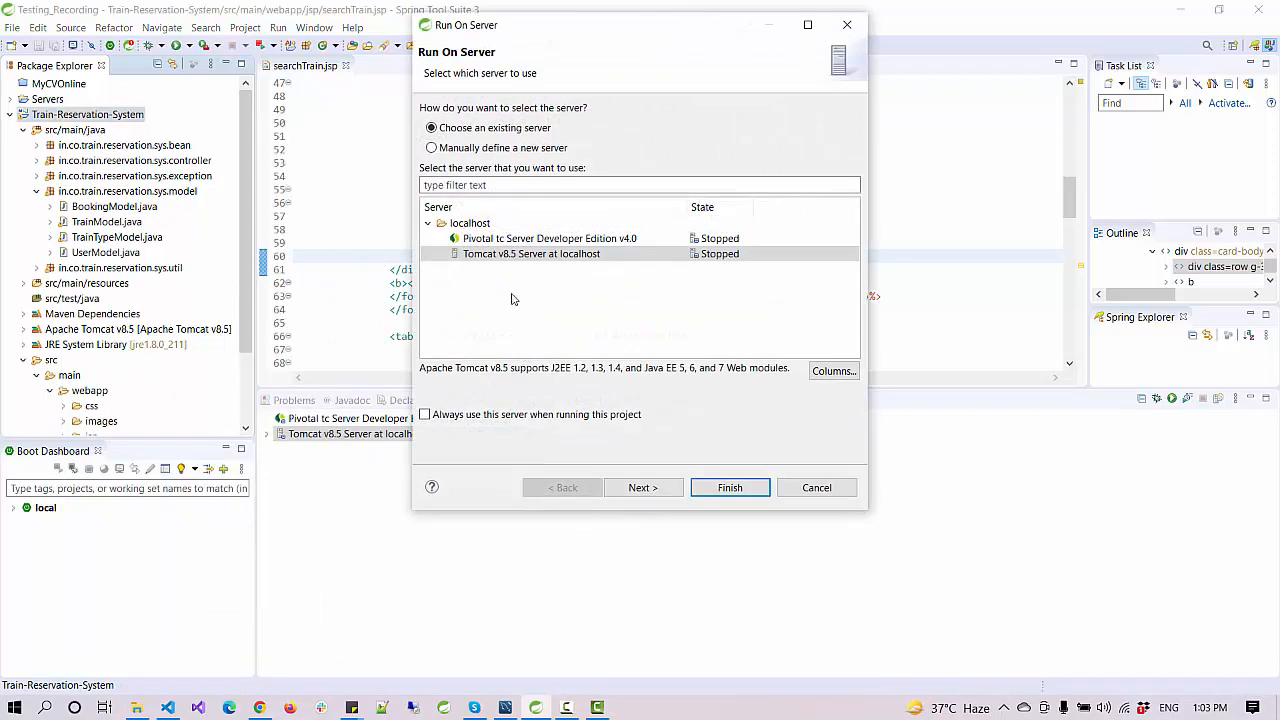
# Run the project on Tomcat v8.5 Server at localhost so the welcome page loads
pyautogui.click(728, 488)
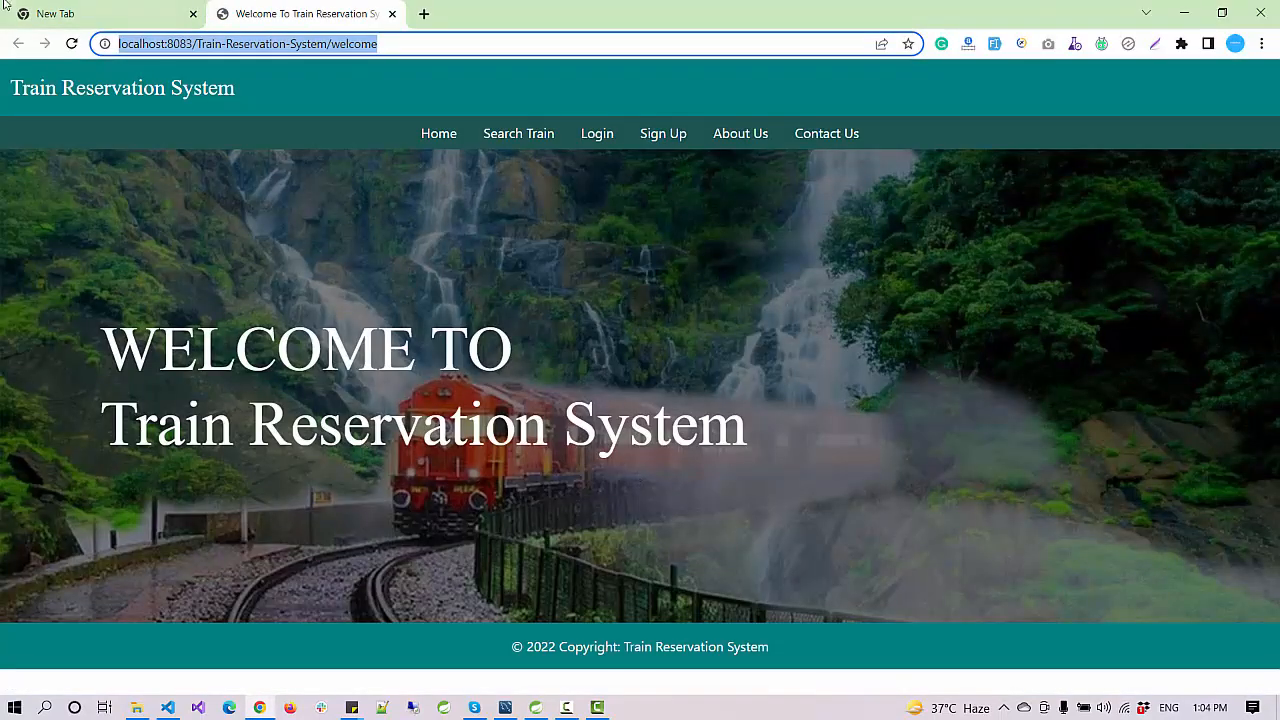
# Close the extra browser tab and view the Search Train page with its results
pyautogui.click(192, 12)
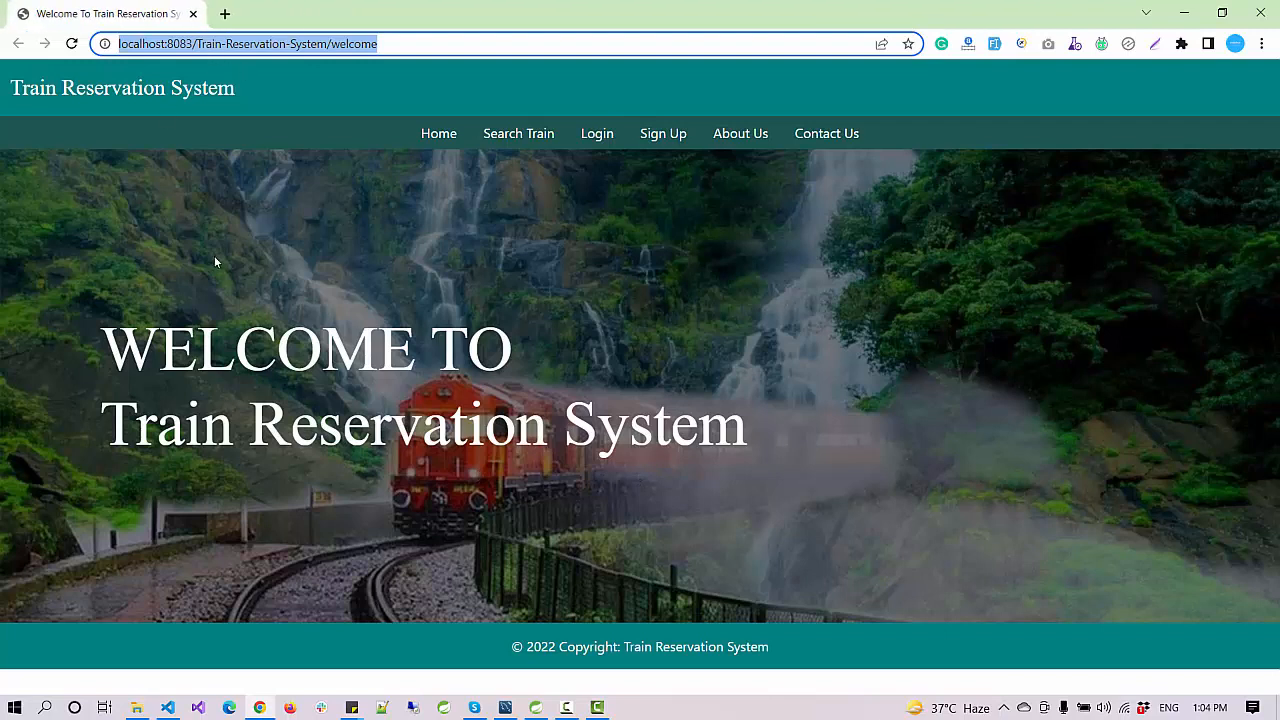
pyautogui.moveTo(228, 258)
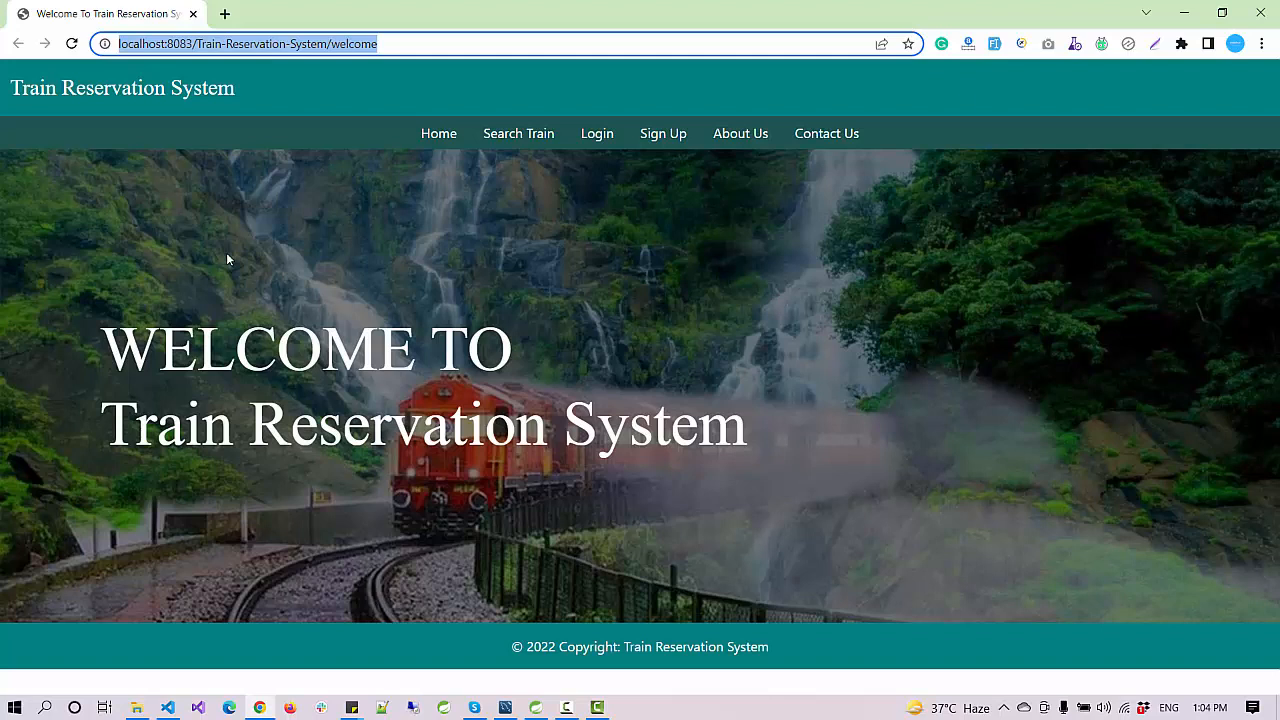
pyautogui.moveTo(224, 264)
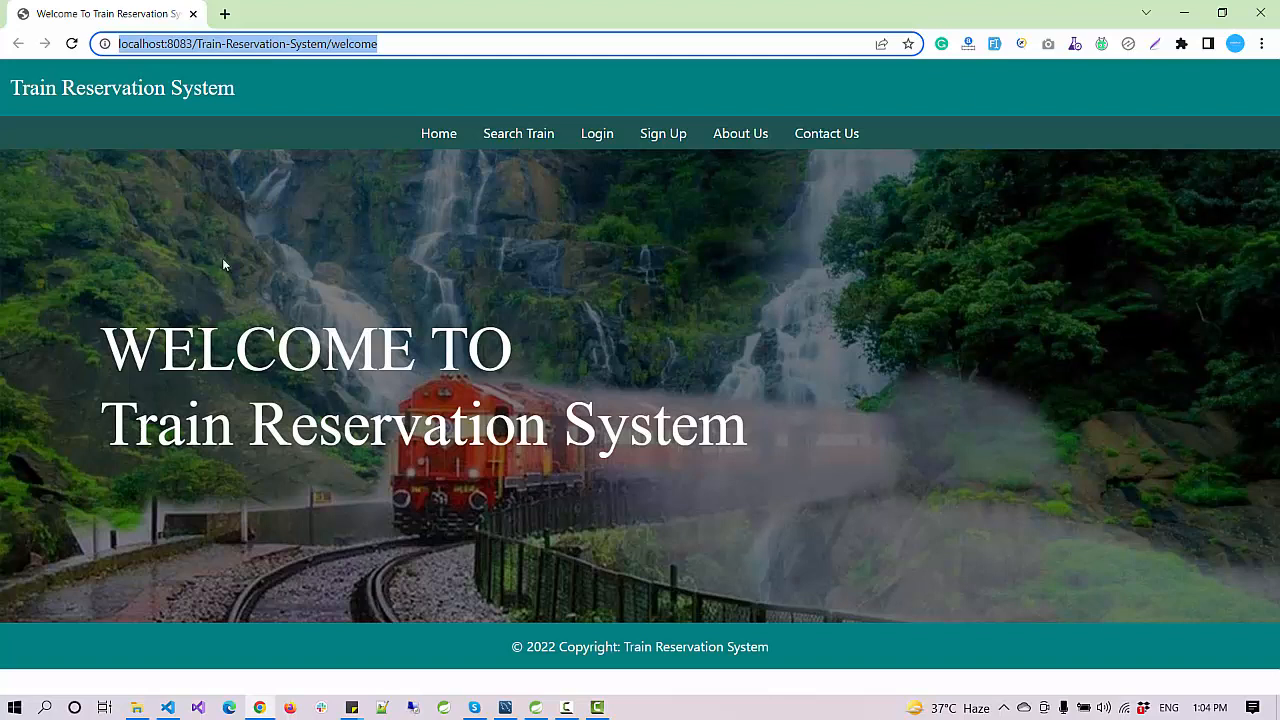
pyautogui.click(438, 132)
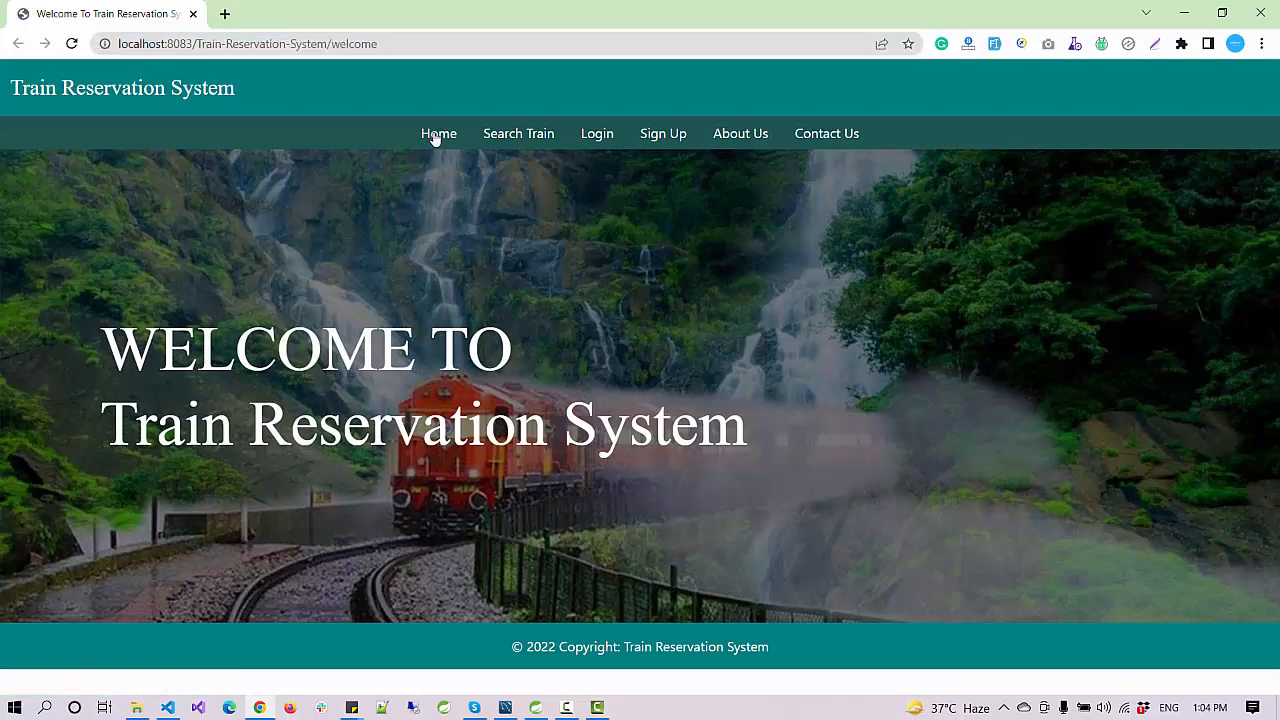
pyautogui.moveTo(512, 144)
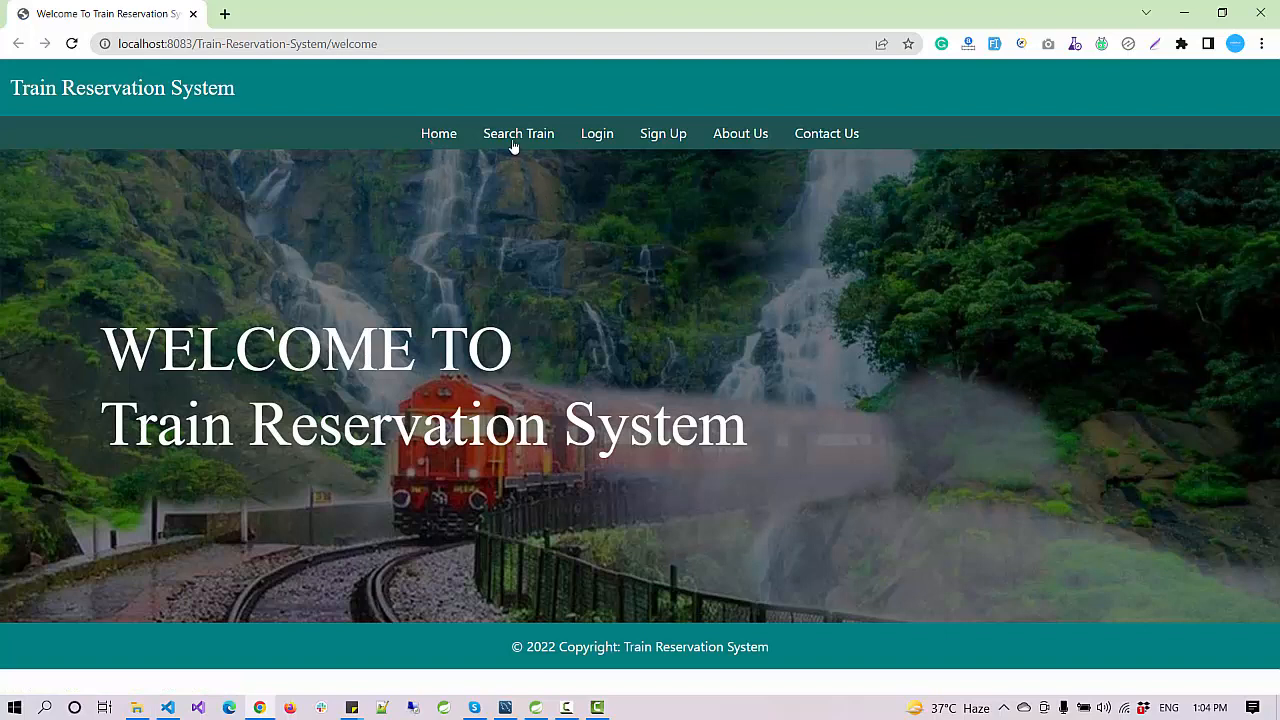
pyautogui.click(518, 132)
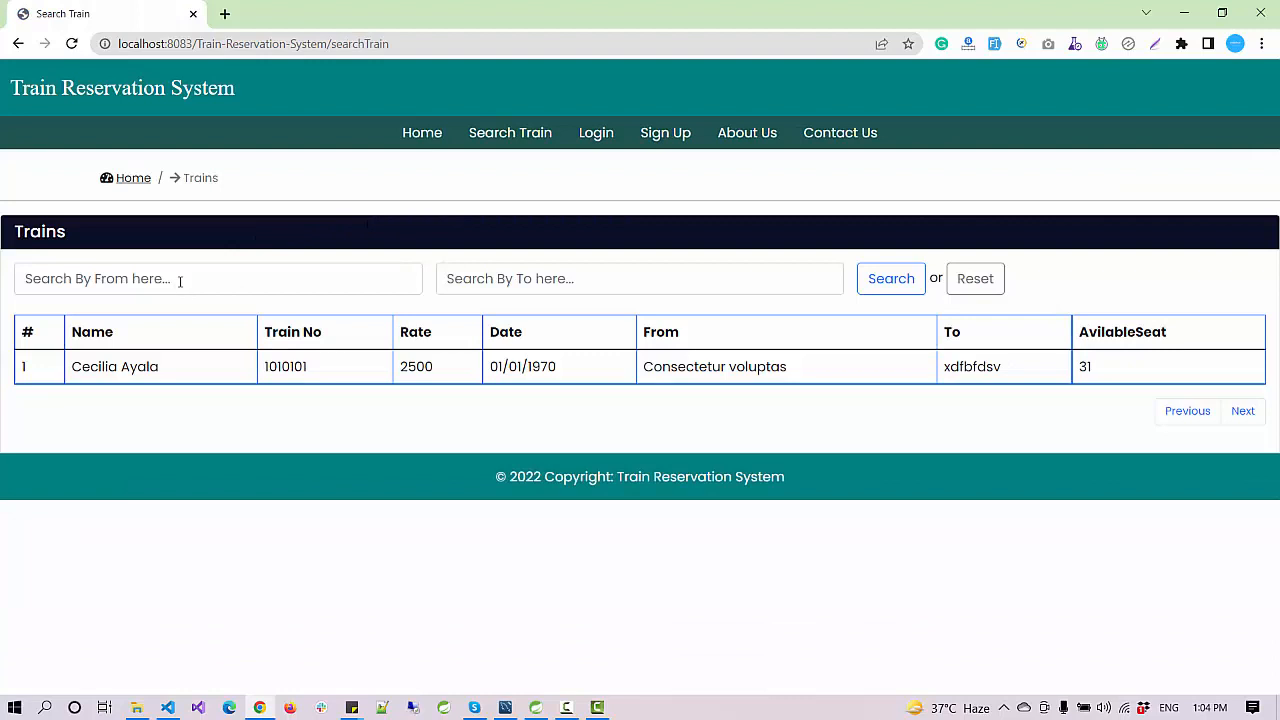
pyautogui.moveTo(186, 288)
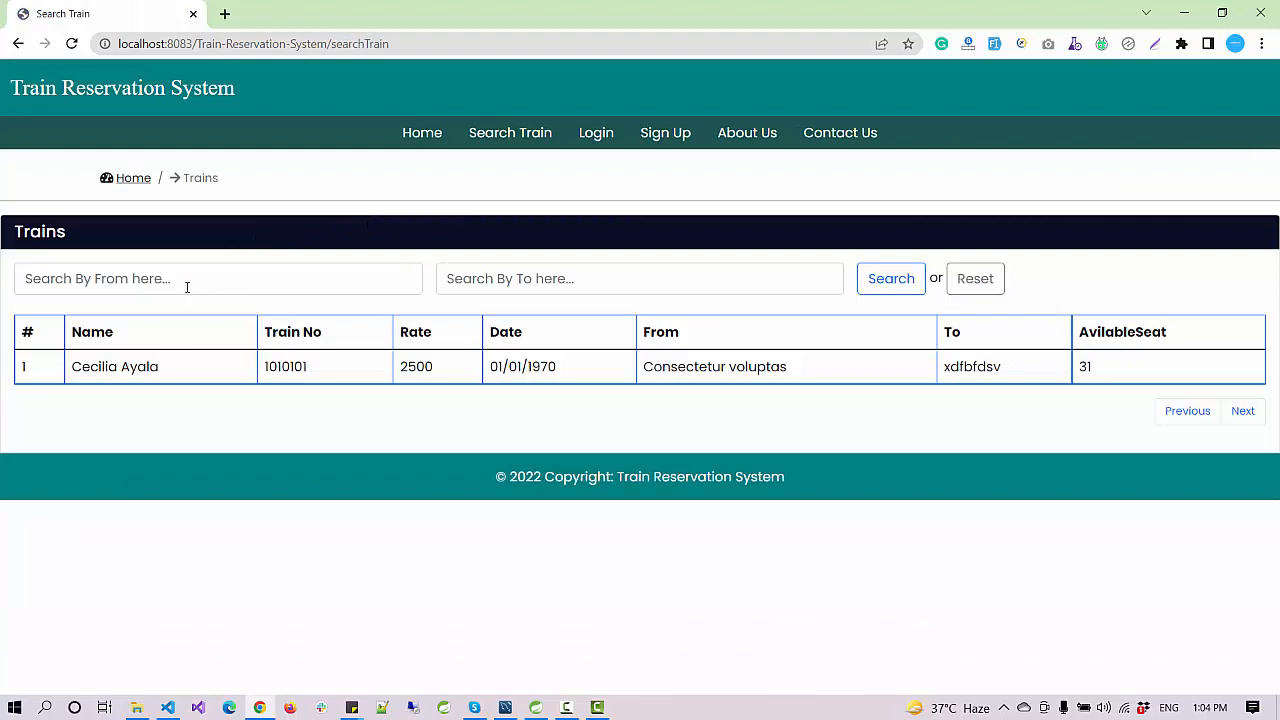
pyautogui.click(216, 278)
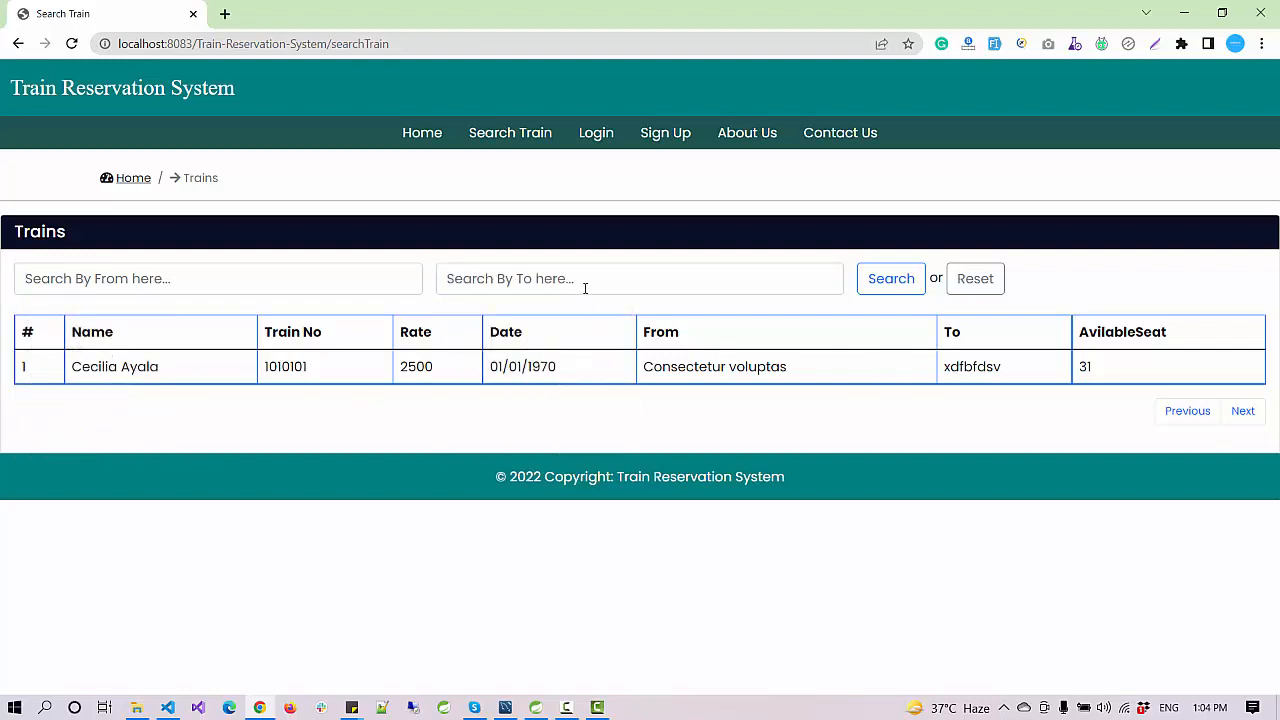
pyautogui.moveTo(664, 184)
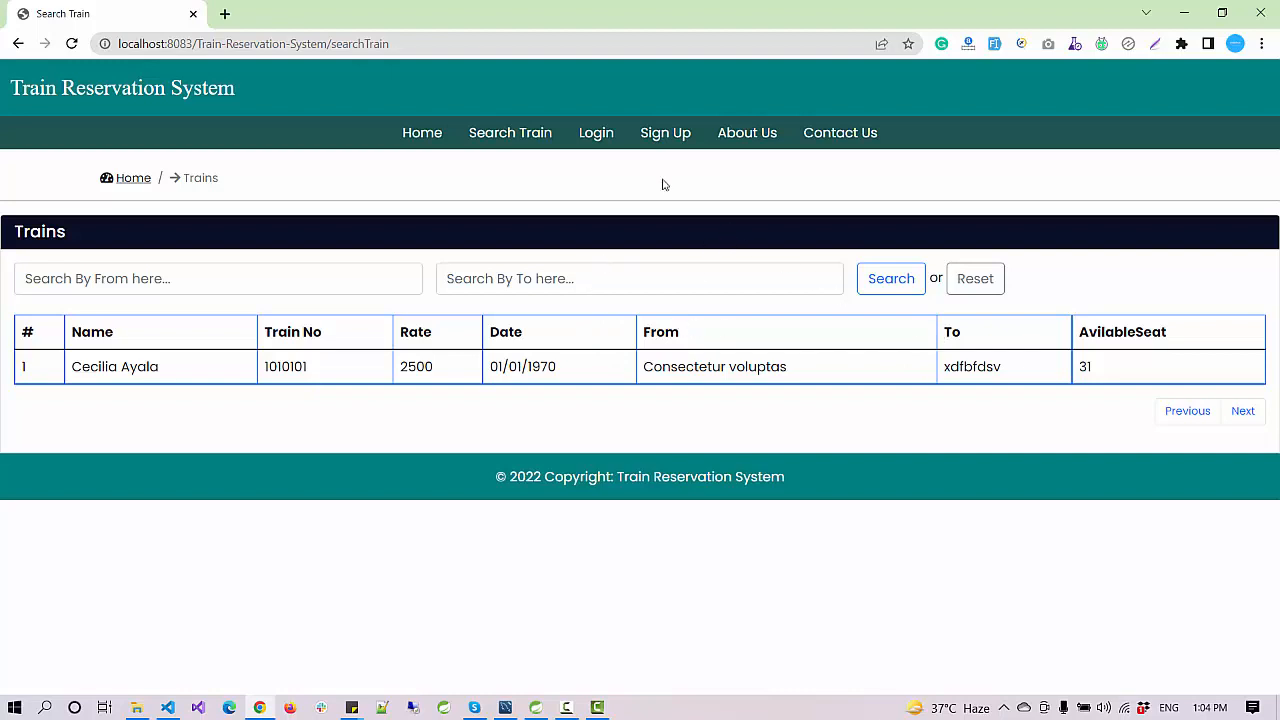
# Visit the Sign Up registration form, then go to the Login page
pyautogui.click(664, 132)
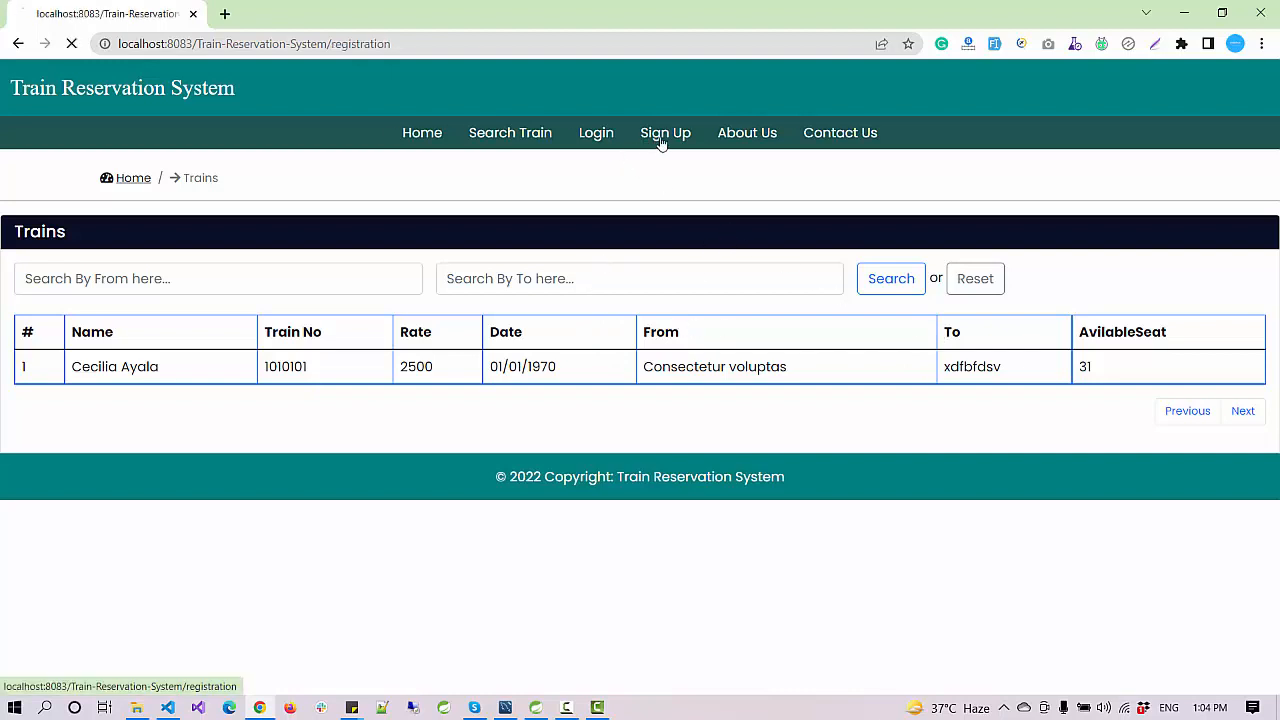
pyautogui.click(664, 132)
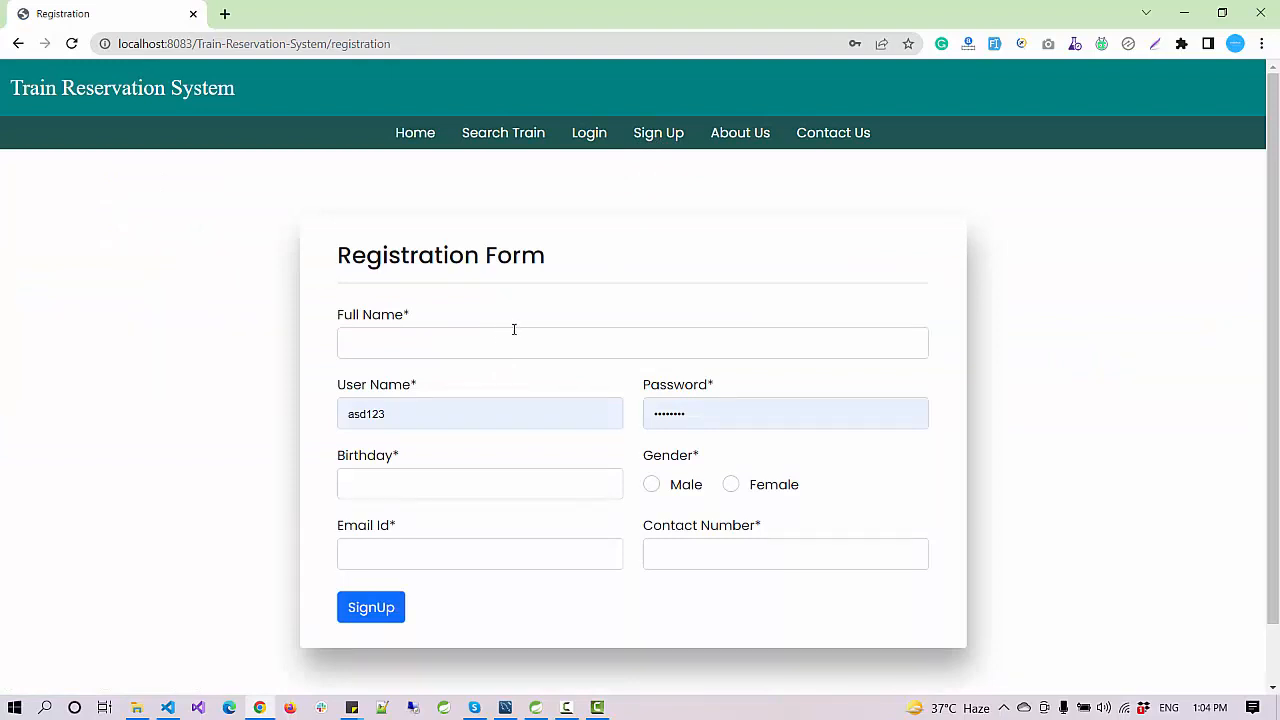
pyautogui.moveTo(588, 140)
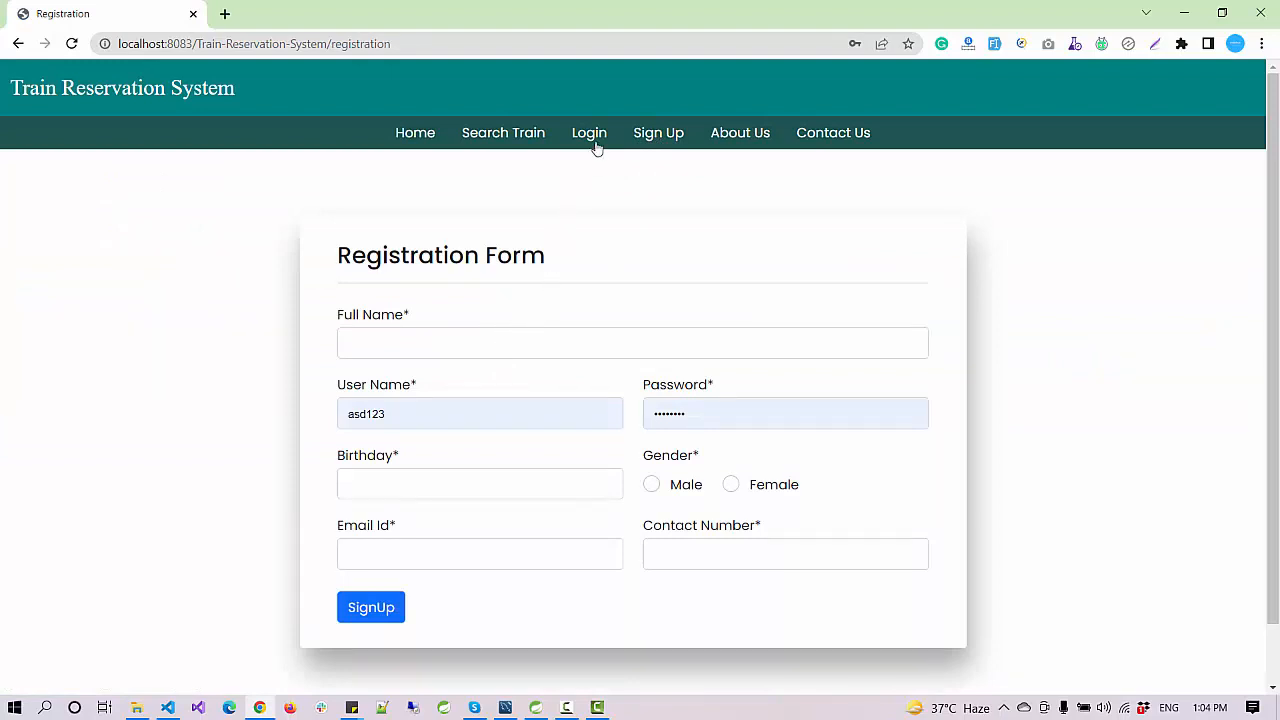
pyautogui.click(588, 132)
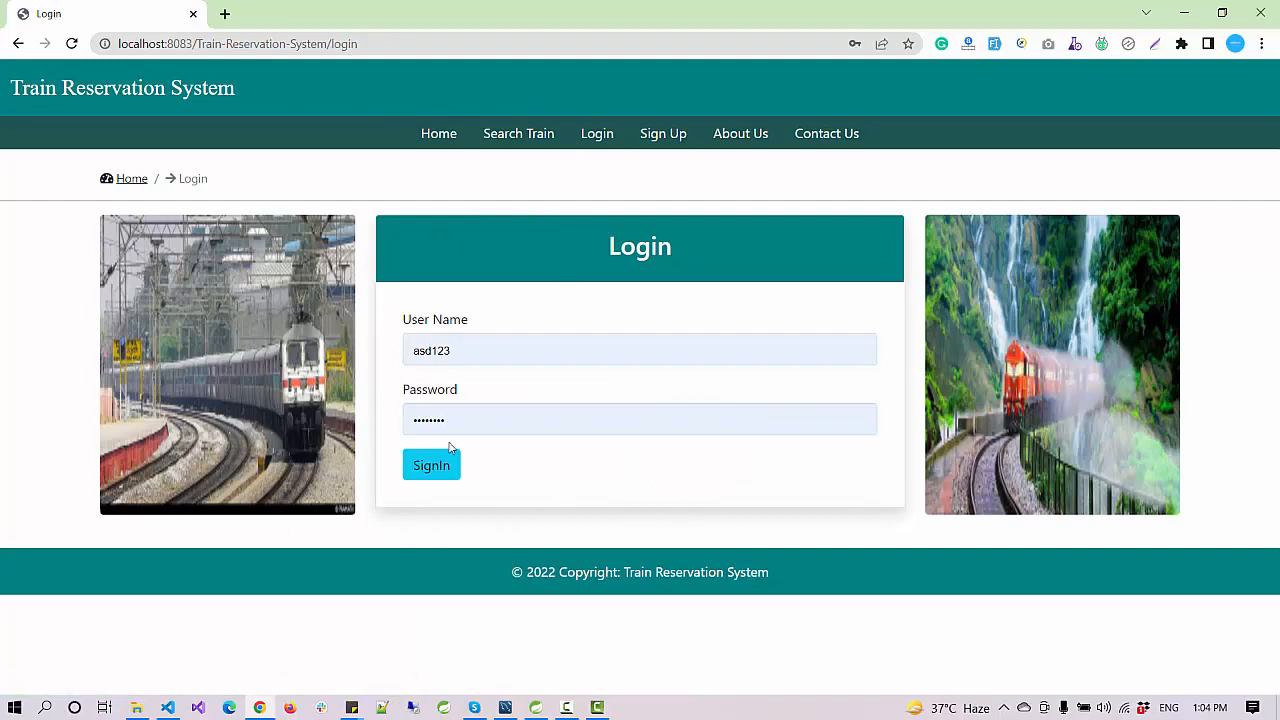
# View the user table rows in MySQL Workbench and select the first account's user name to copy
pyautogui.click(504, 708)
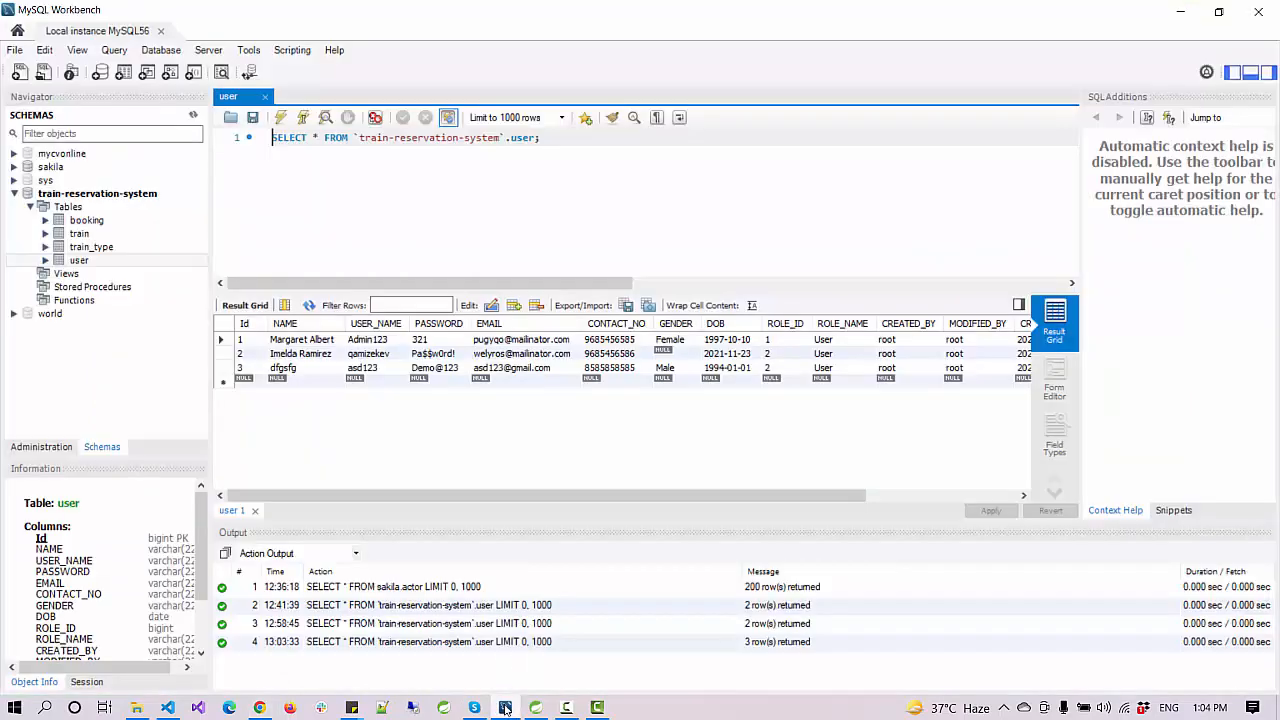
pyautogui.click(376, 340)
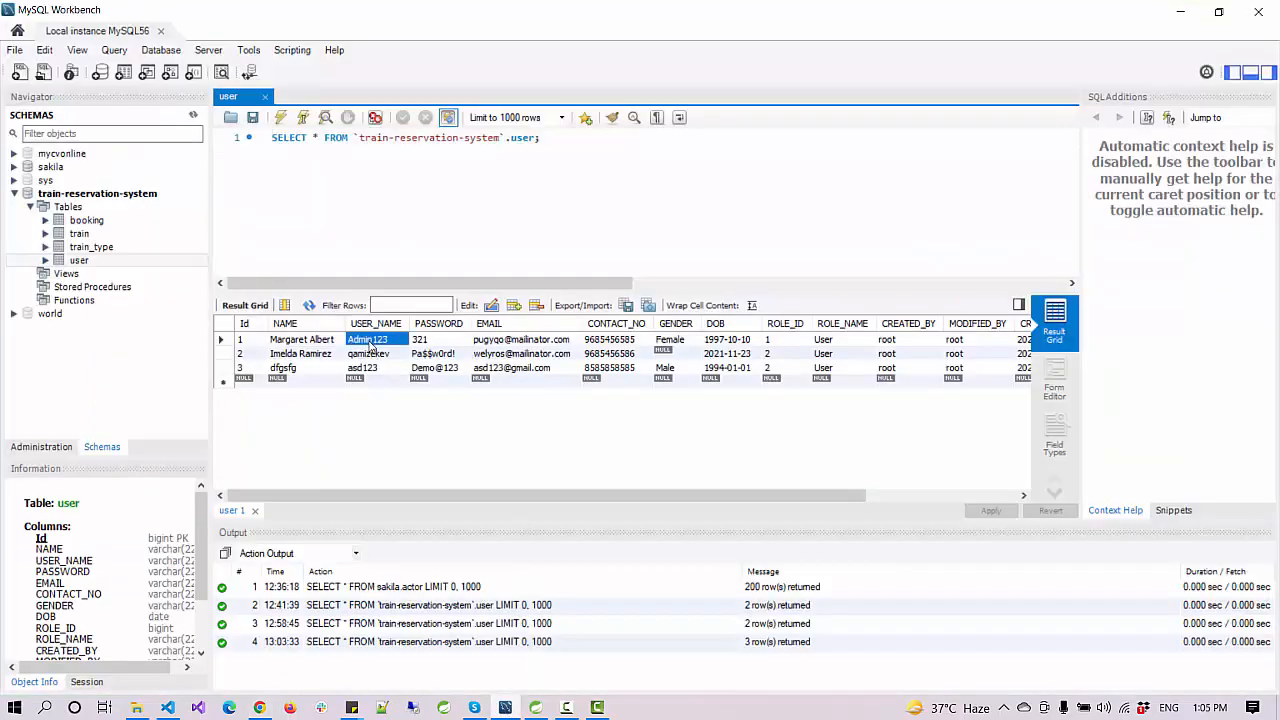
pyautogui.doubleClick(368, 340)
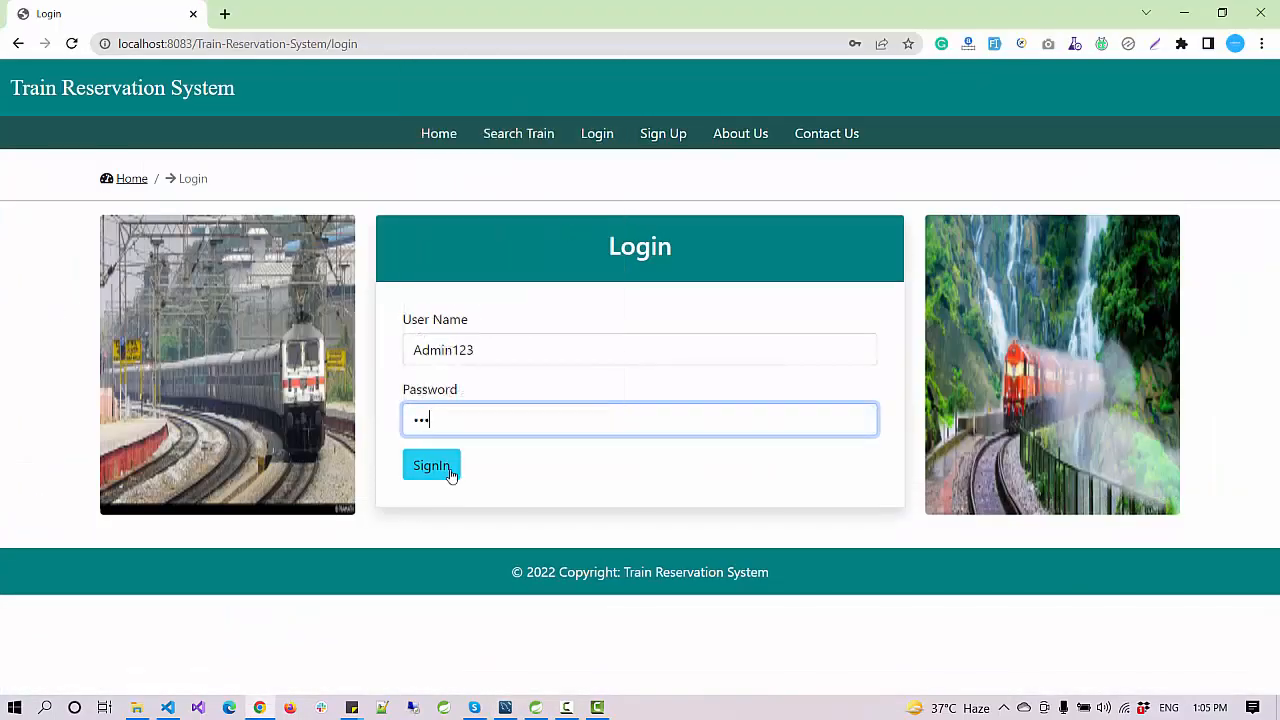
# Sign in as admin and start a new train 'bew train' with train no 1546 and rate 356
pyautogui.click(432, 464)
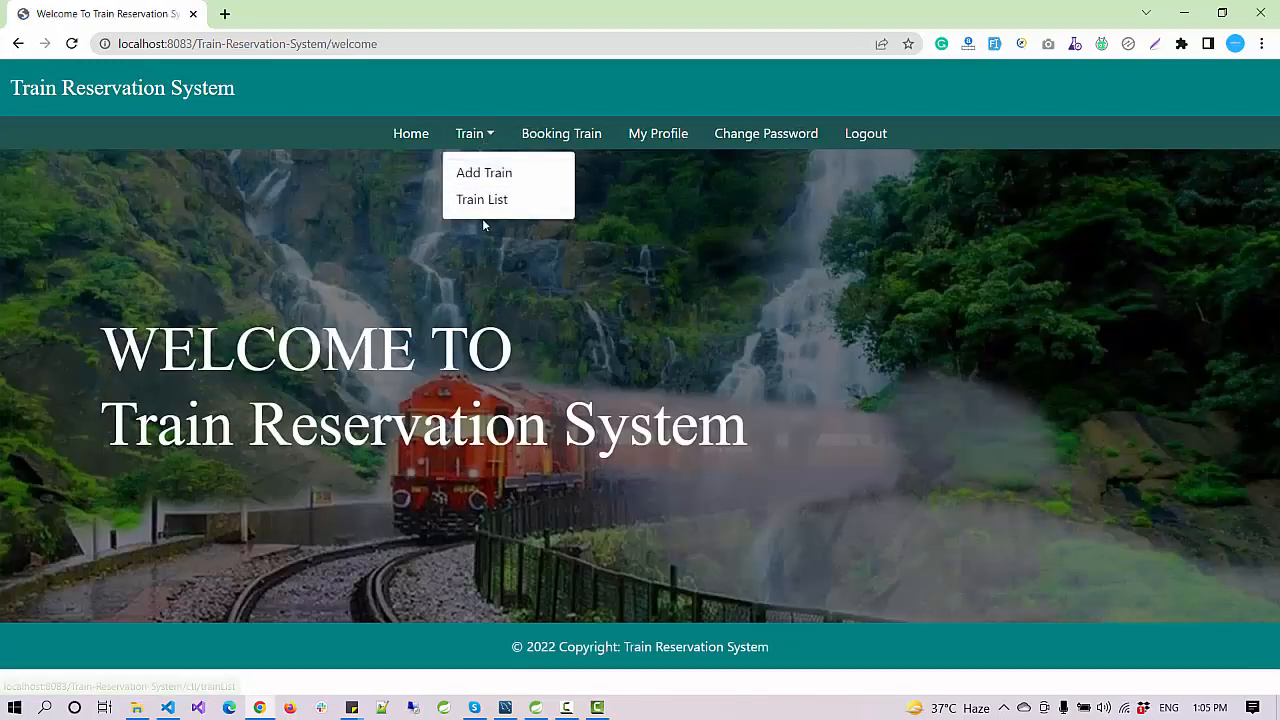
pyautogui.moveTo(460, 228)
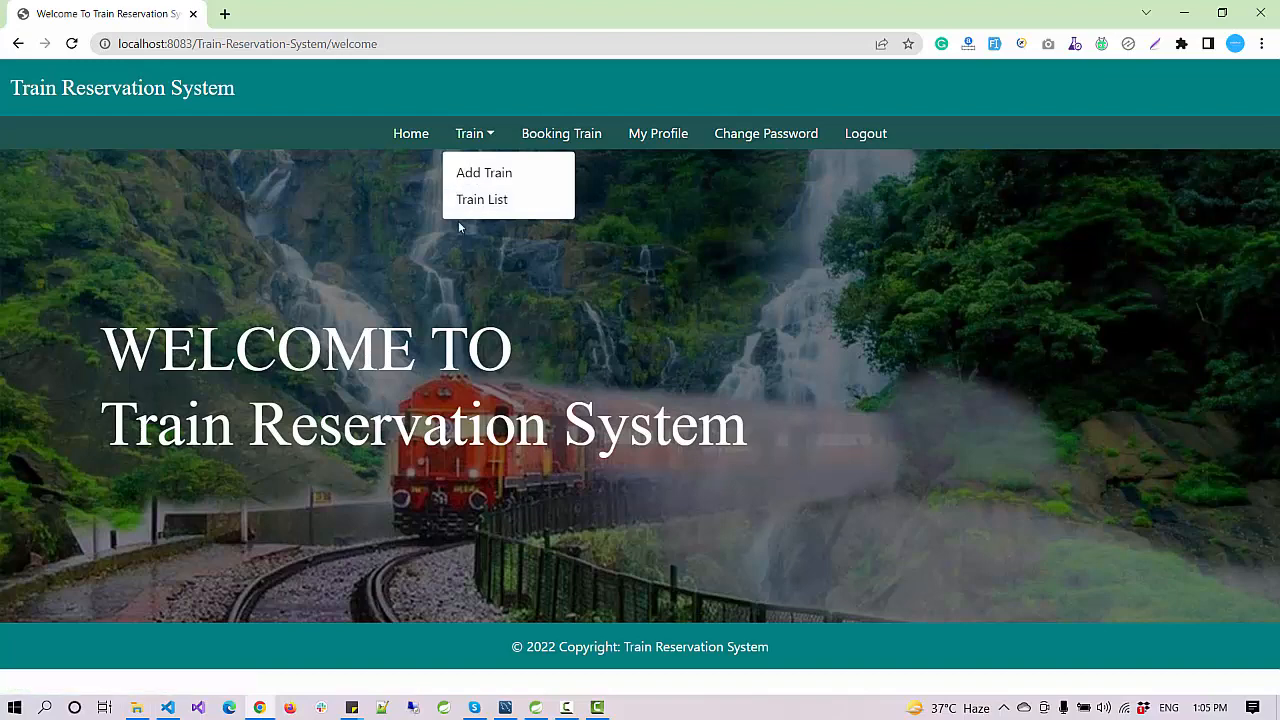
pyautogui.click(484, 200)
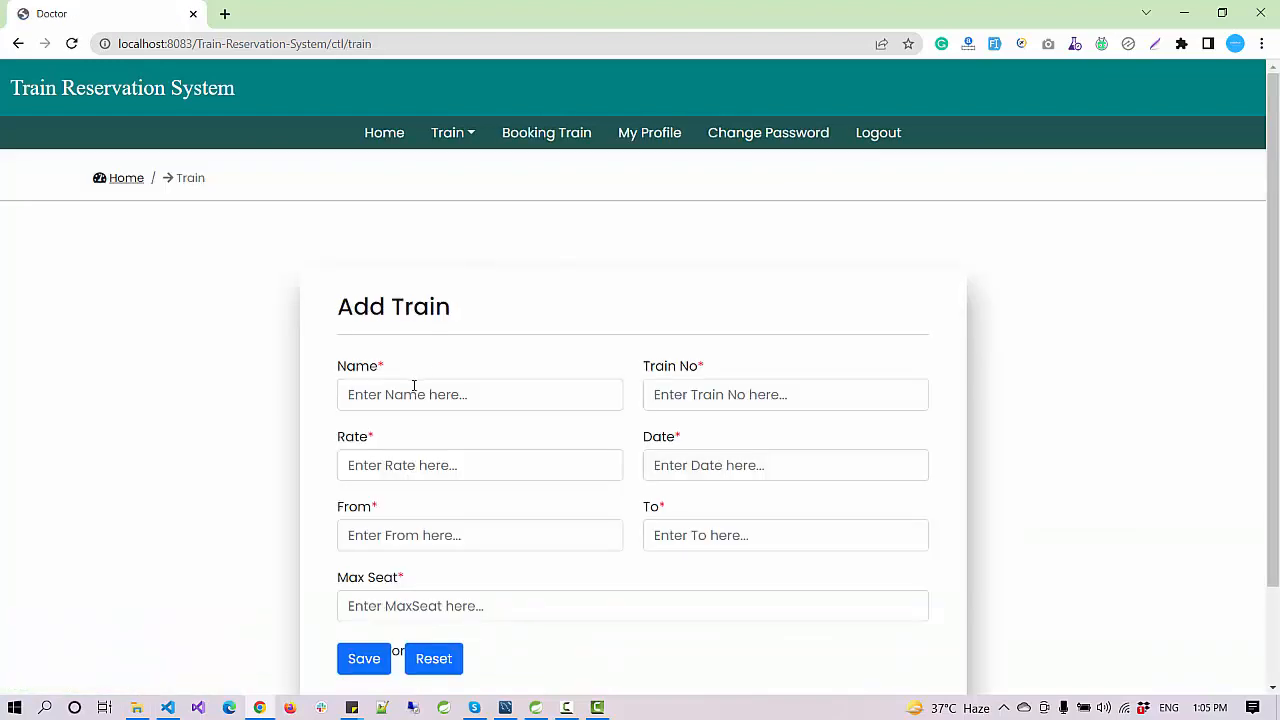
pyautogui.scroll(-3)
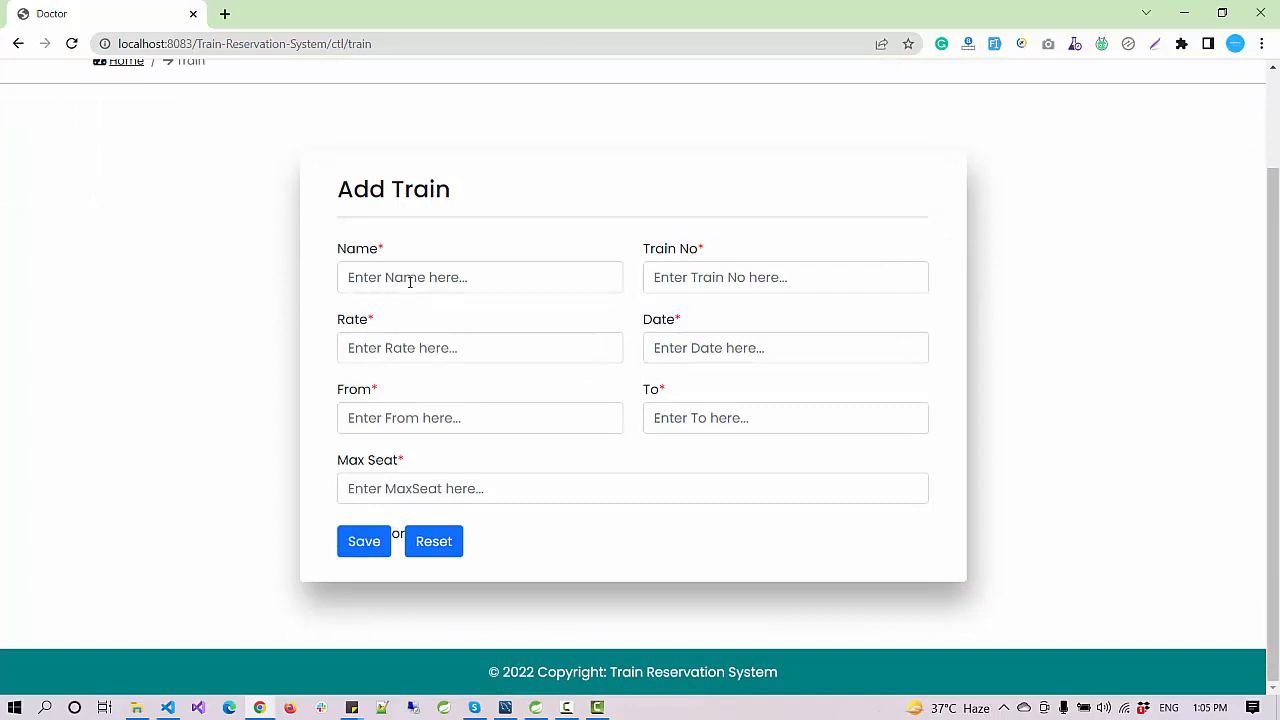
pyautogui.write('bew train')
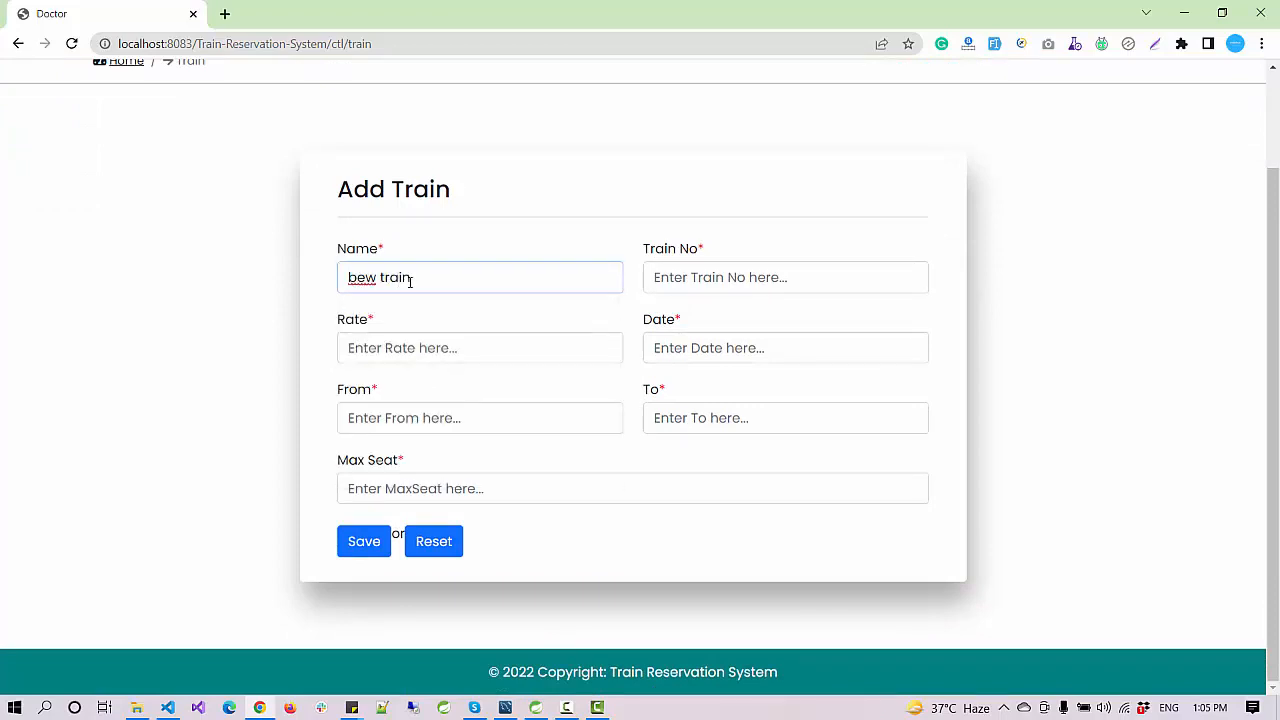
pyautogui.click(784, 276)
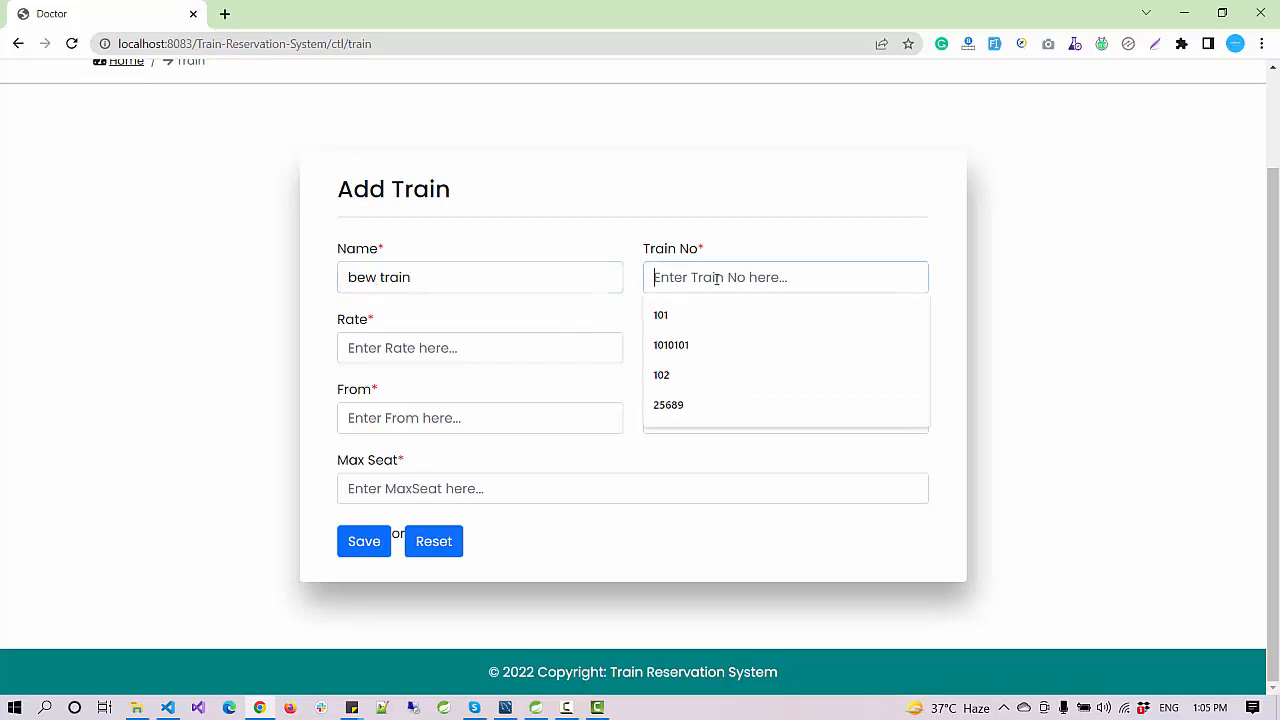
pyautogui.write('1546')
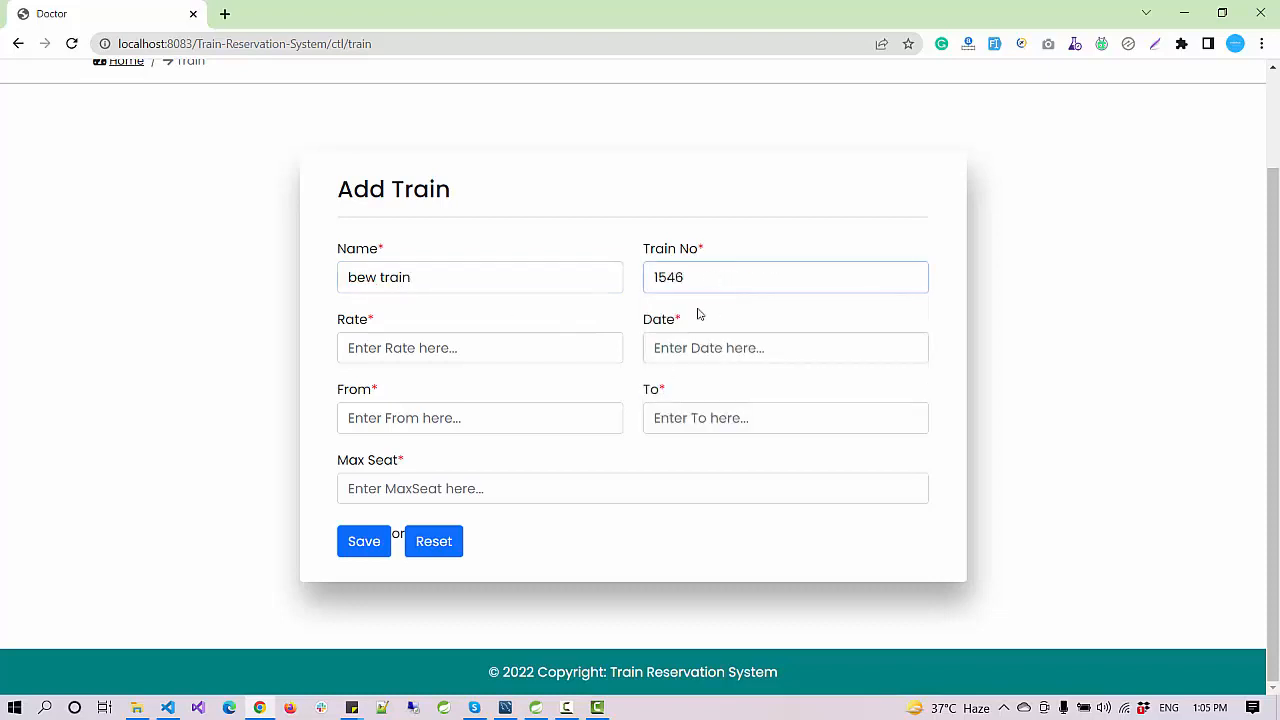
pyautogui.write('454')
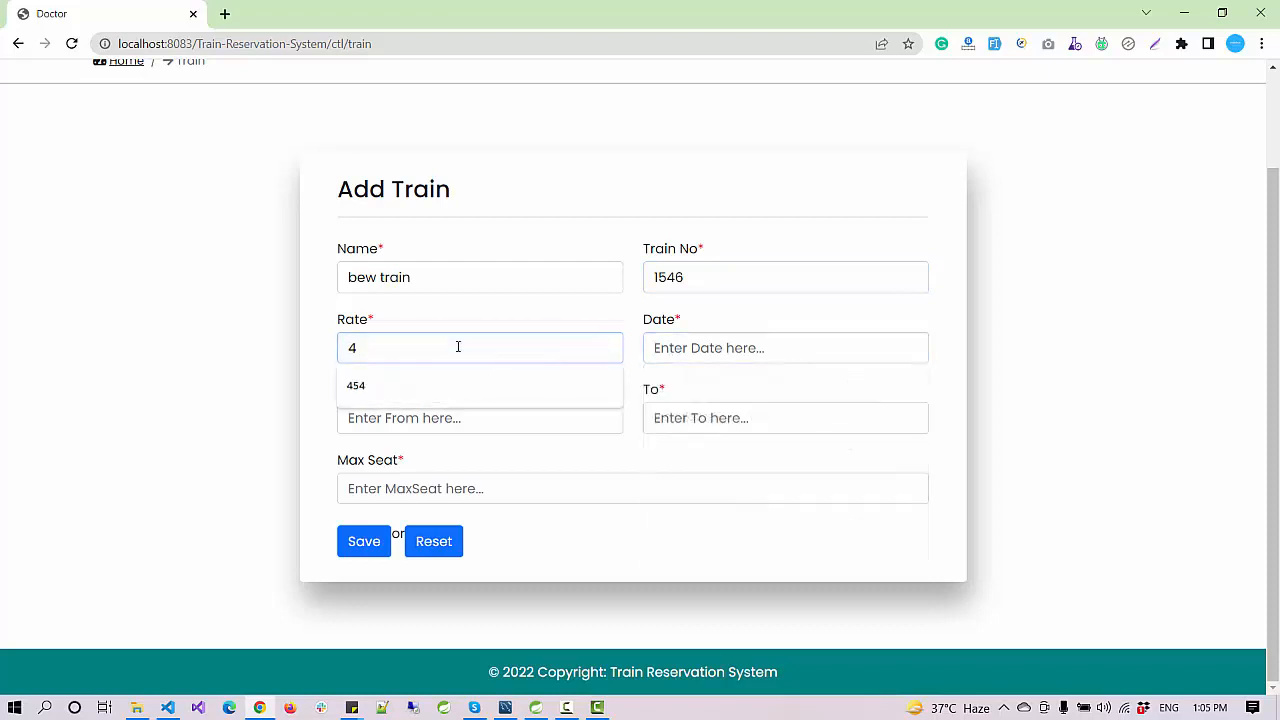
pyautogui.write('356')
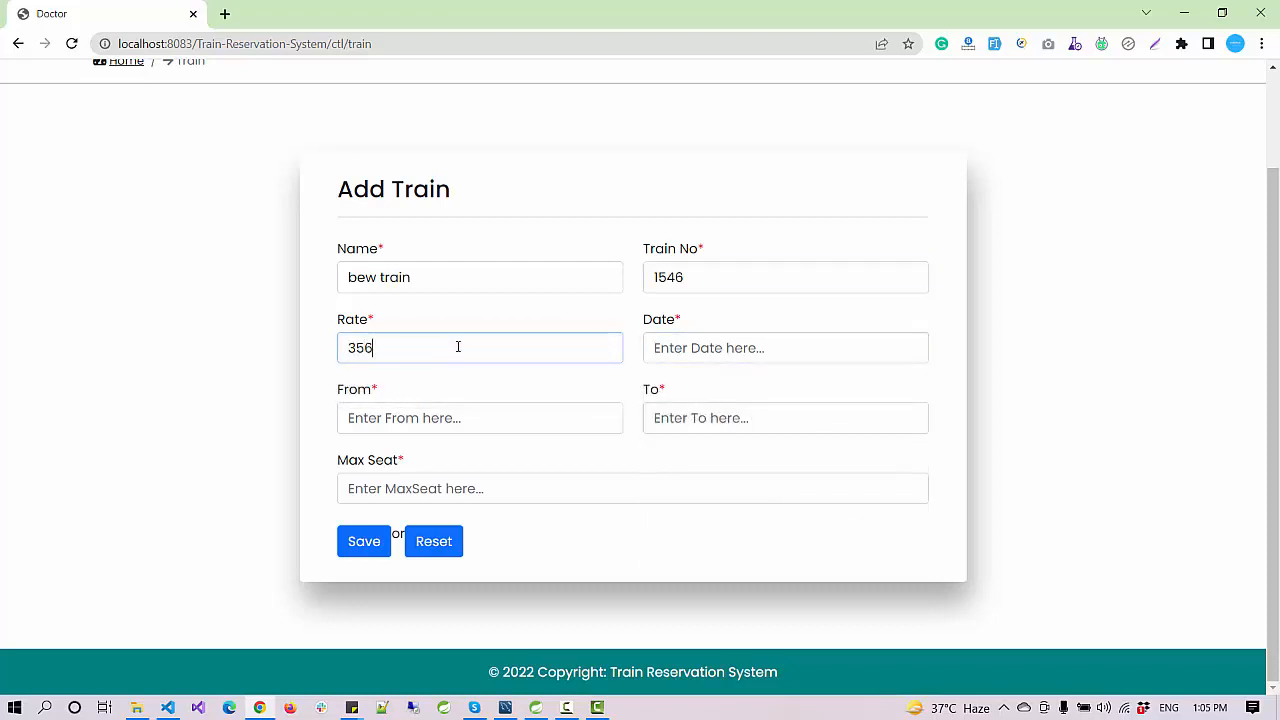
# Set date 04/13/2022, From Indore, To Mumbai, Max Seat 42, and save the train
pyautogui.click(784, 348)
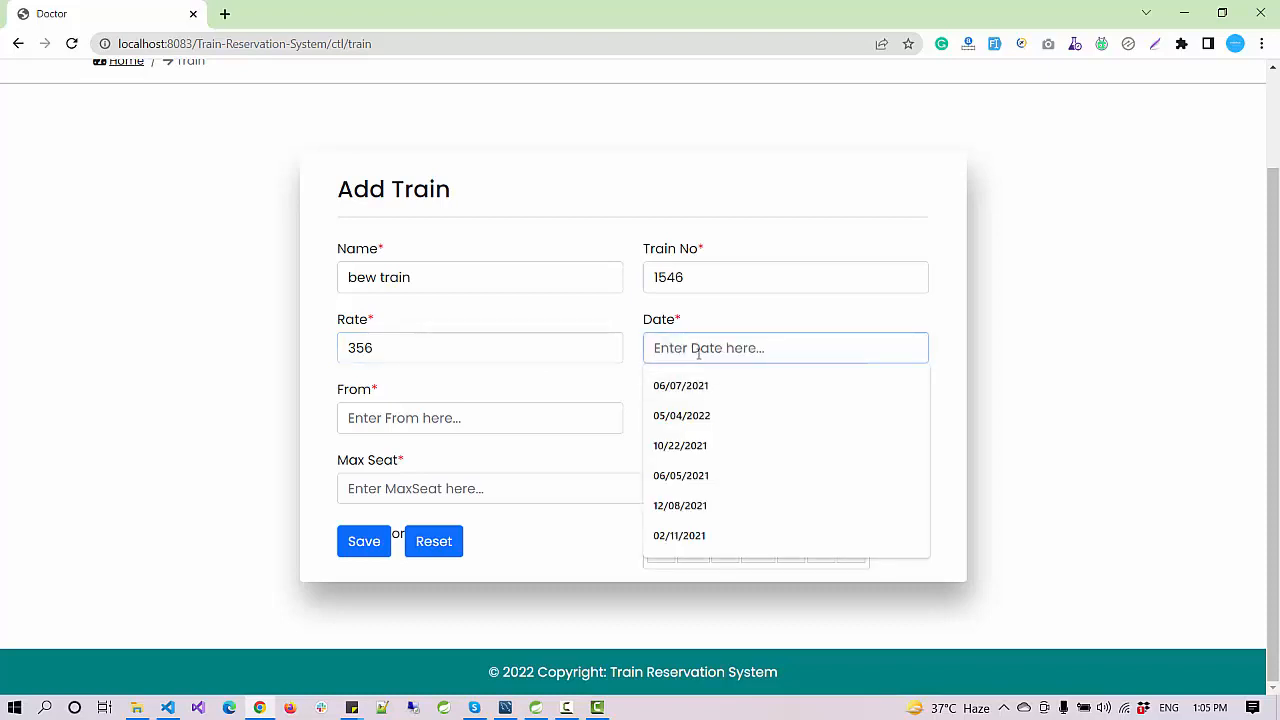
pyautogui.write('12/2022')
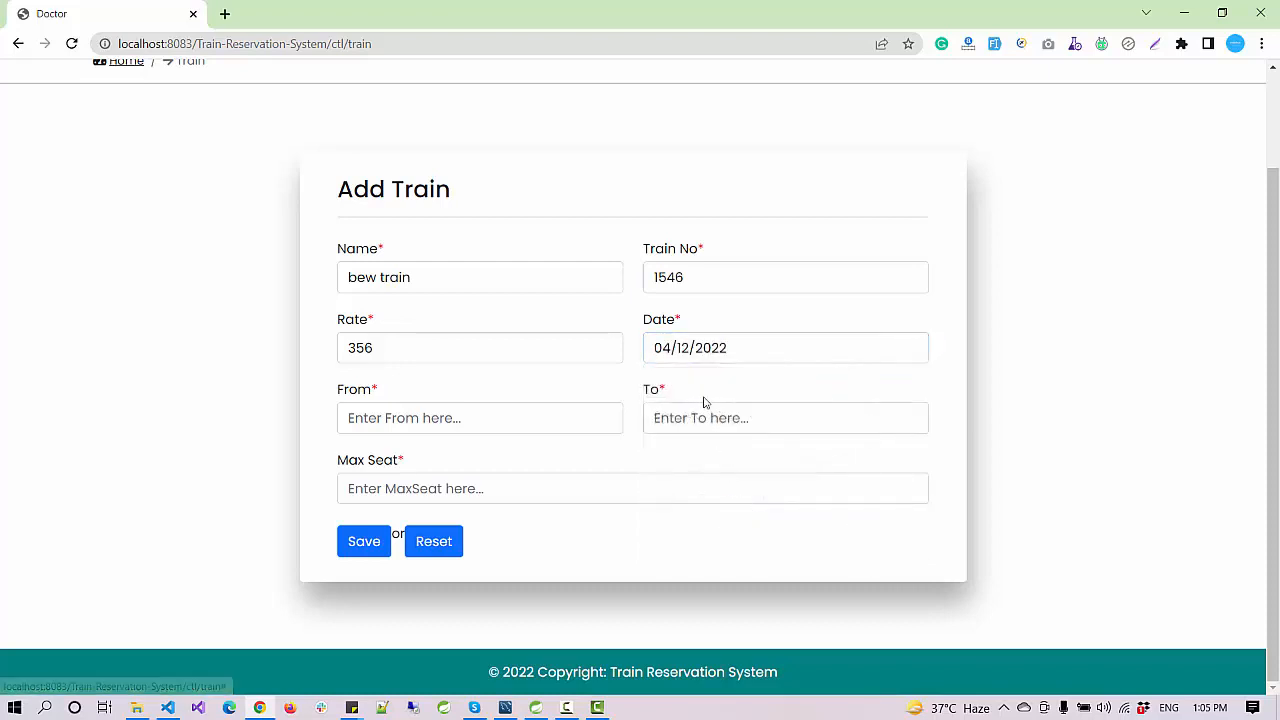
pyautogui.click(784, 348)
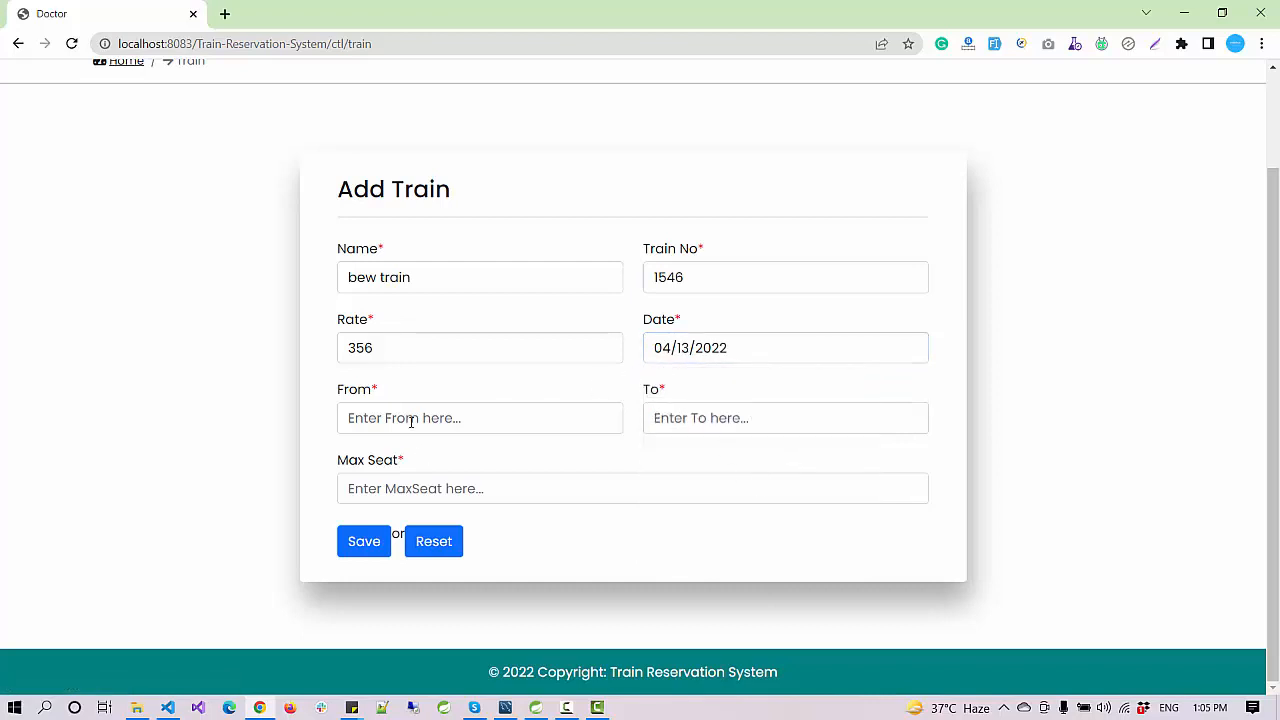
pyautogui.click(480, 418)
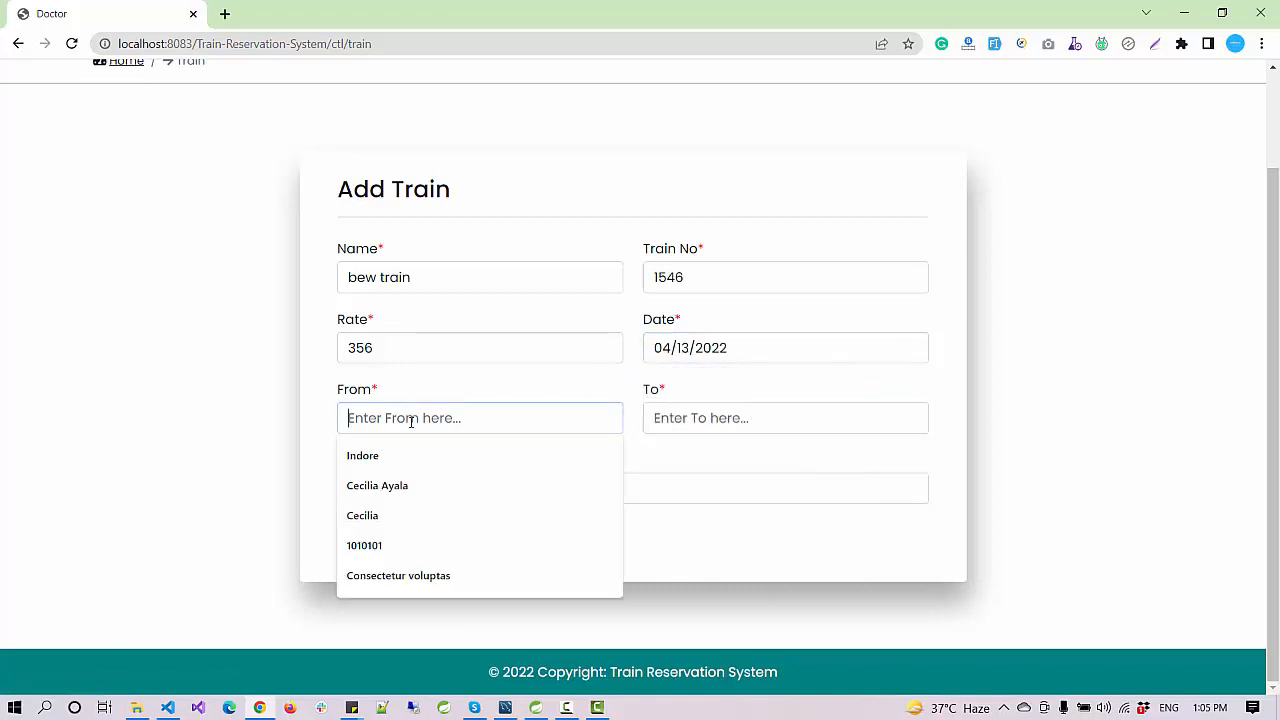
pyautogui.click(362, 456)
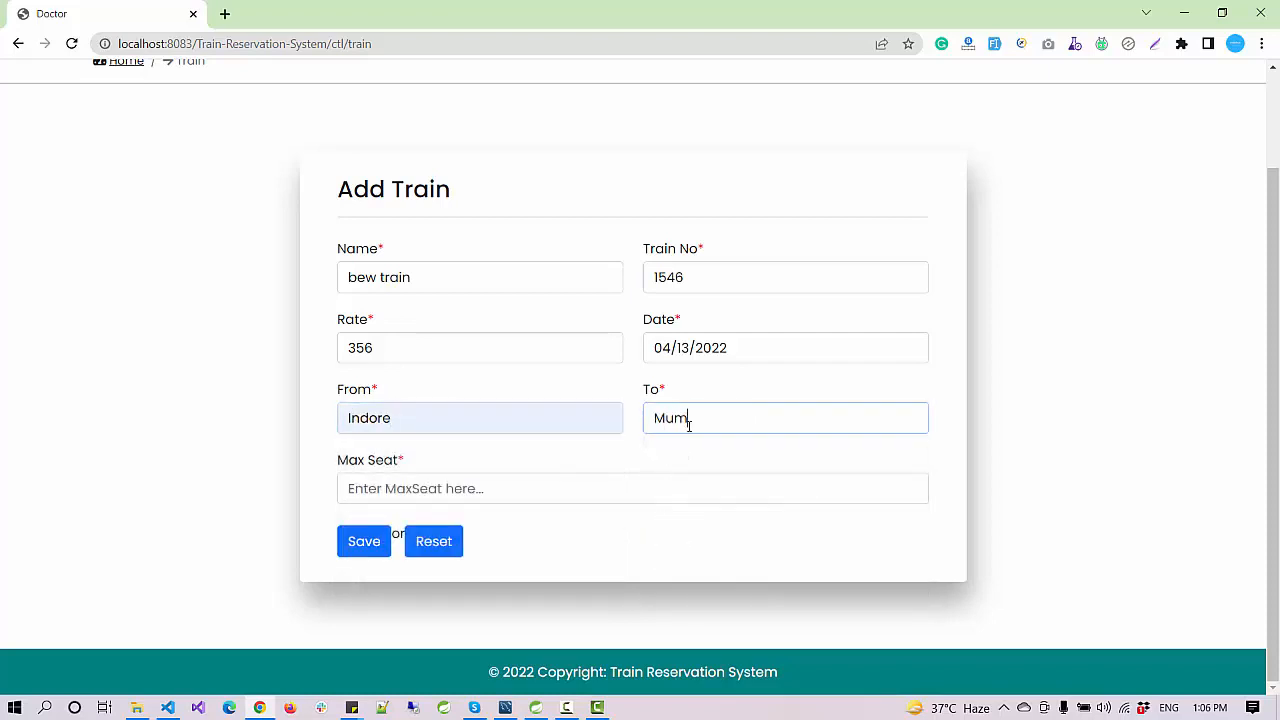
pyautogui.write('bai')
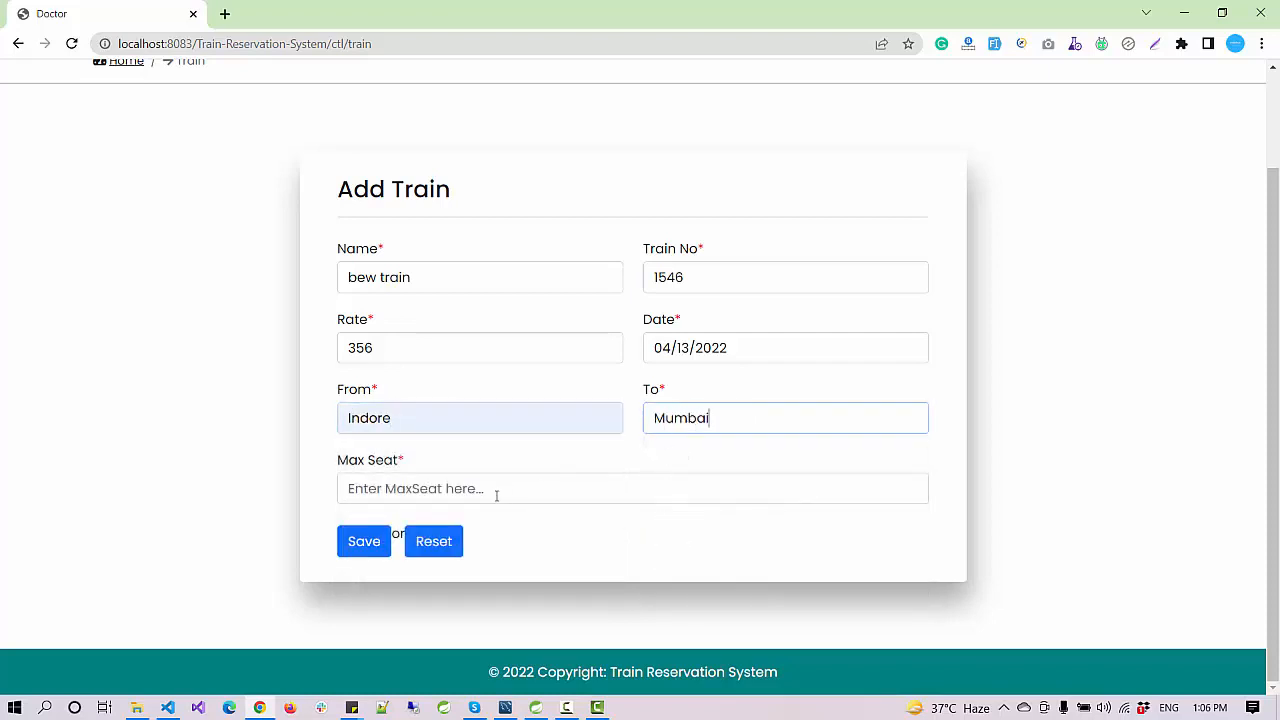
pyautogui.write('50')
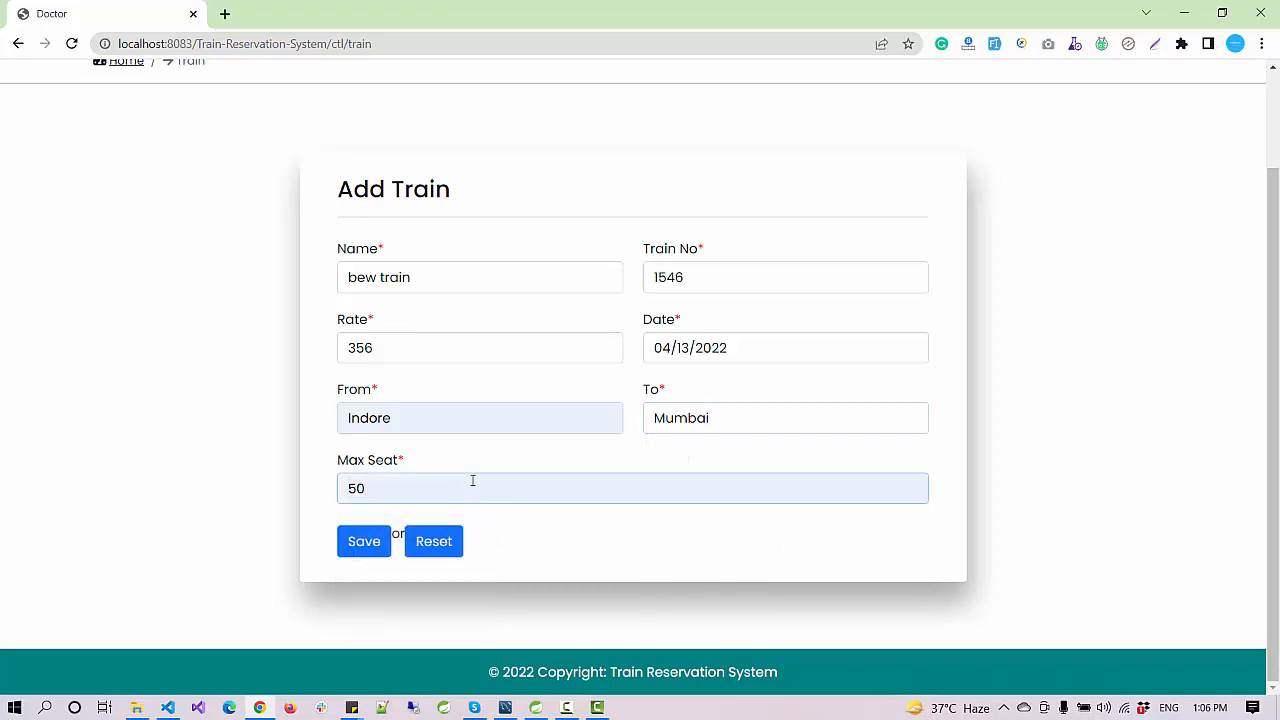
pyautogui.write('42')
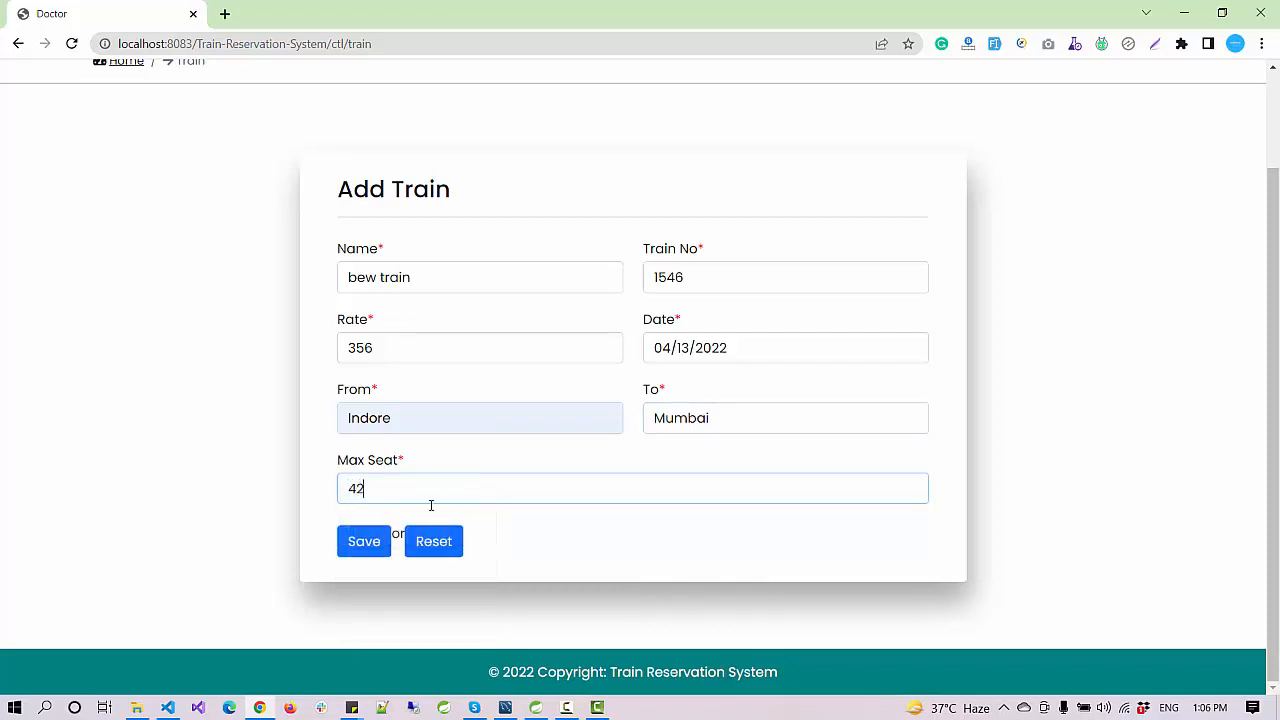
pyautogui.click(364, 540)
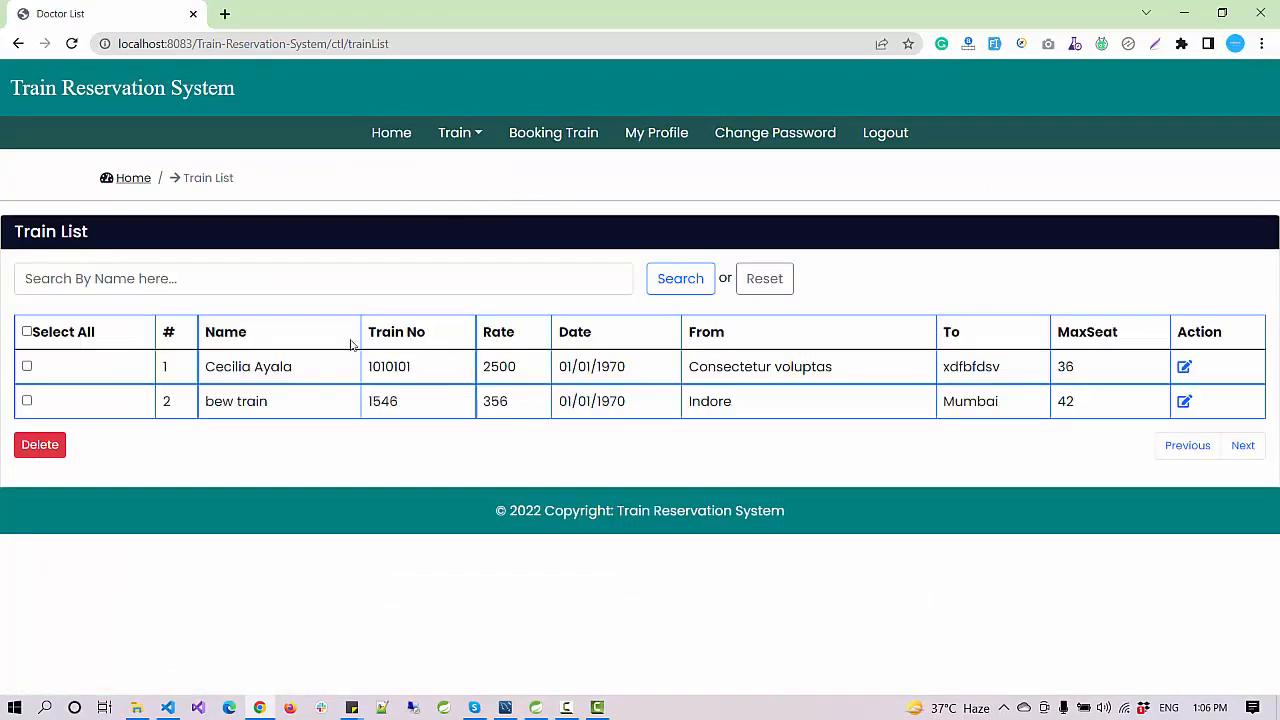
pyautogui.moveTo(1032, 420)
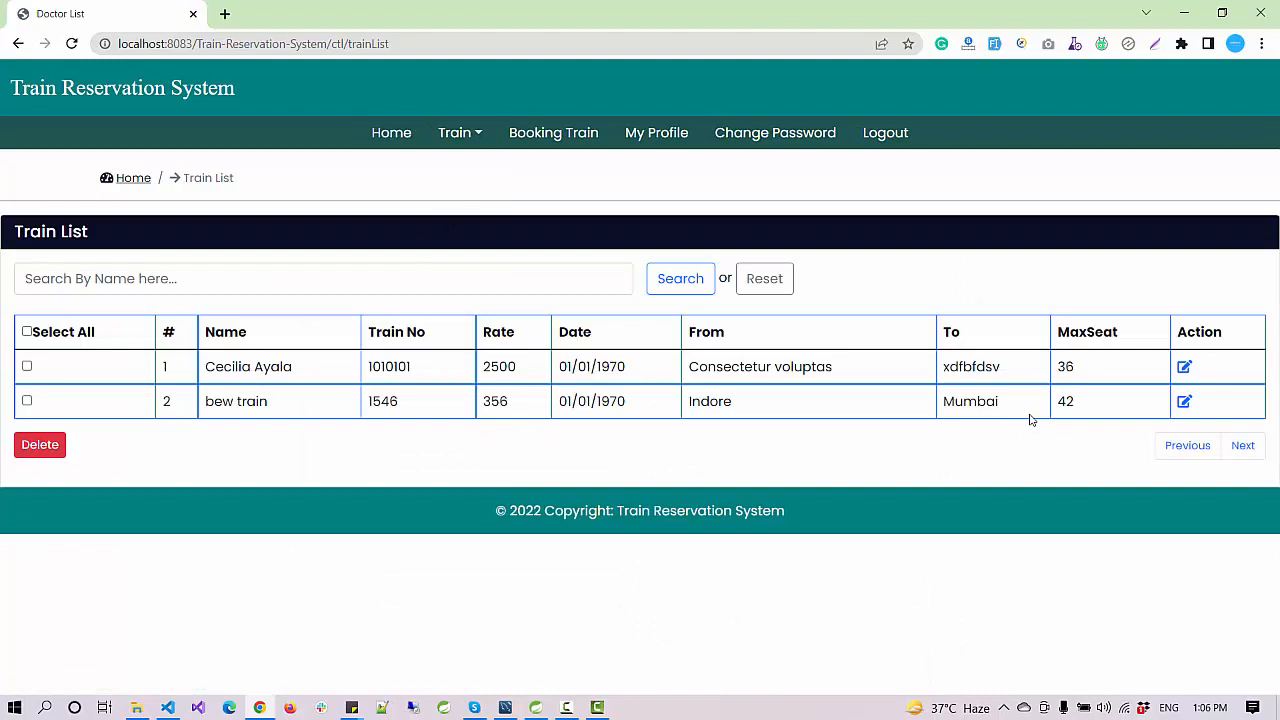
pyautogui.moveTo(332, 300)
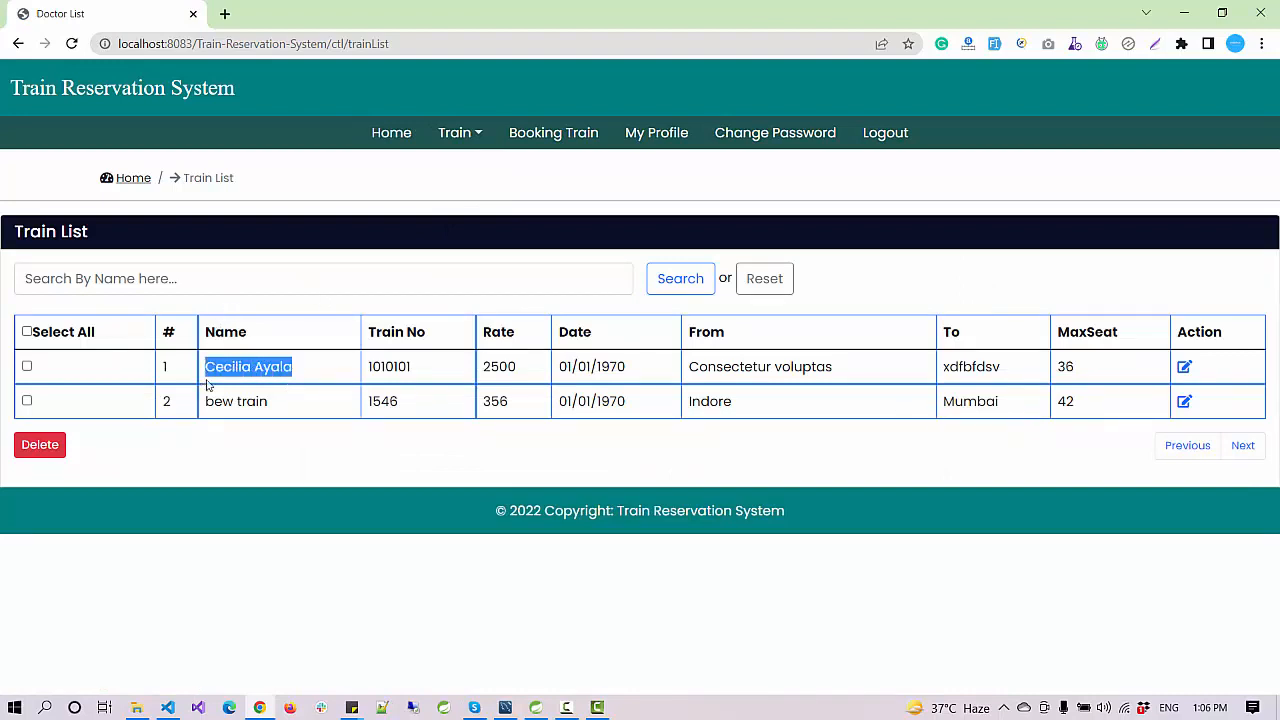
# Clear the name search, tick the bew train row and open it for editing
pyautogui.click(324, 278)
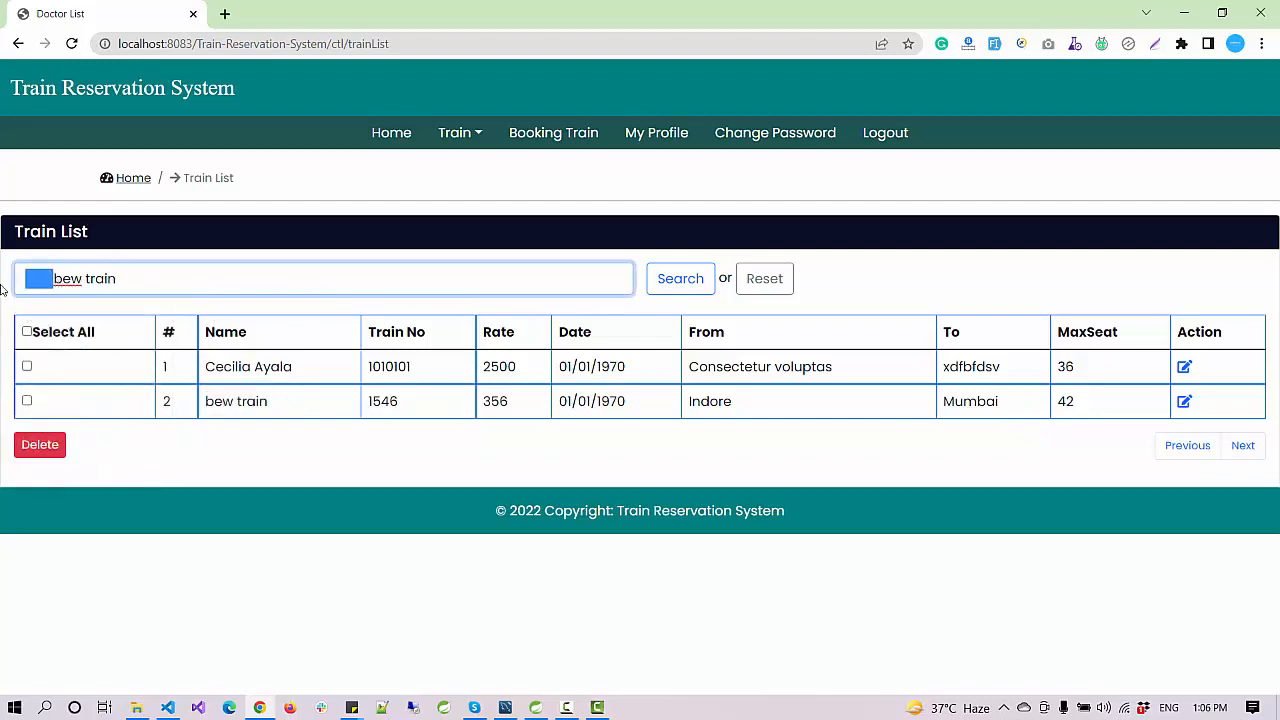
pyautogui.click(680, 278)
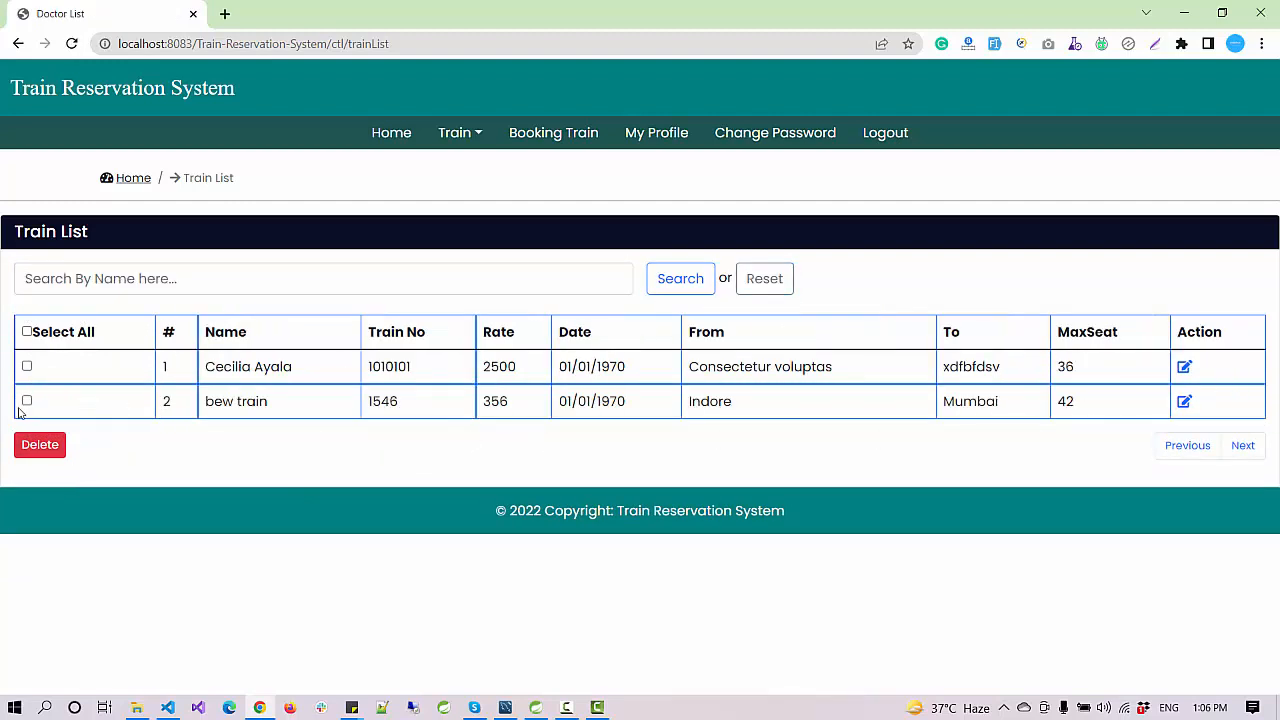
pyautogui.click(28, 400)
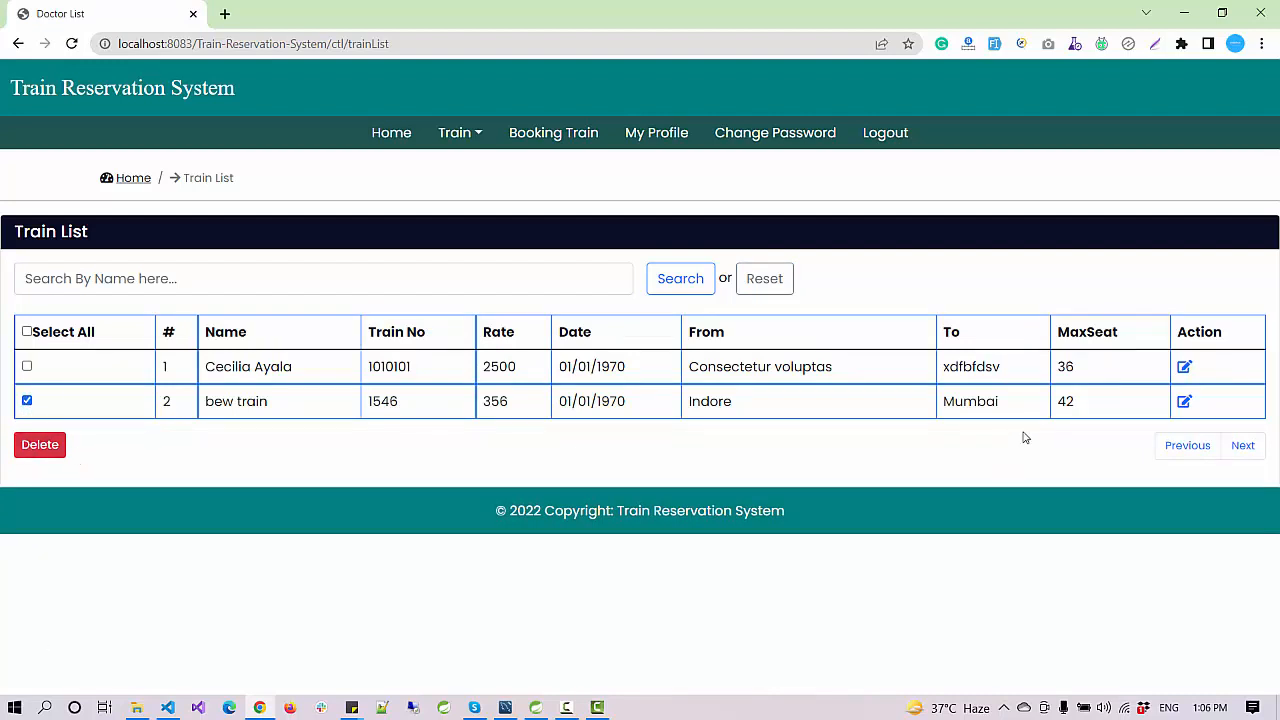
pyautogui.click(1184, 400)
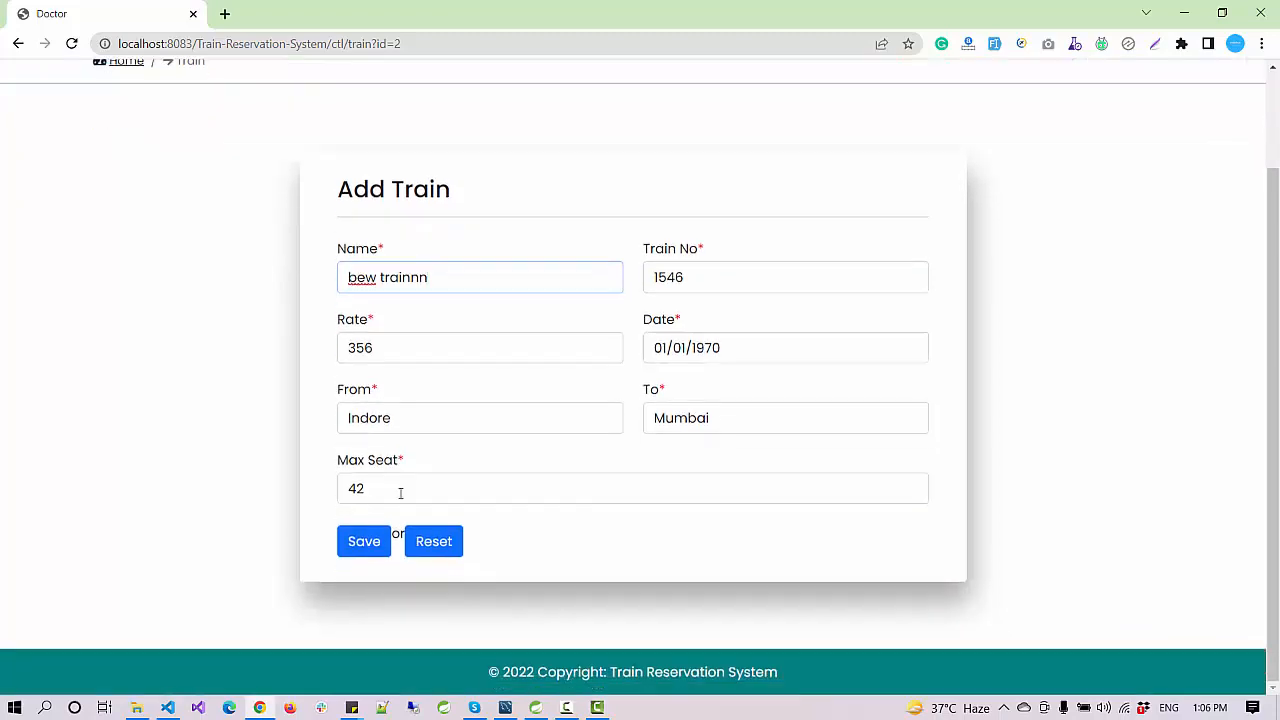
# Save the train renamed to 'bew trainnn' and confirm it in the Train List
pyautogui.click(364, 540)
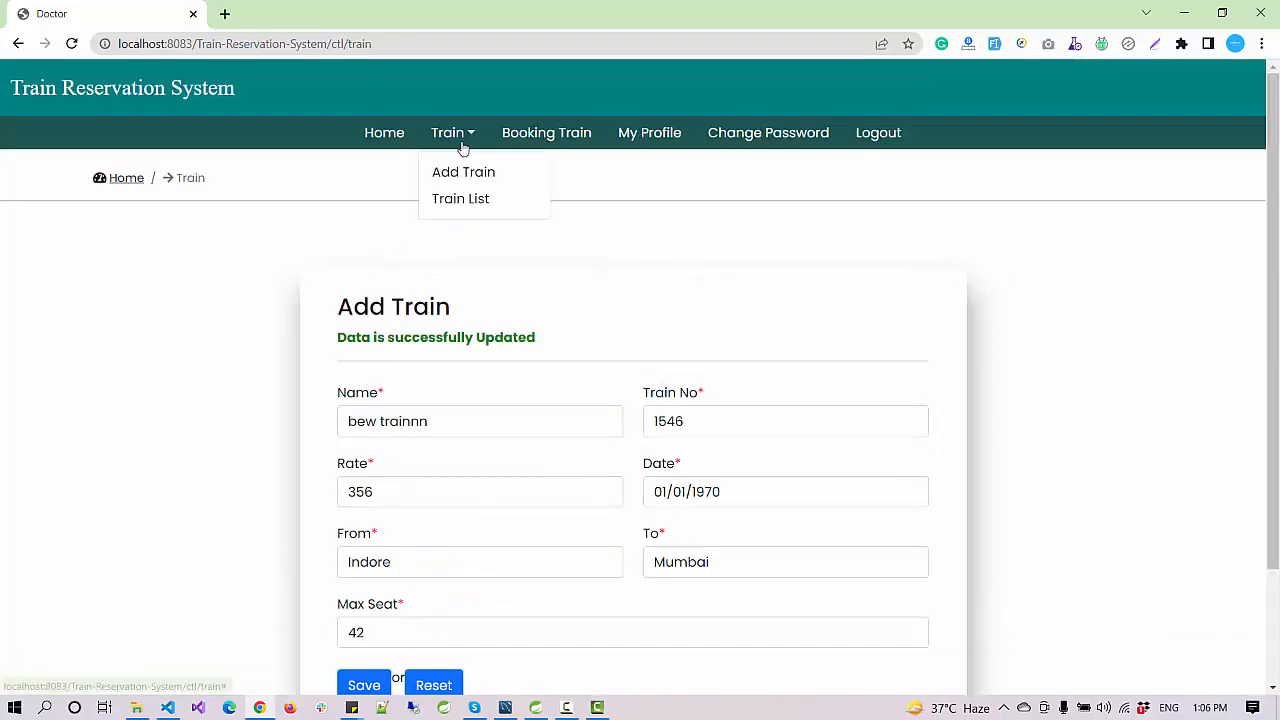
pyautogui.click(460, 198)
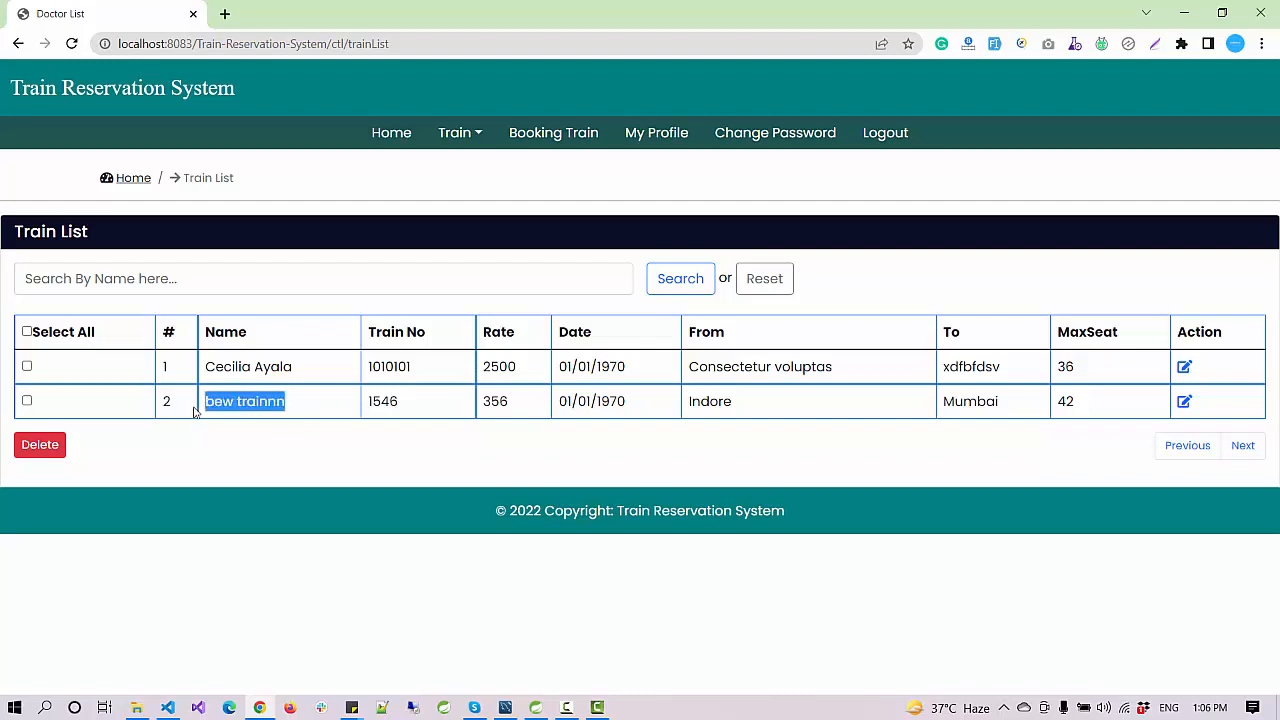
pyautogui.moveTo(736, 344)
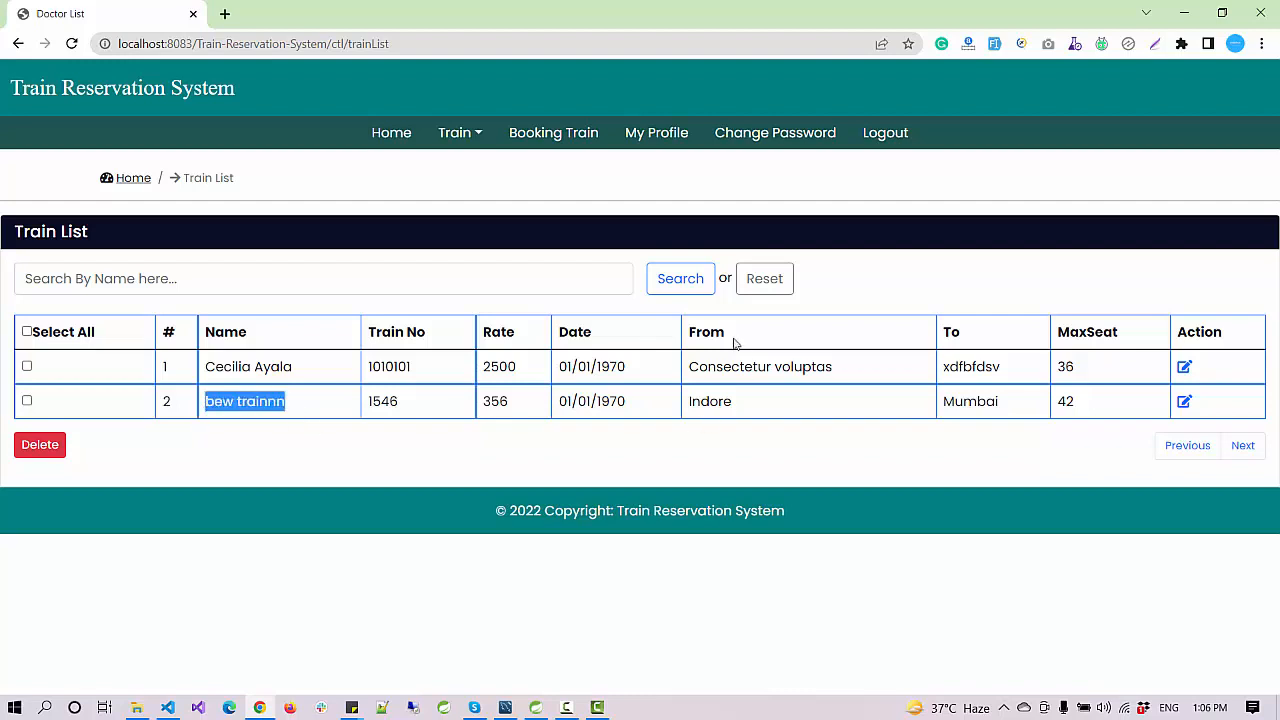
pyautogui.click(552, 132)
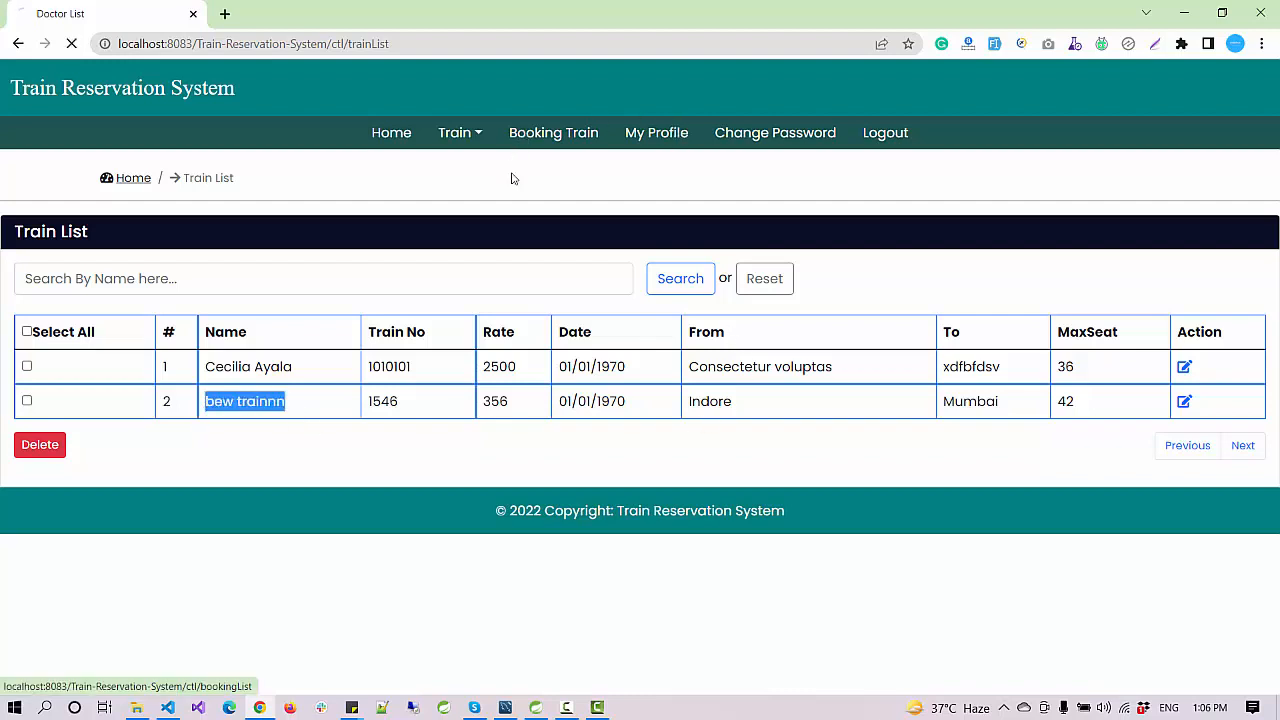
# View the Booking Train list, then go to the Change Password page
pyautogui.click(552, 132)
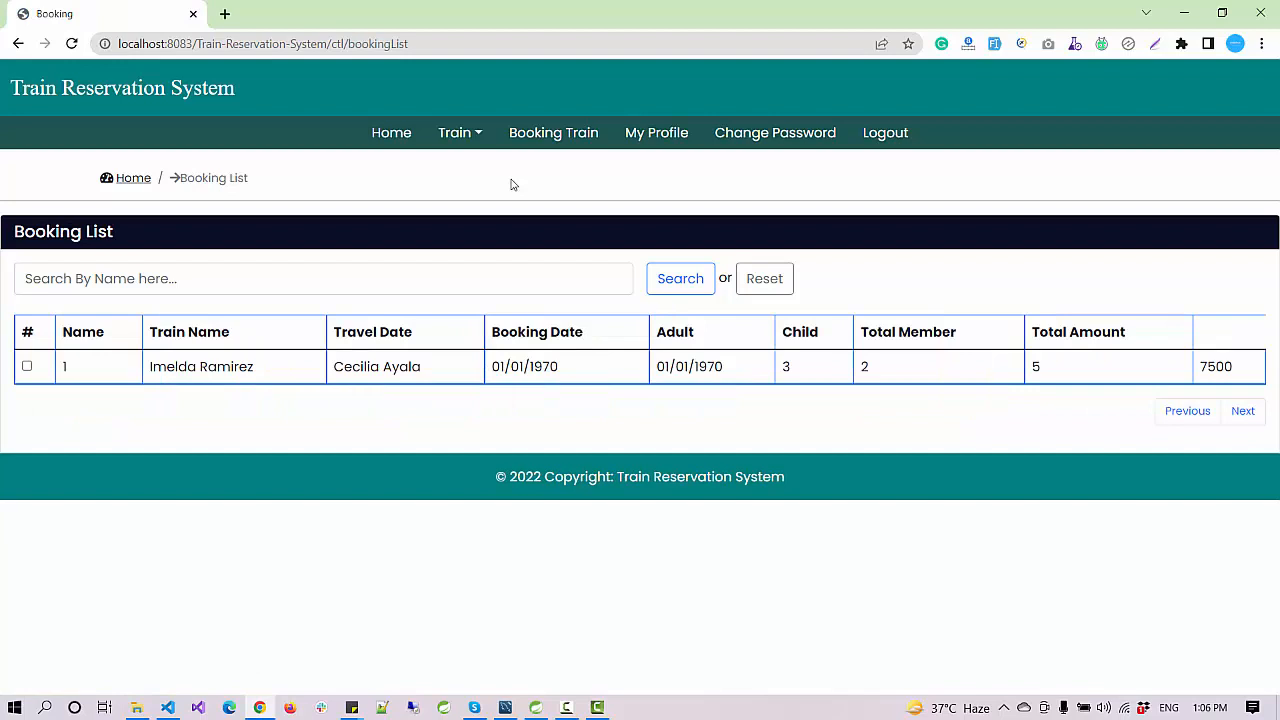
pyautogui.moveTo(968, 392)
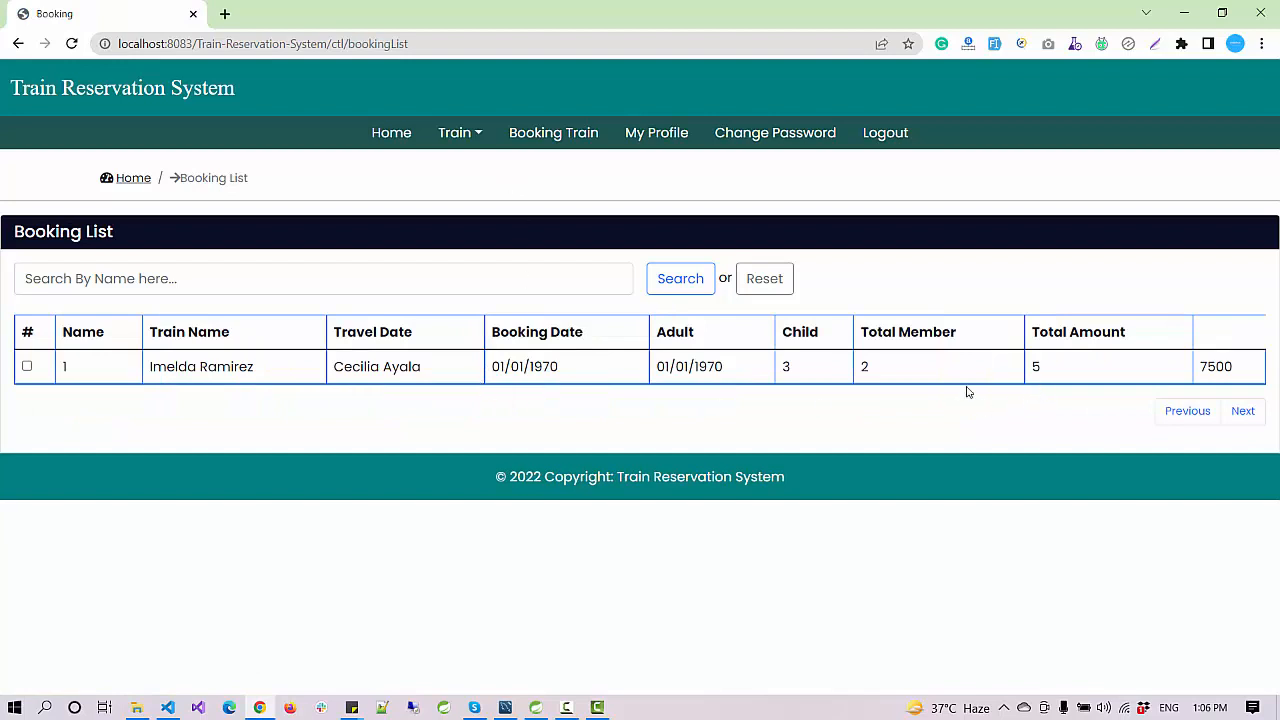
pyautogui.moveTo(602, 206)
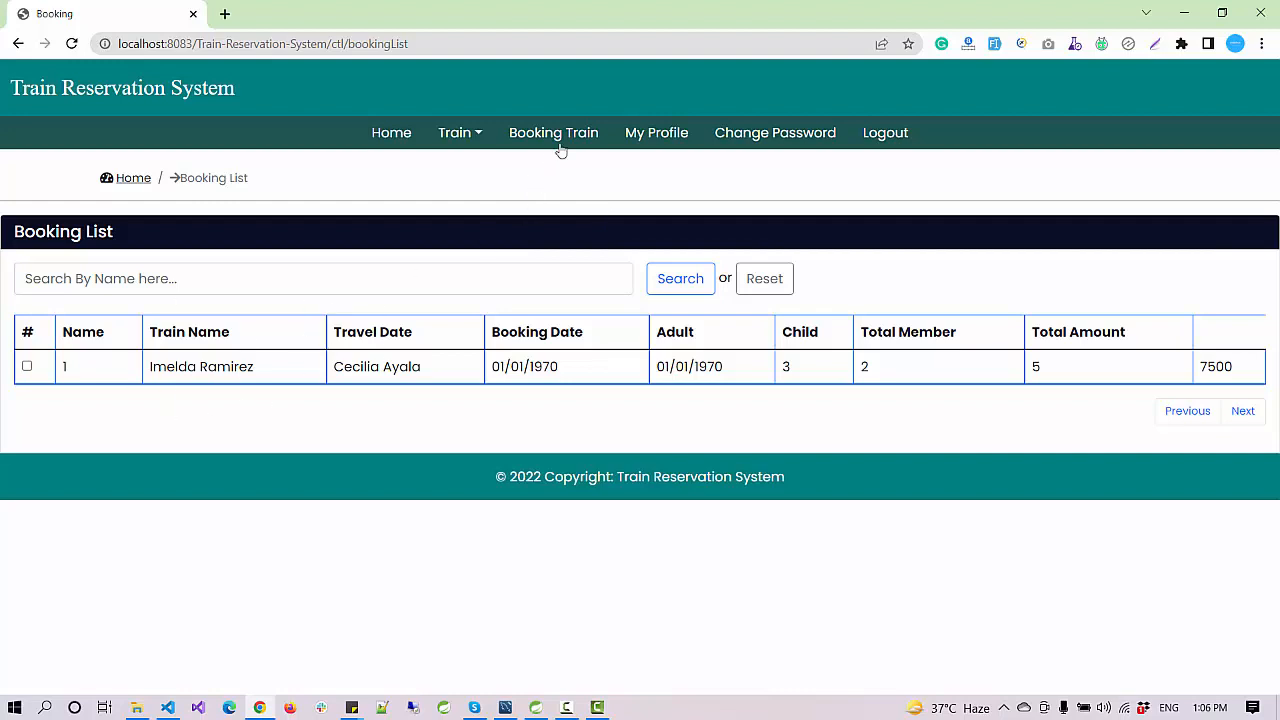
pyautogui.moveTo(456, 214)
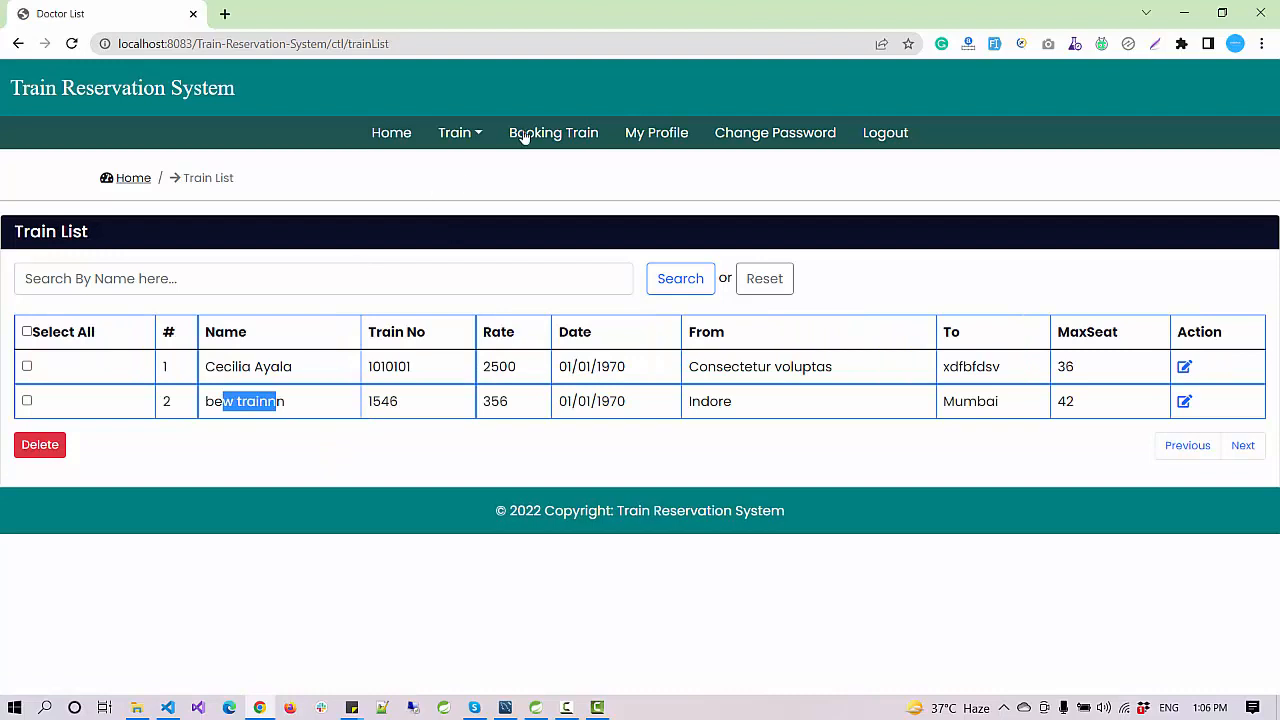
pyautogui.click(552, 132)
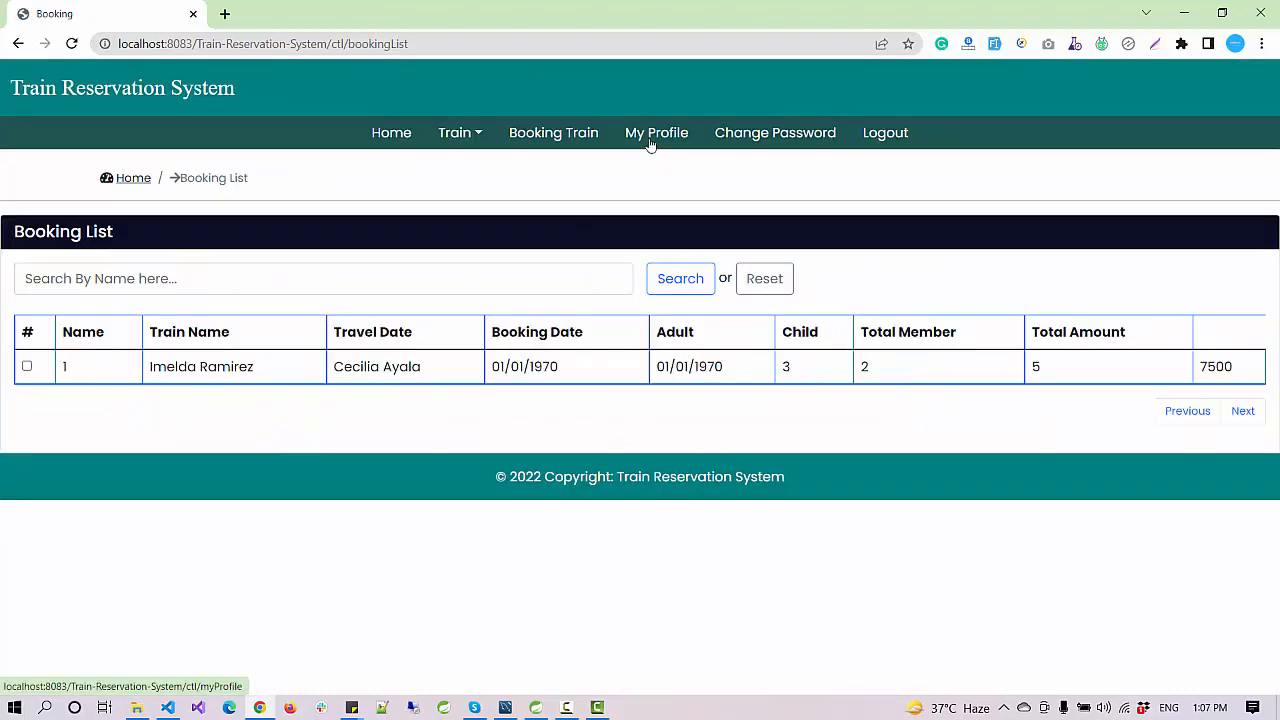
pyautogui.click(776, 132)
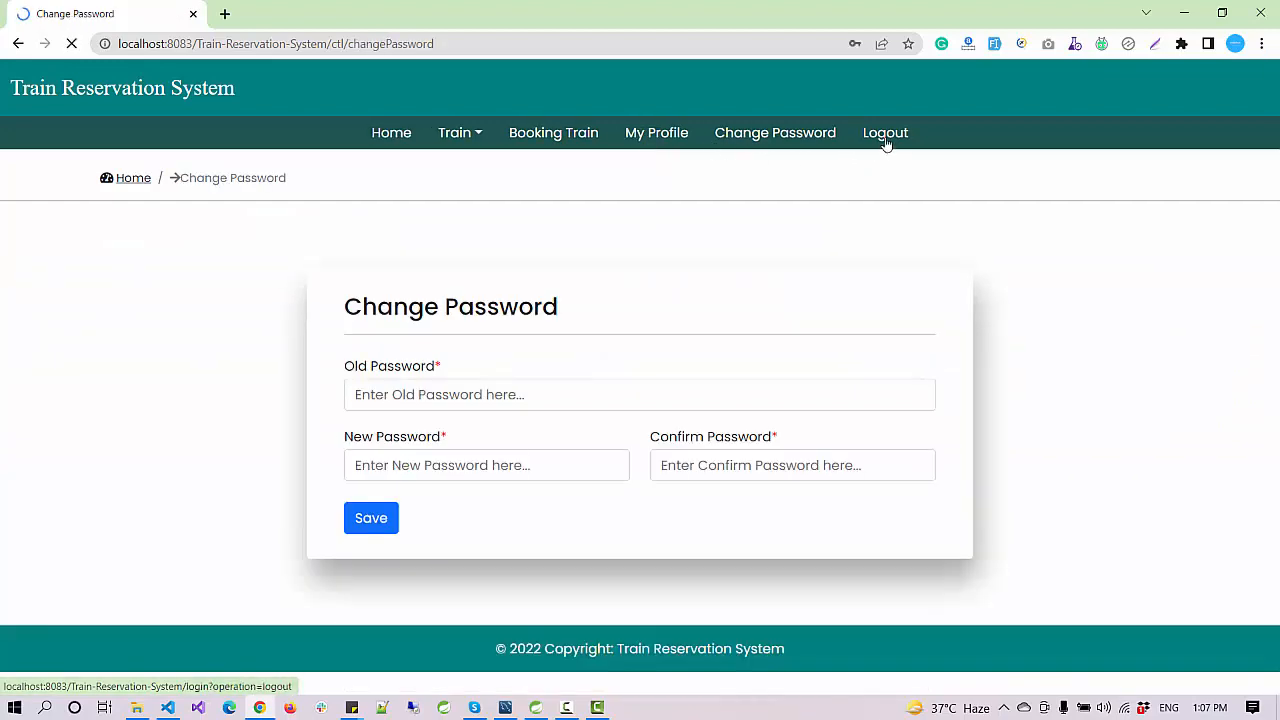
# Log out, start registration with full name 'new user', user name new123 and password 1234
pyautogui.click(884, 132)
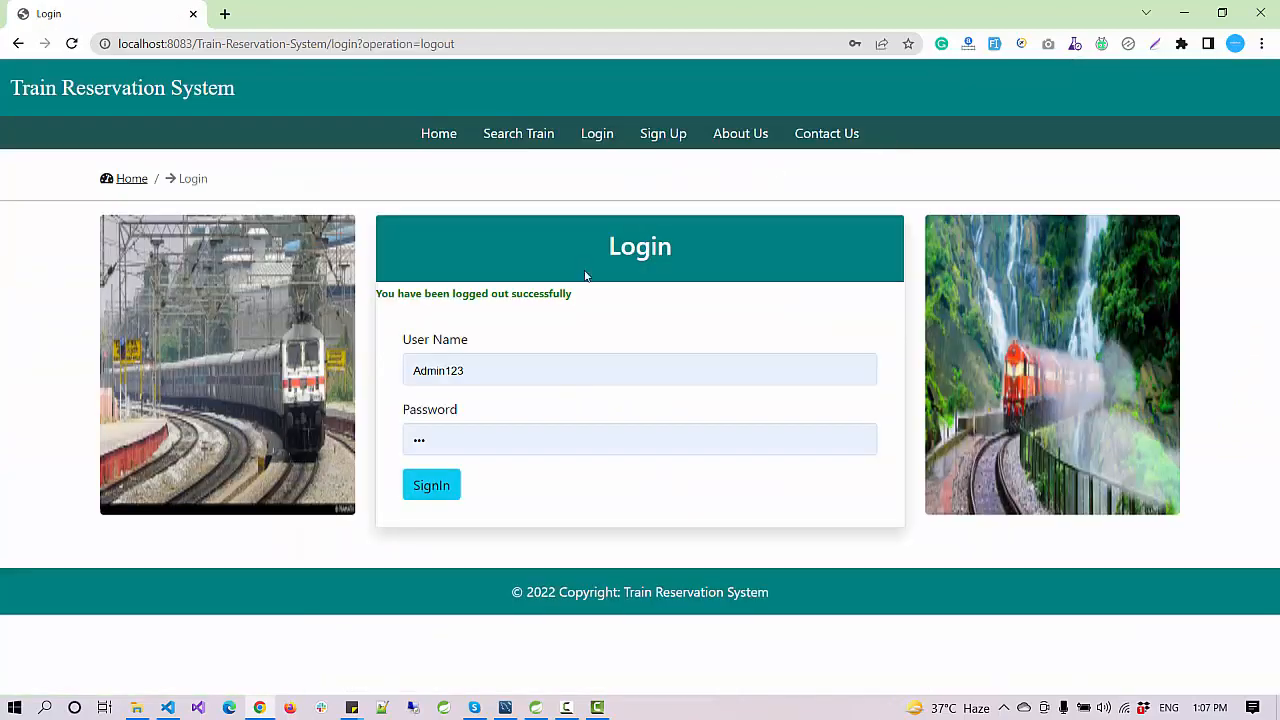
pyautogui.click(658, 132)
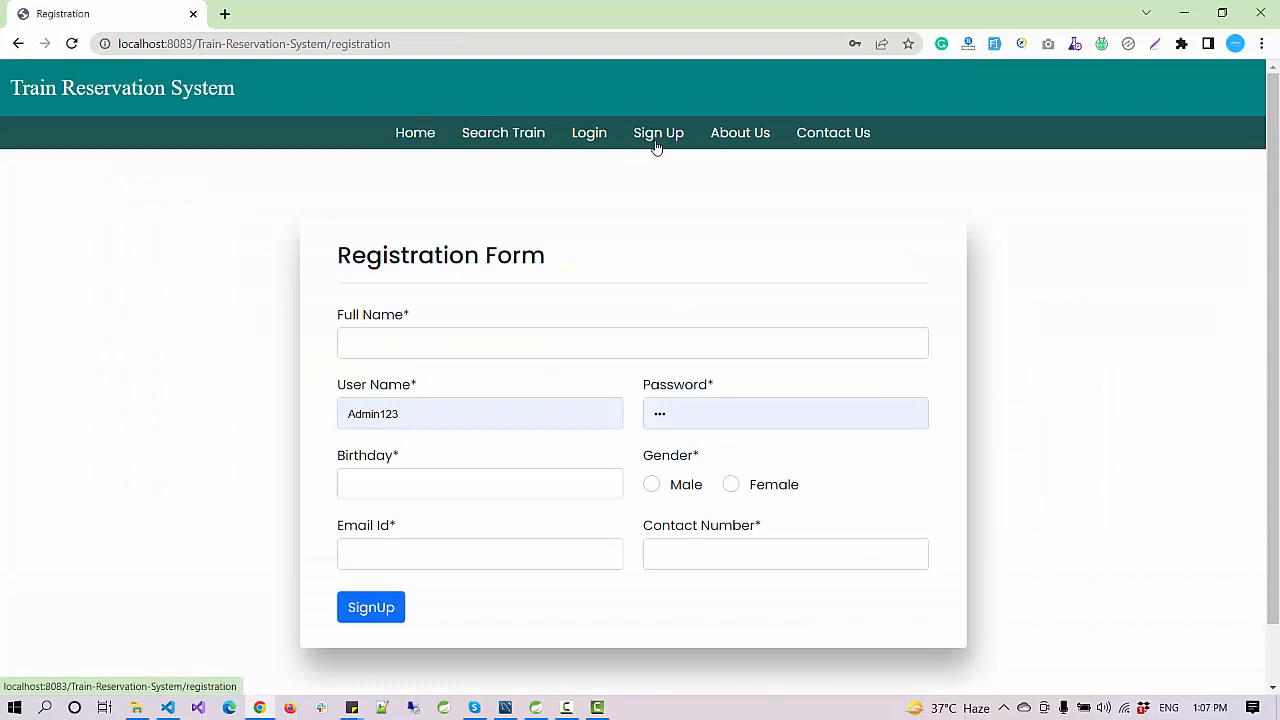
pyautogui.moveTo(436, 344)
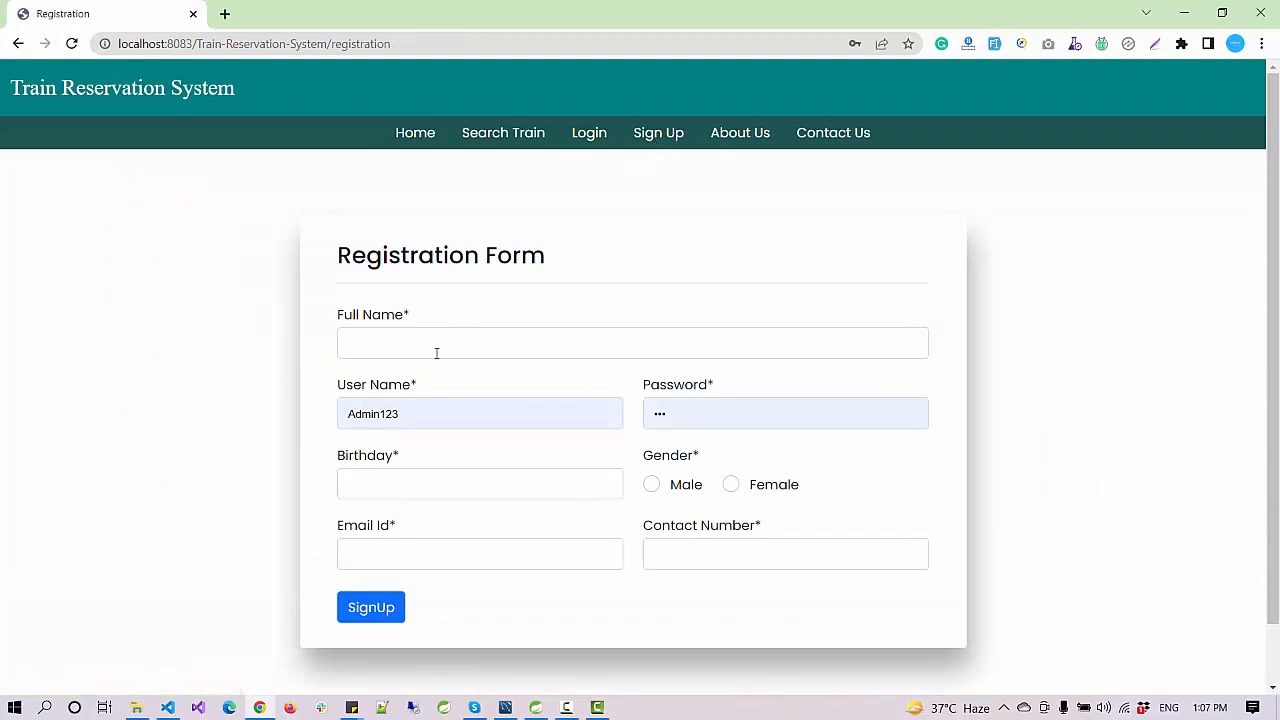
pyautogui.click(632, 342)
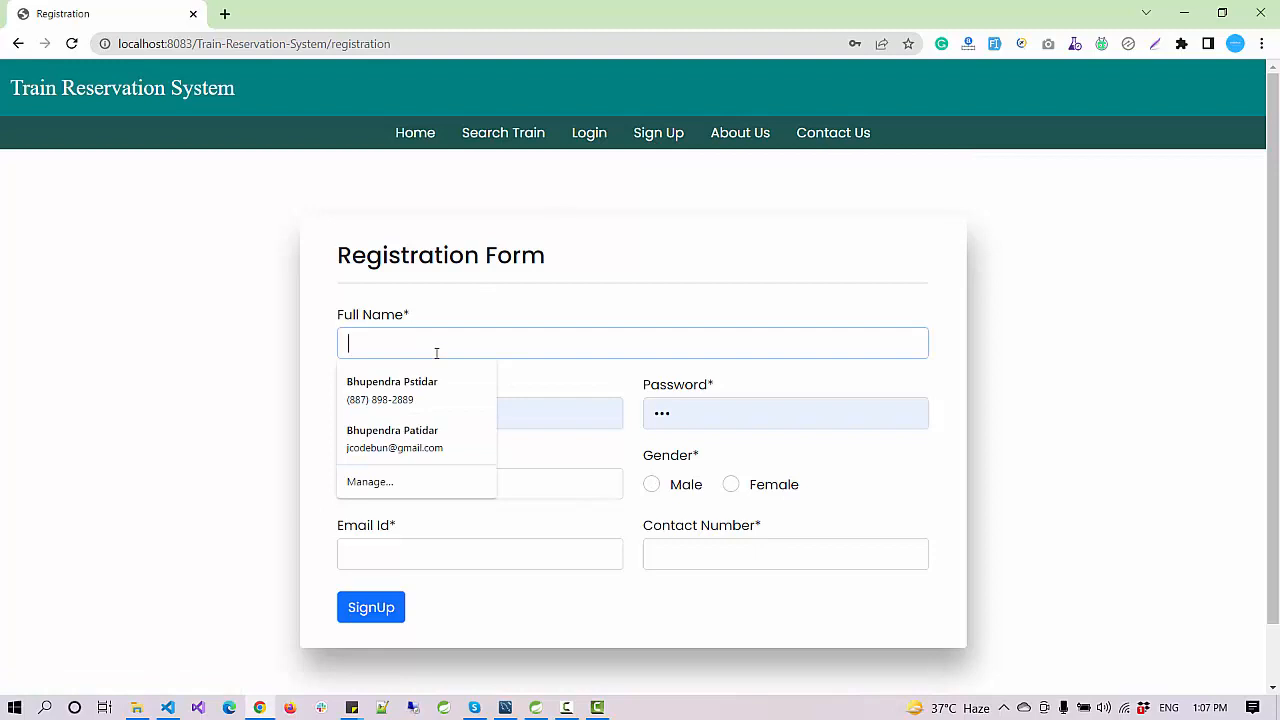
pyautogui.write('new user')
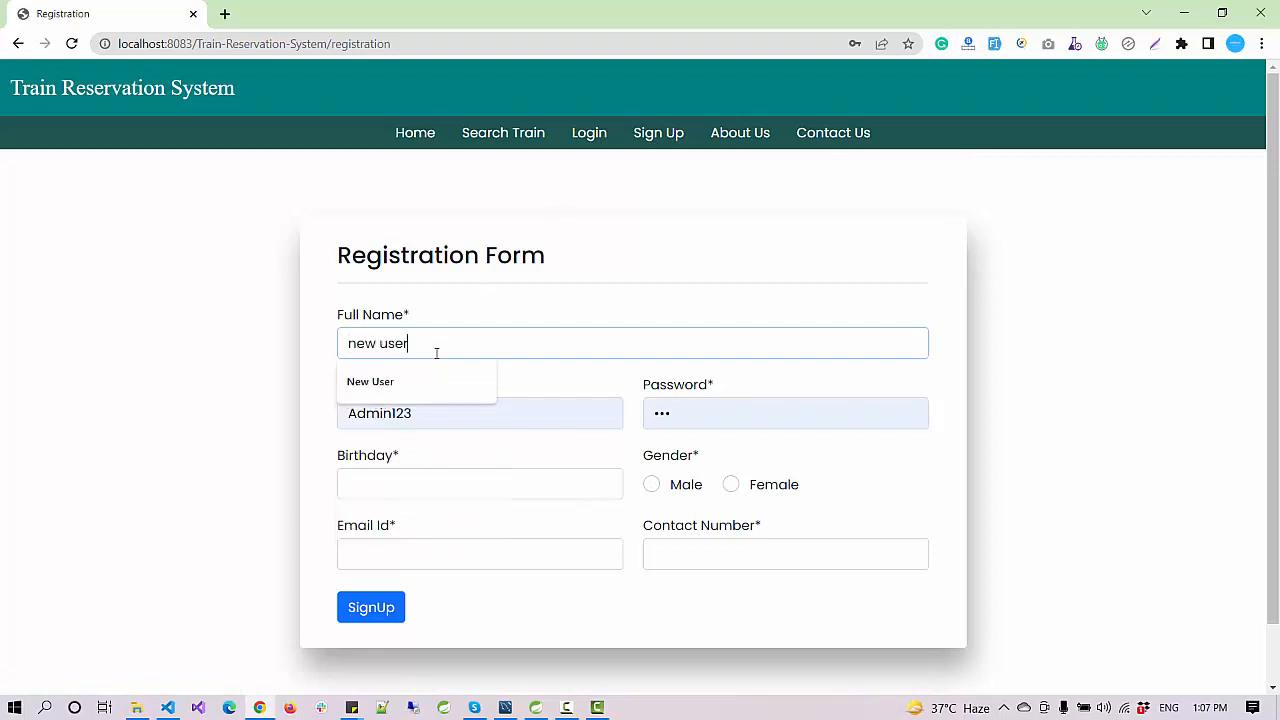
pyautogui.click(480, 412)
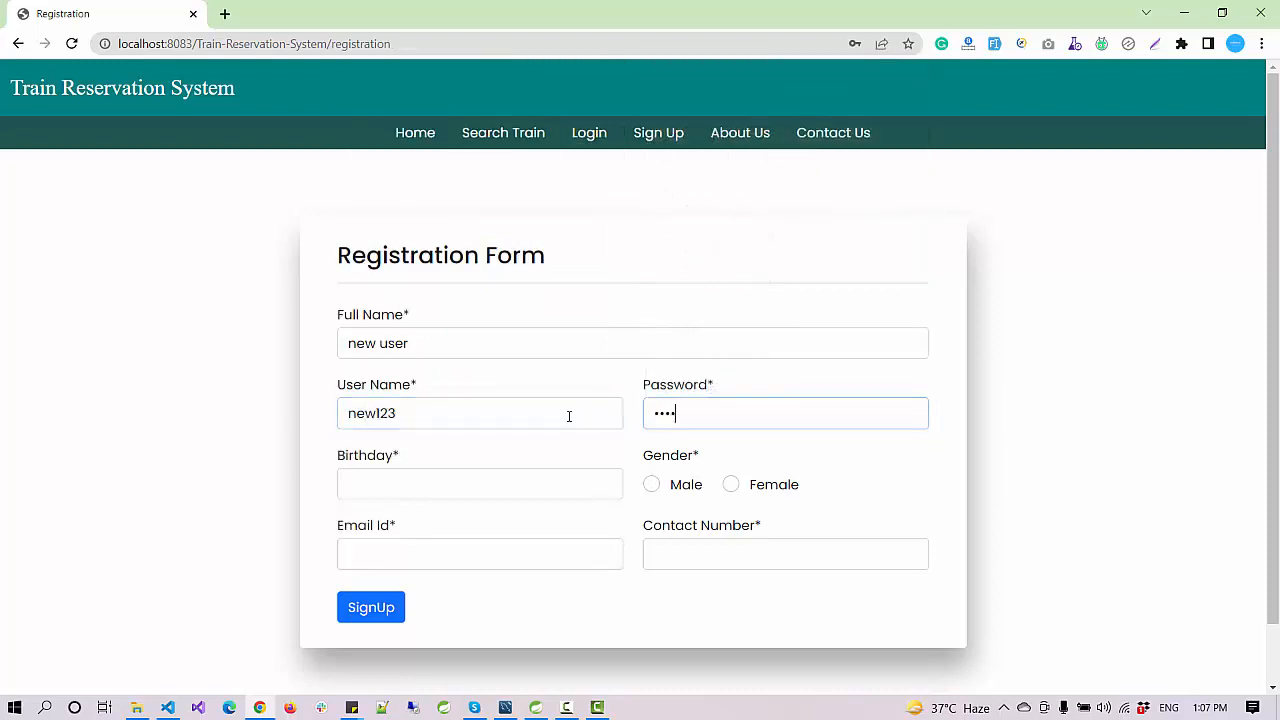
pyautogui.write('1234')
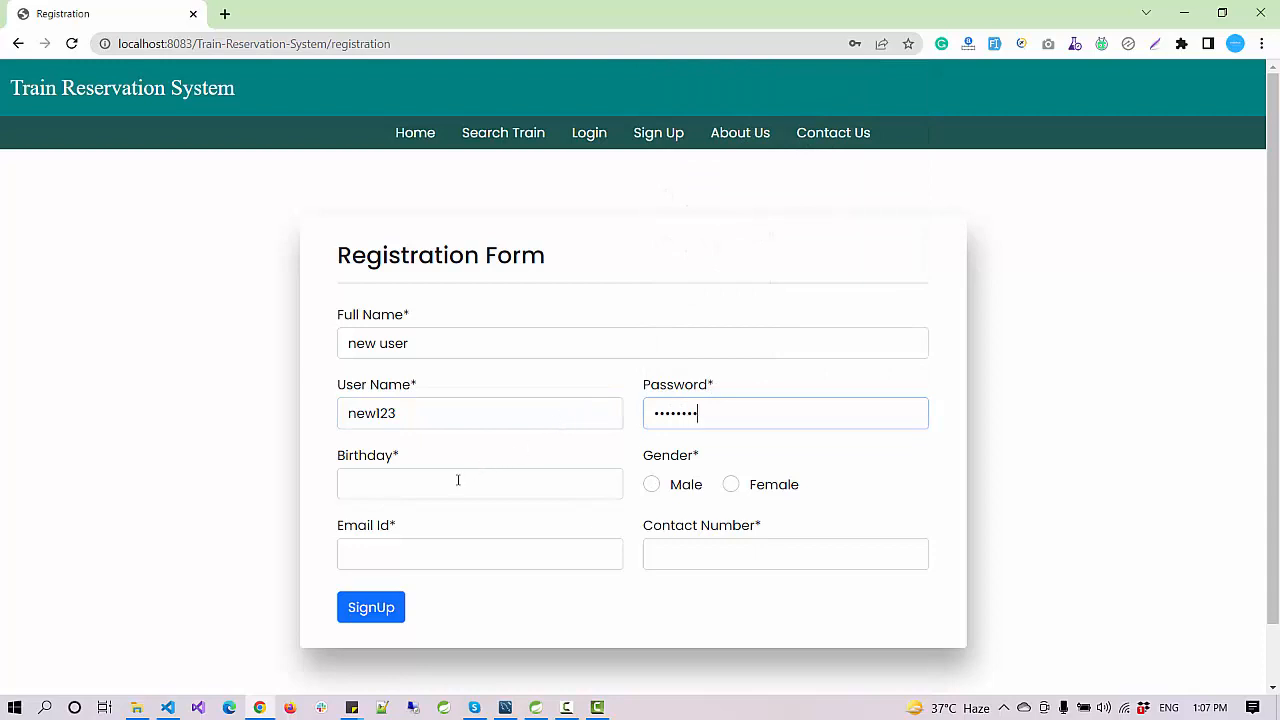
pyautogui.click(480, 482)
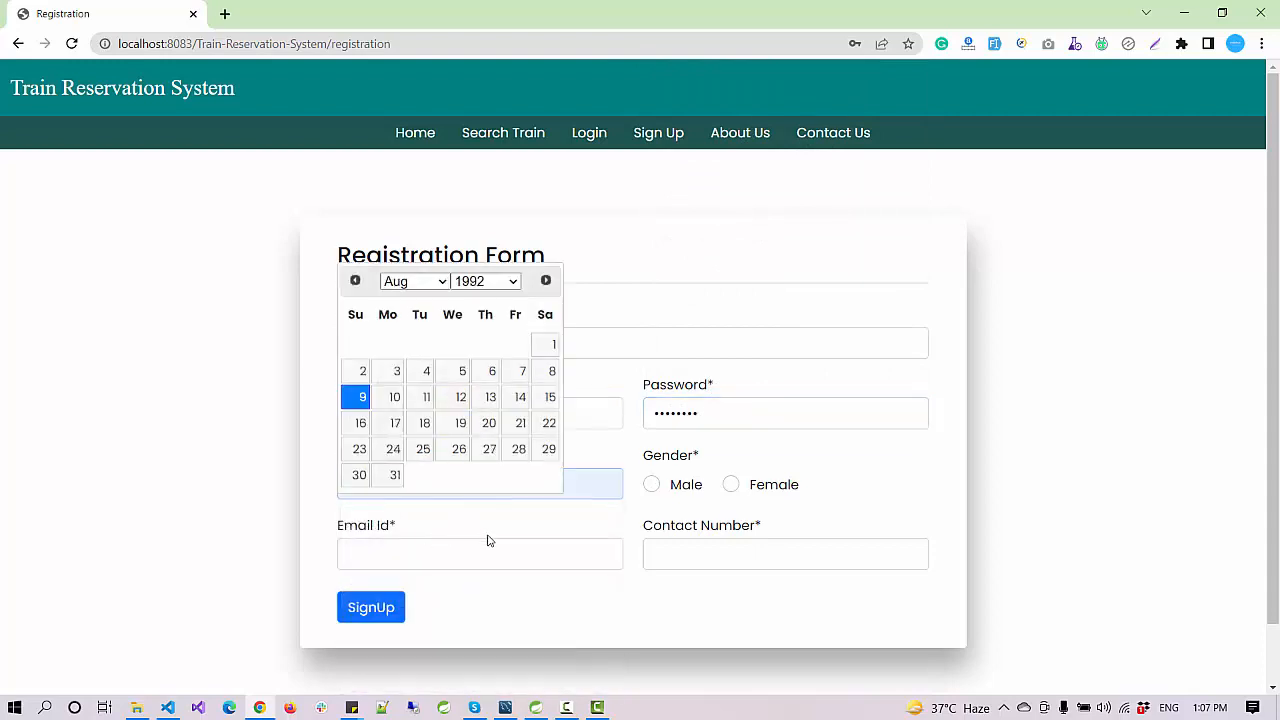
pyautogui.click(360, 396)
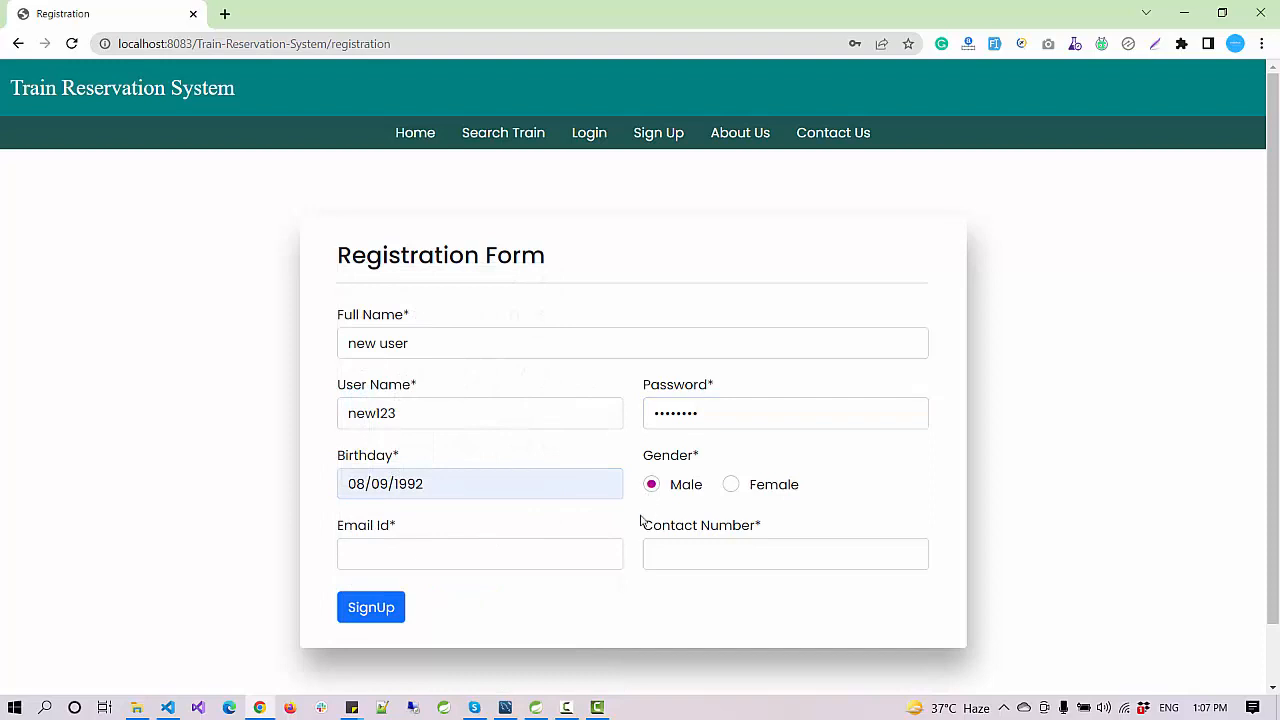
pyautogui.click(480, 554)
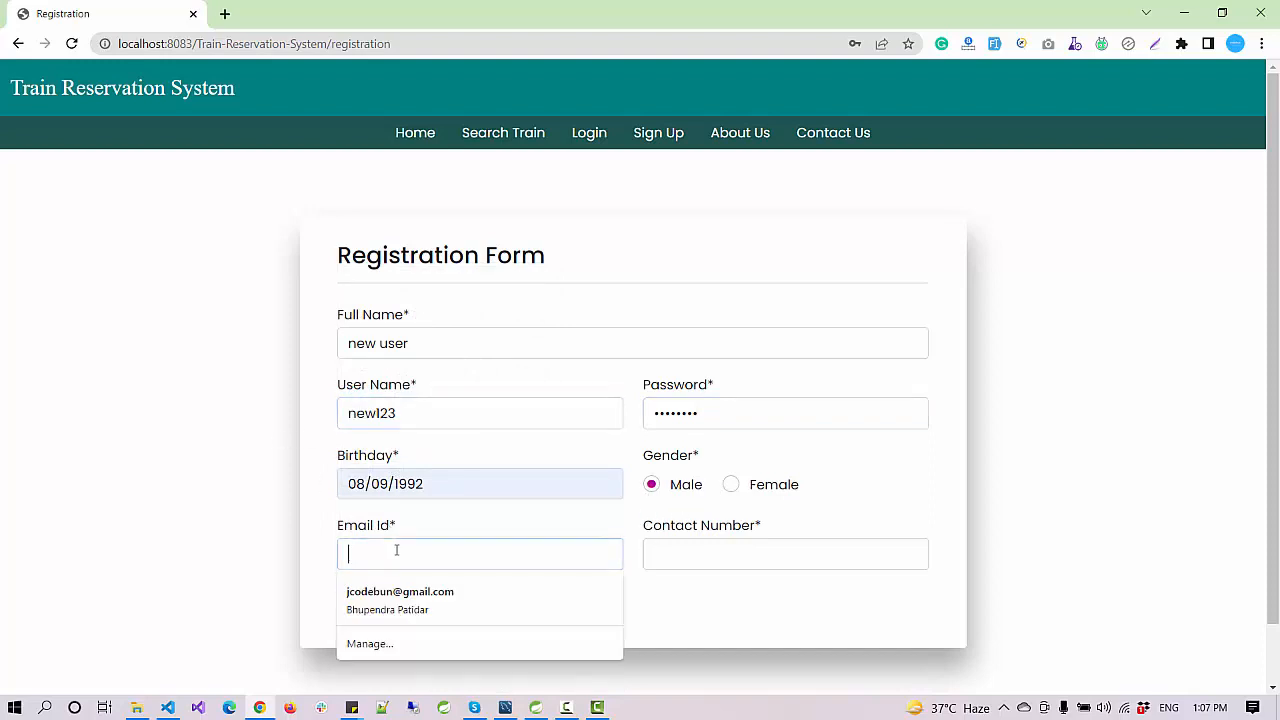
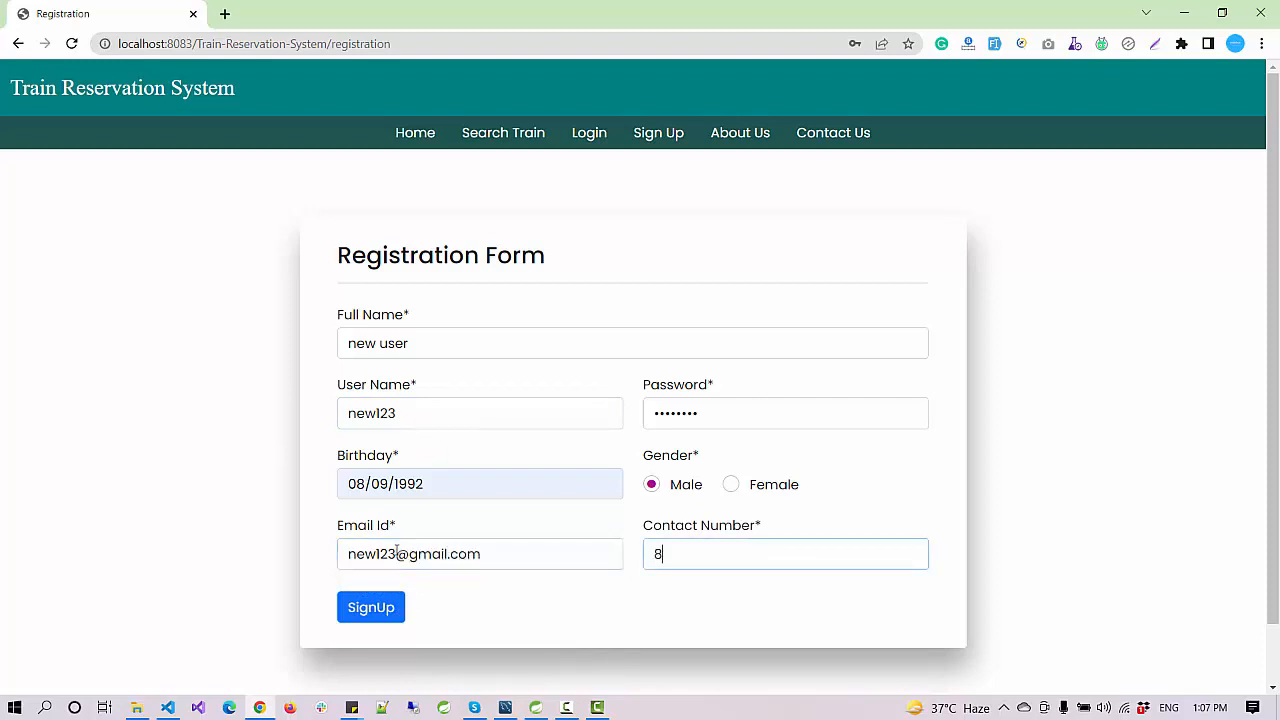
pyautogui.write('585858585')
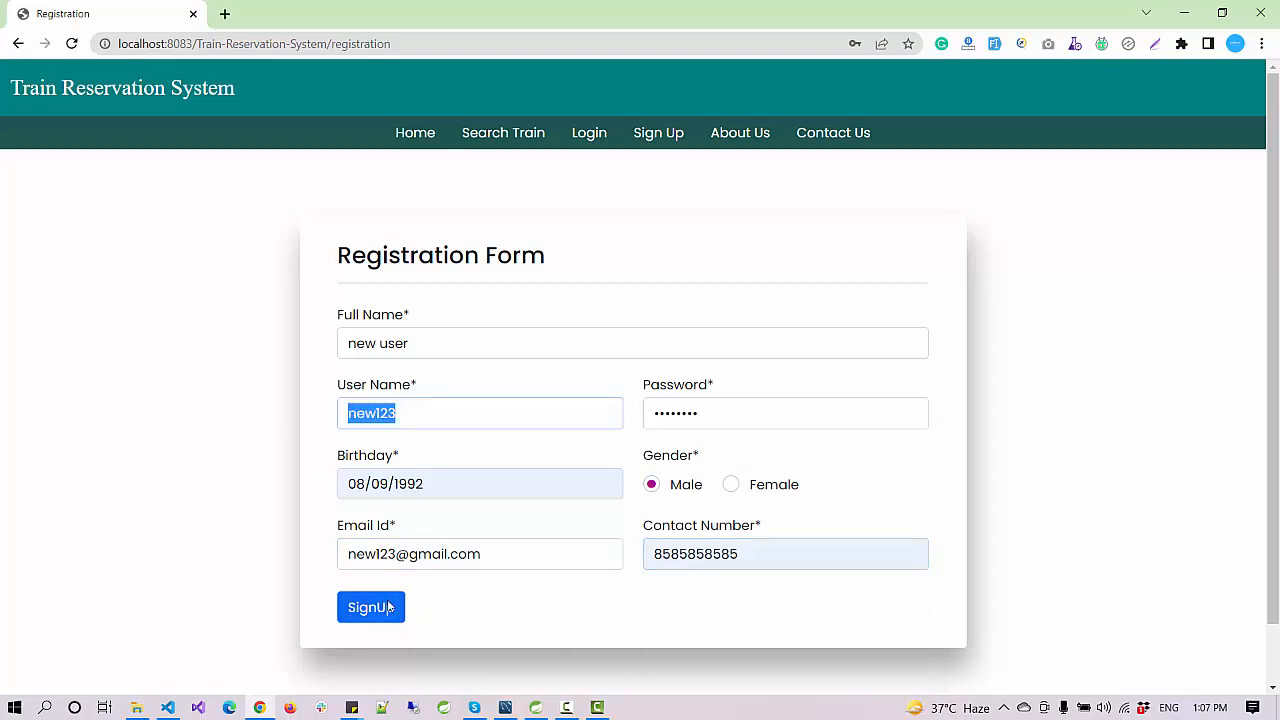
# Submit the registration, then sign in as new123 with its password
pyautogui.click(372, 608)
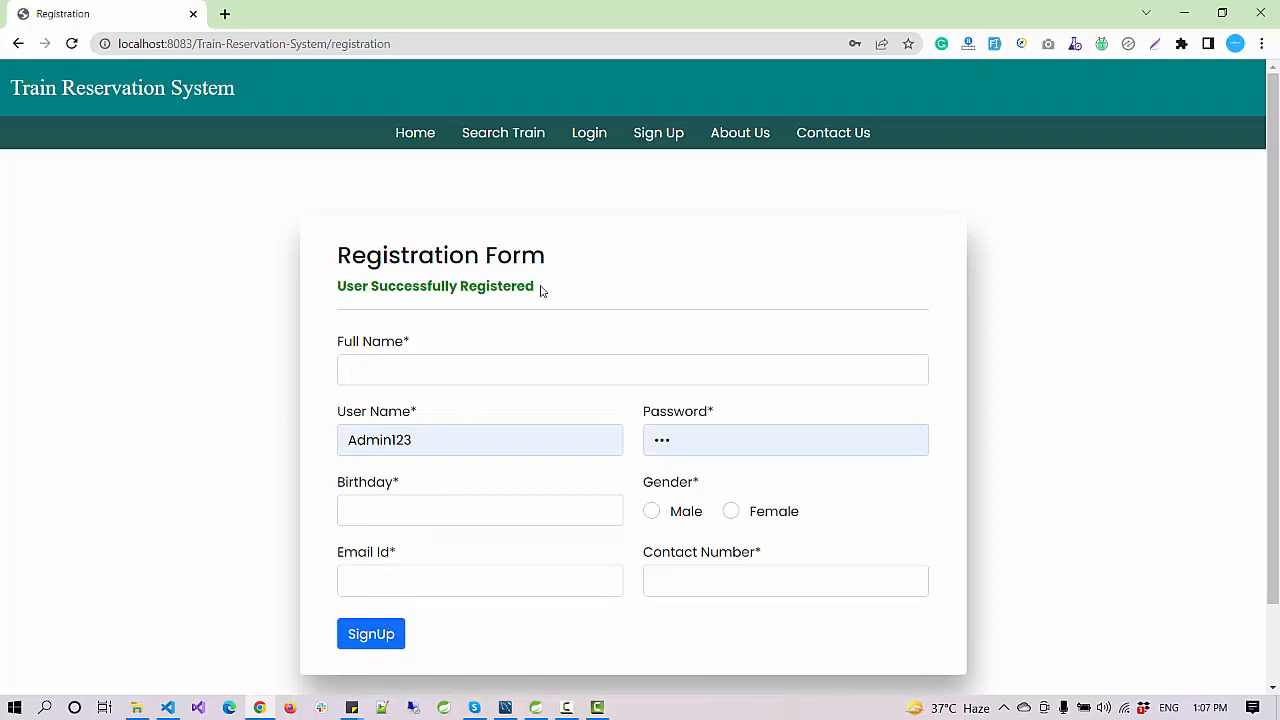
pyautogui.moveTo(504, 132)
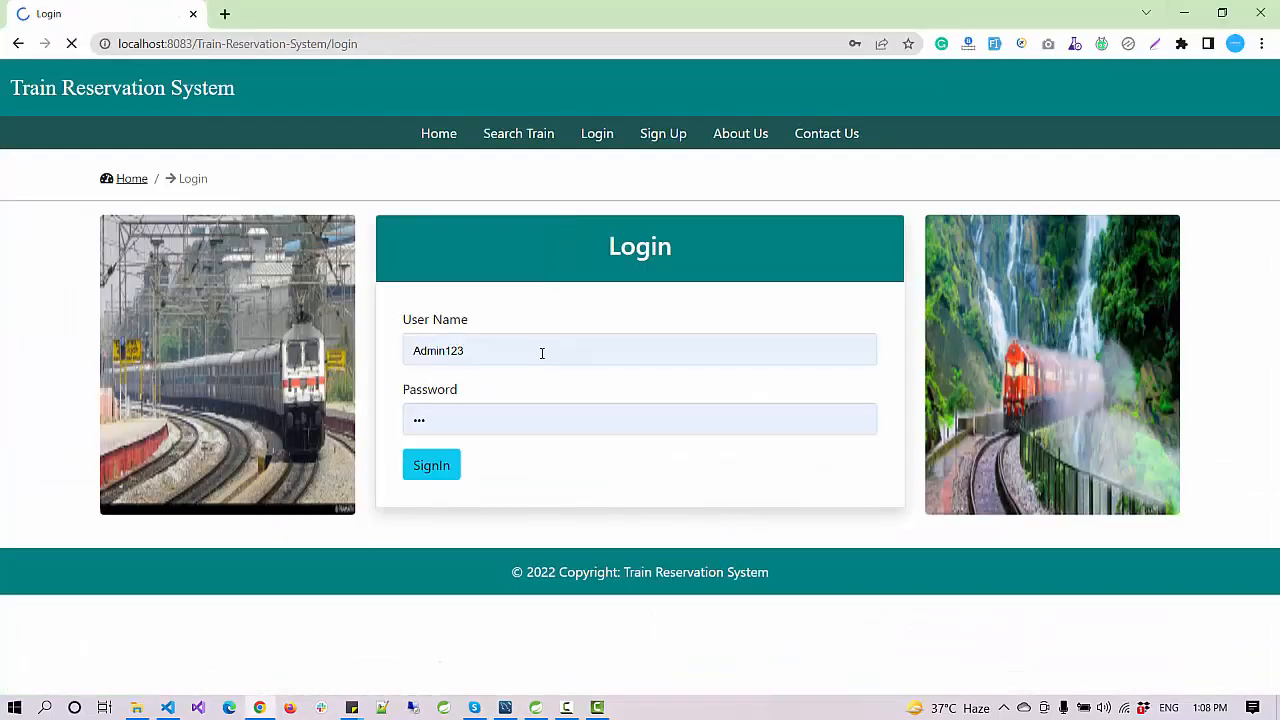
pyautogui.write('new123')
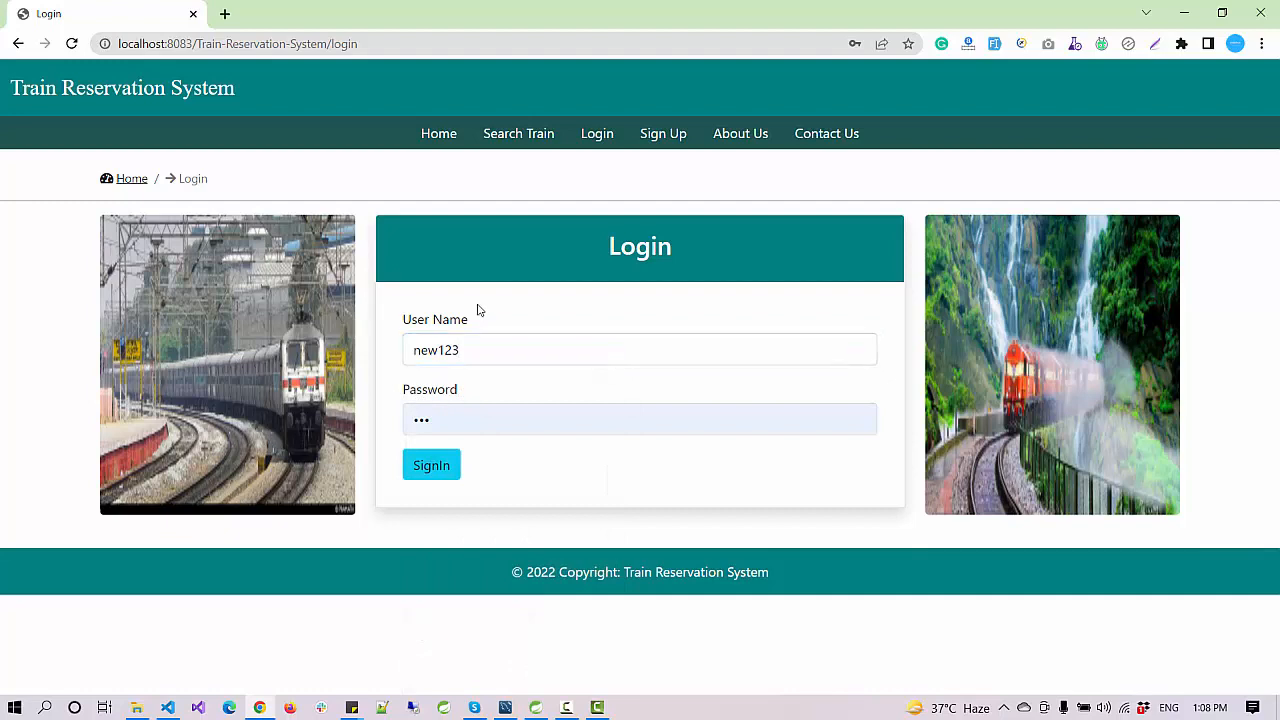
pyautogui.click(640, 420)
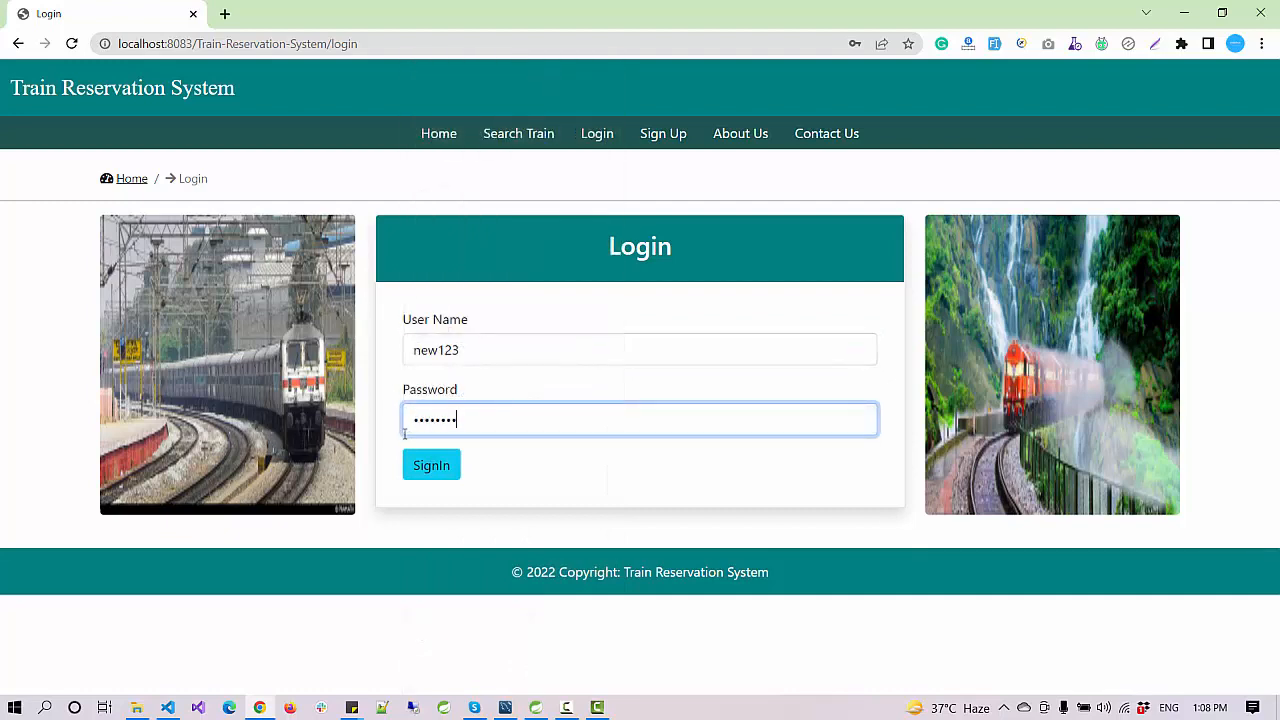
pyautogui.click(432, 464)
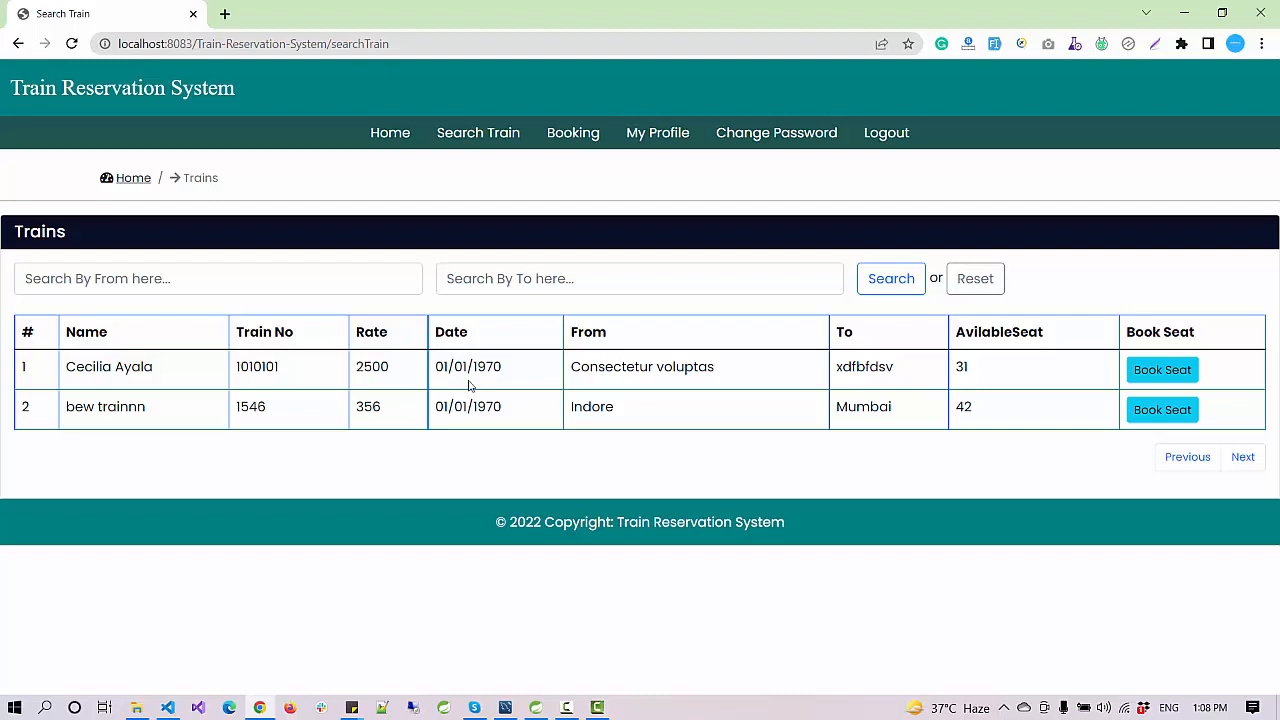
pyautogui.moveTo(172, 390)
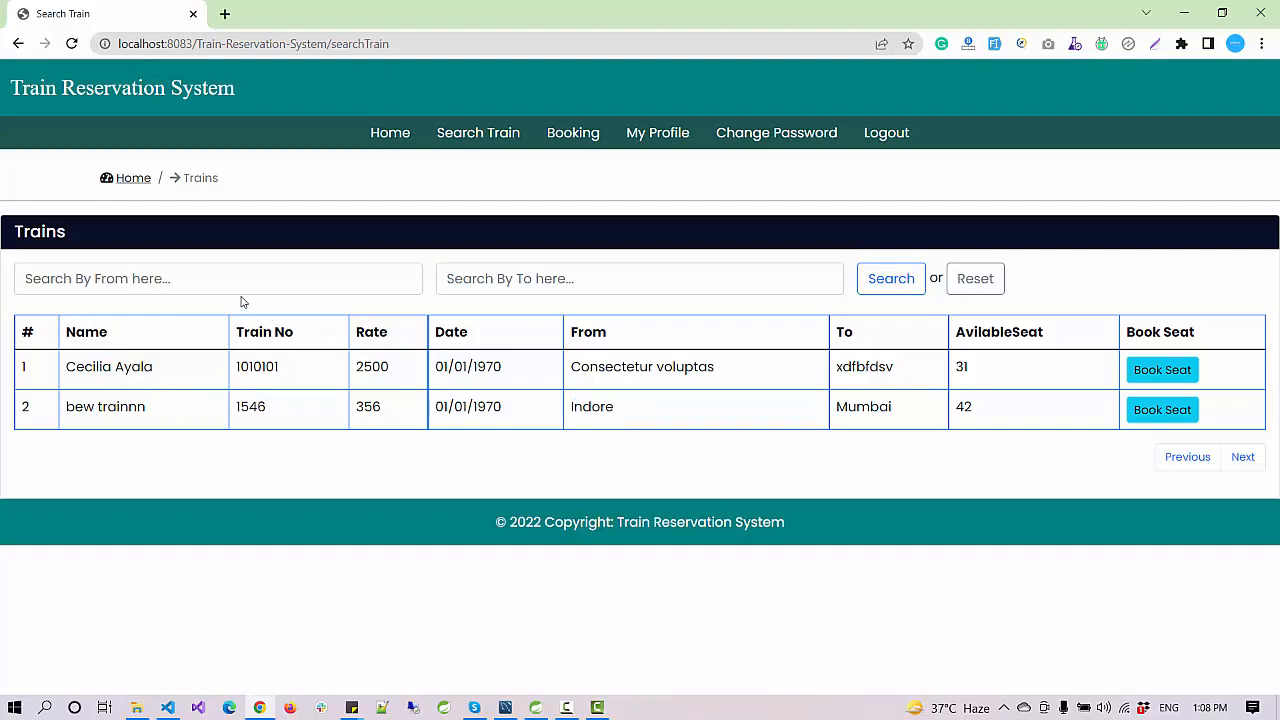
# Search trains from Indore to Mumbai, narrowing the list to 'bew trainnn' with 42 seats
pyautogui.write('Indore')
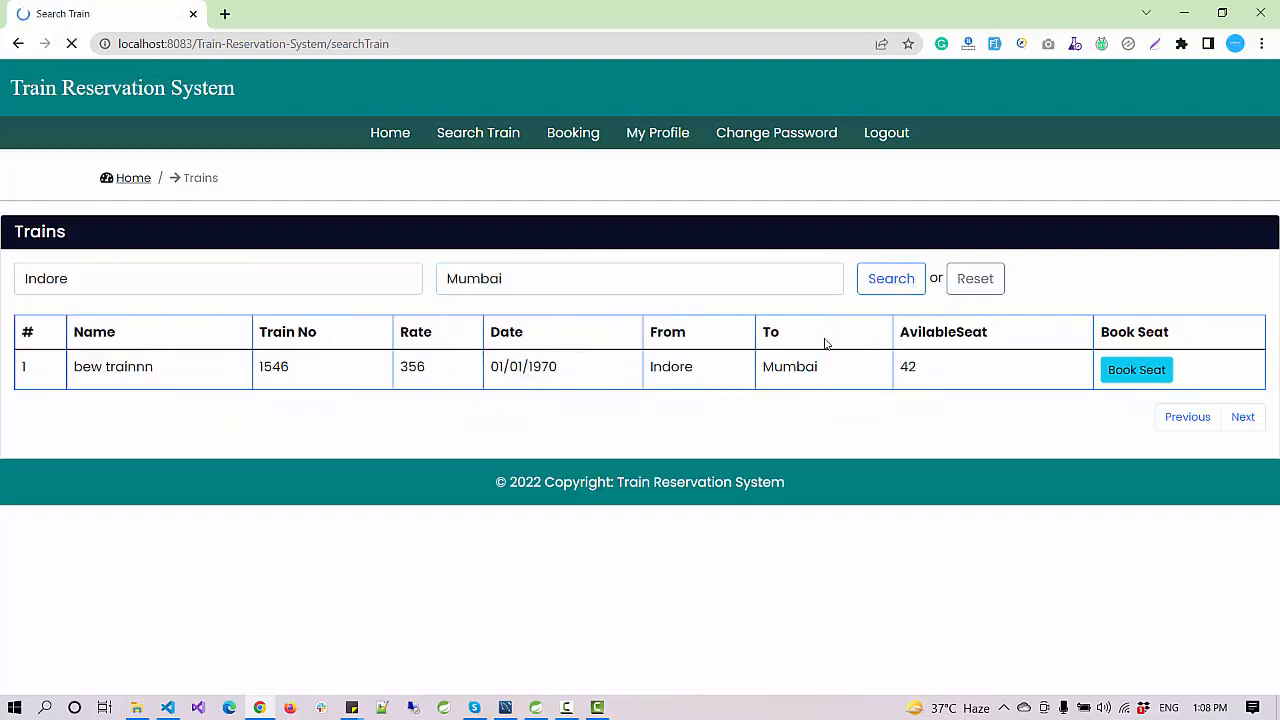
pyautogui.click(976, 278)
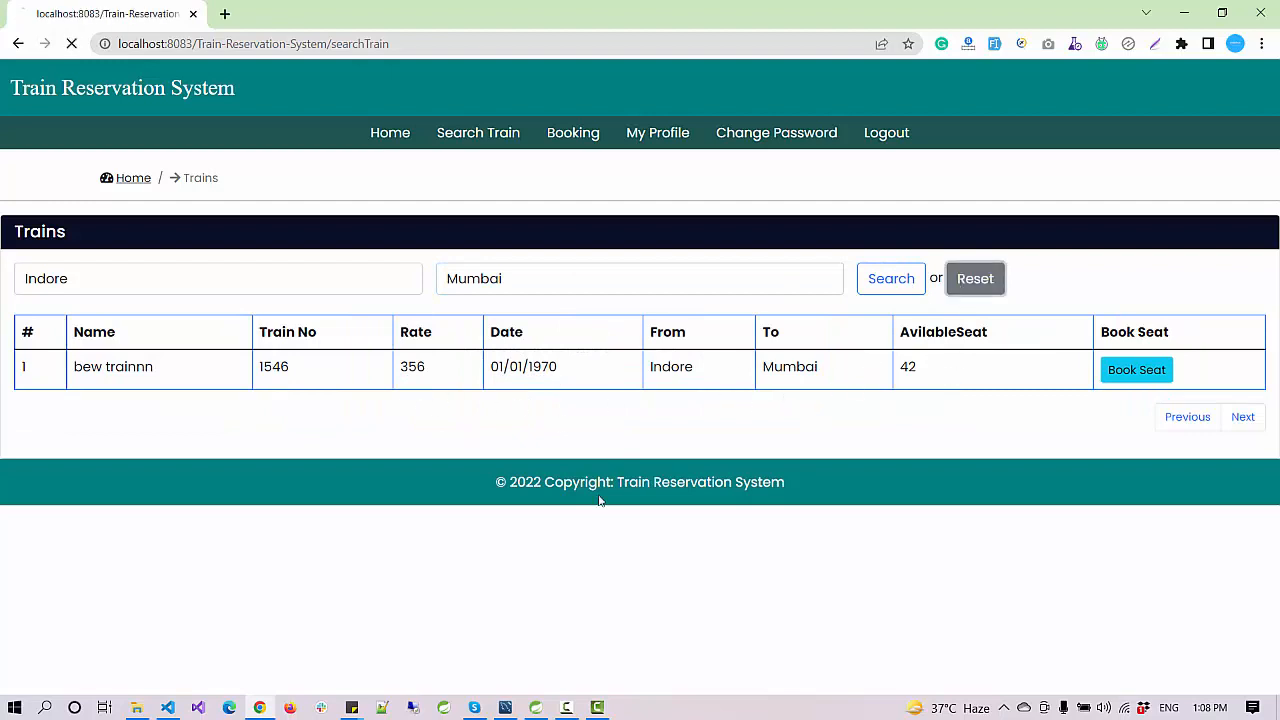
# Reach the booking form for 'bew trainnn' from the train list
pyautogui.click(1136, 368)
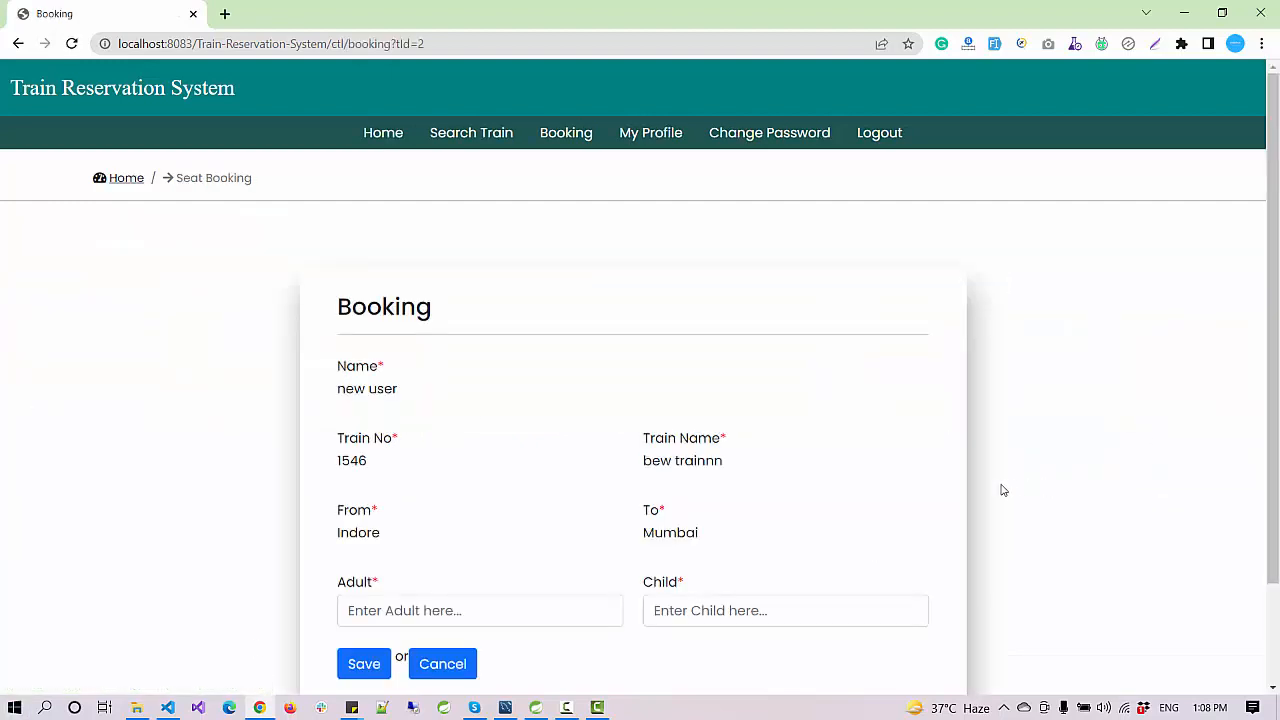
pyautogui.click(478, 132)
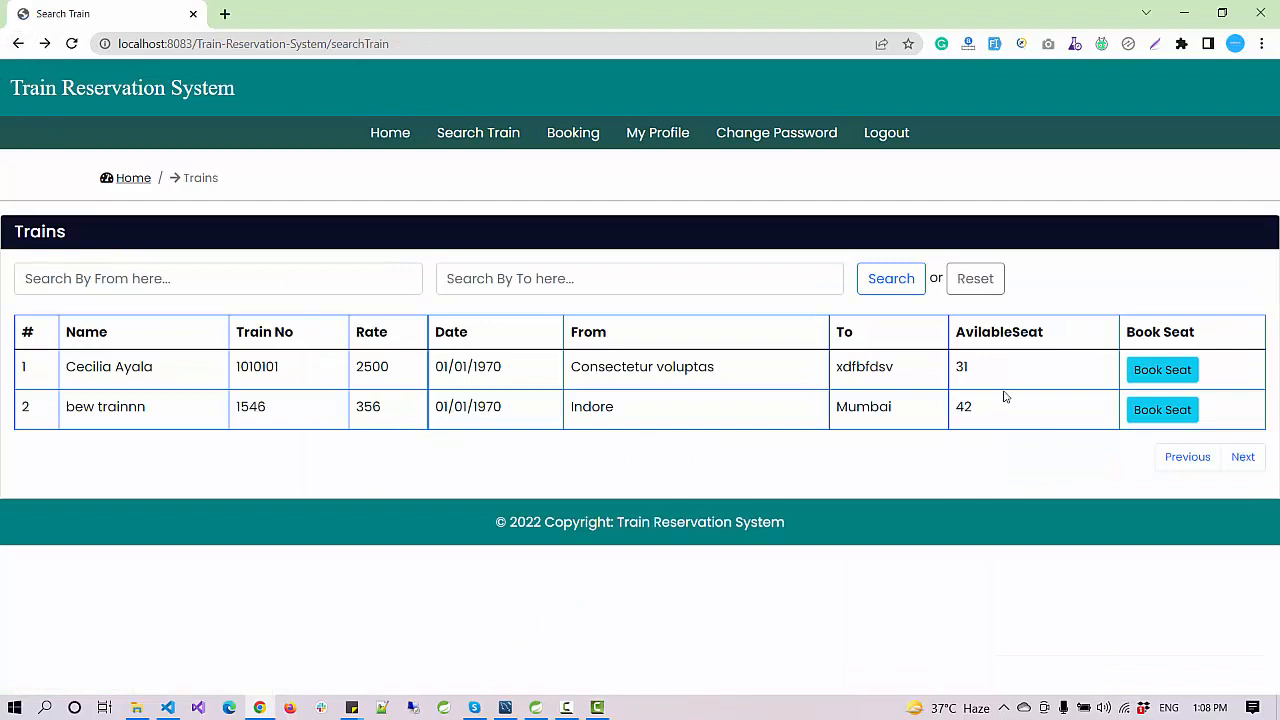
pyautogui.click(1162, 408)
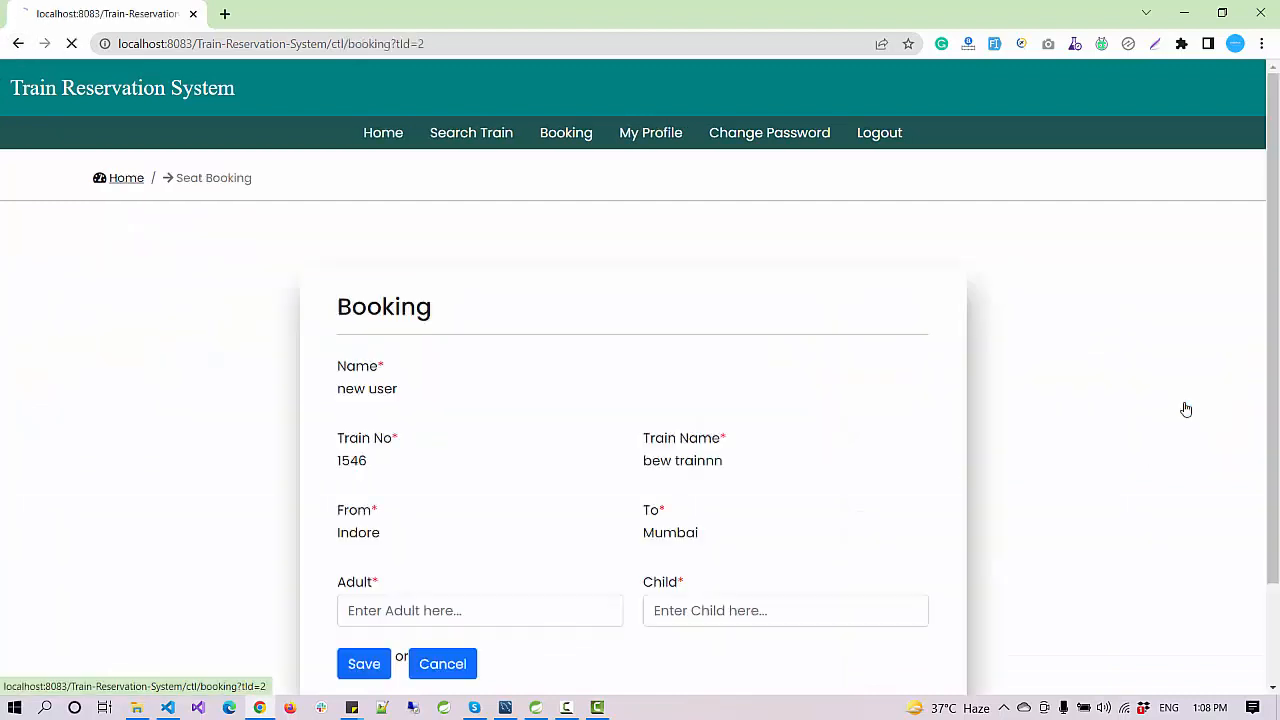
pyautogui.scroll(-3)
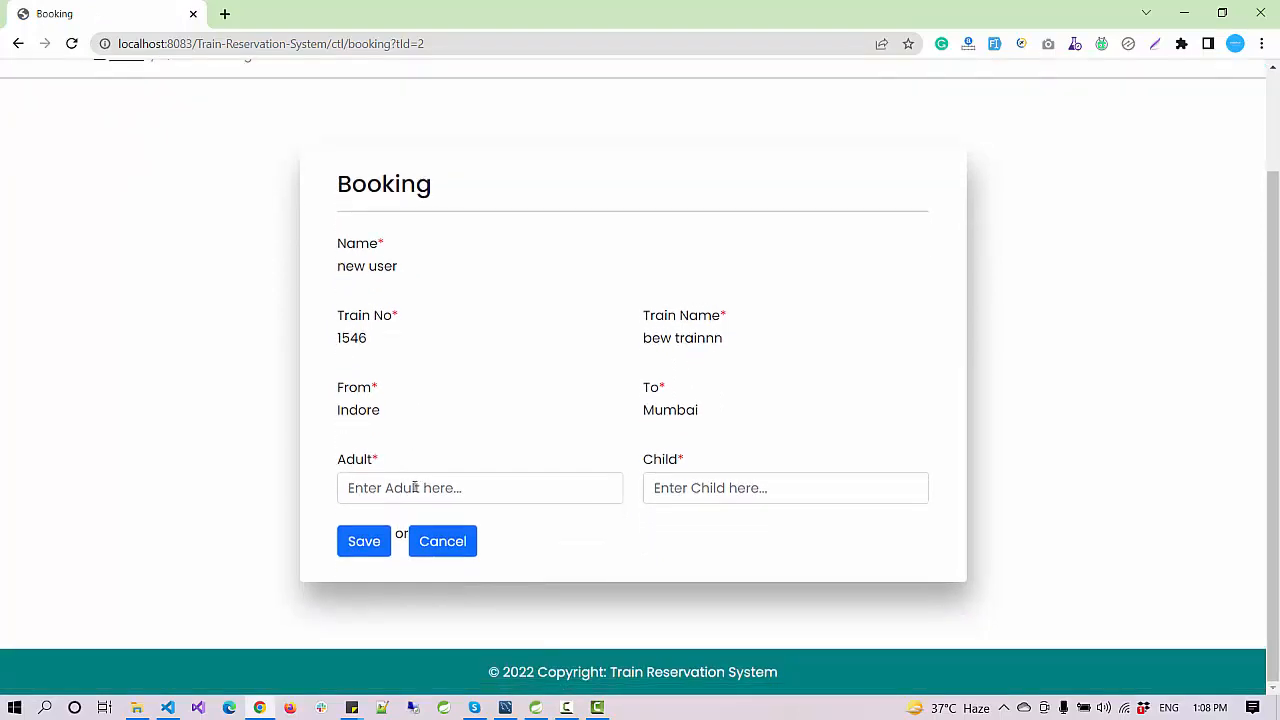
# Book 1 adult and 1 child on 'bew trainnn', producing invoice I000002
pyautogui.write('2')
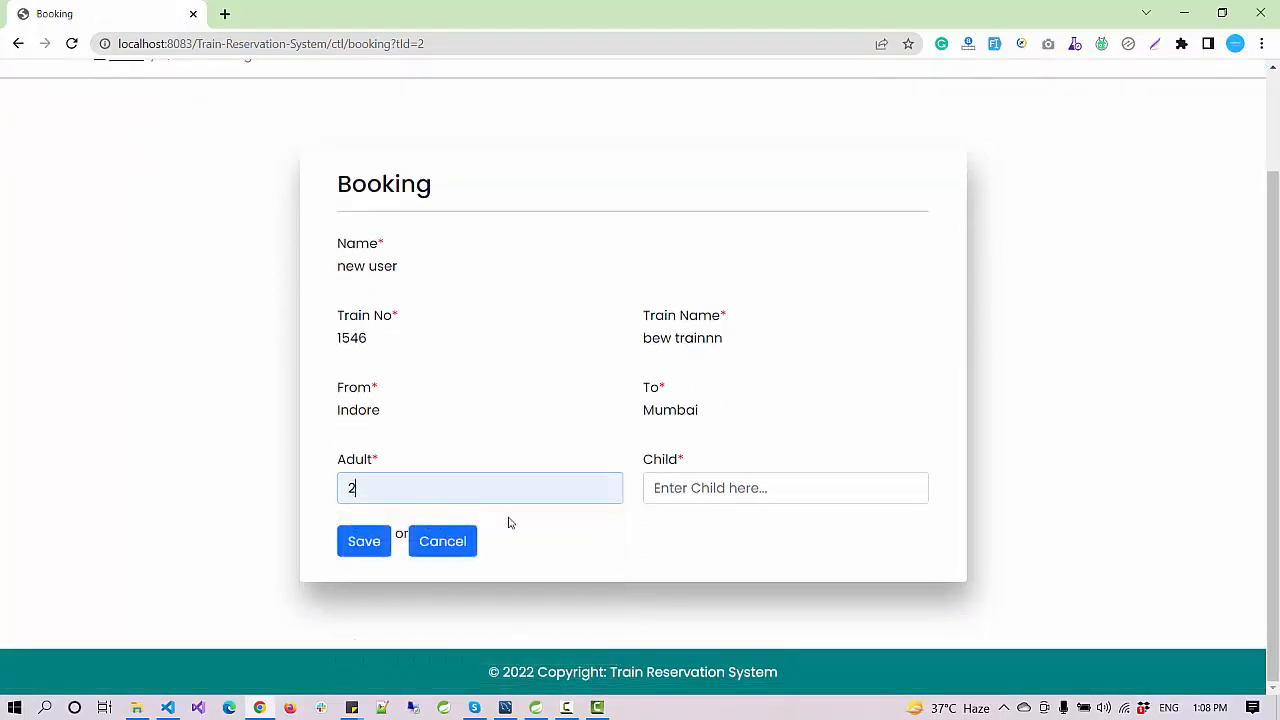
pyautogui.write('1')
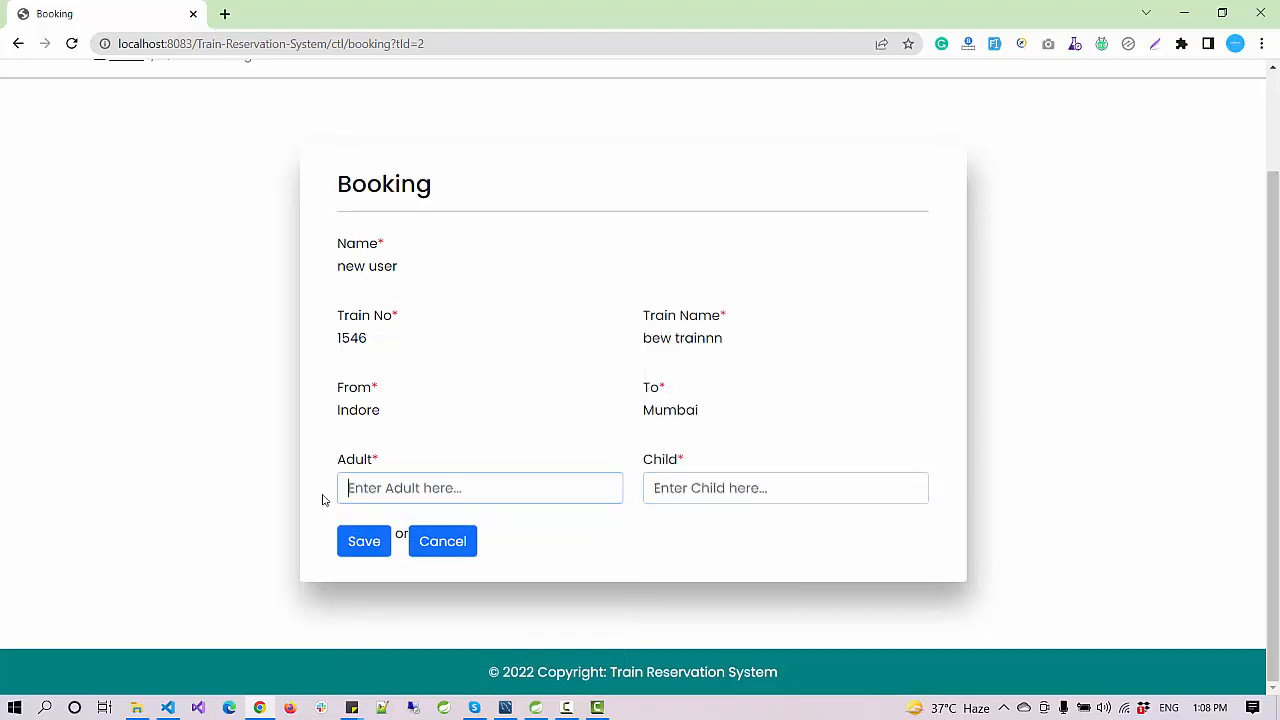
pyautogui.write('1')
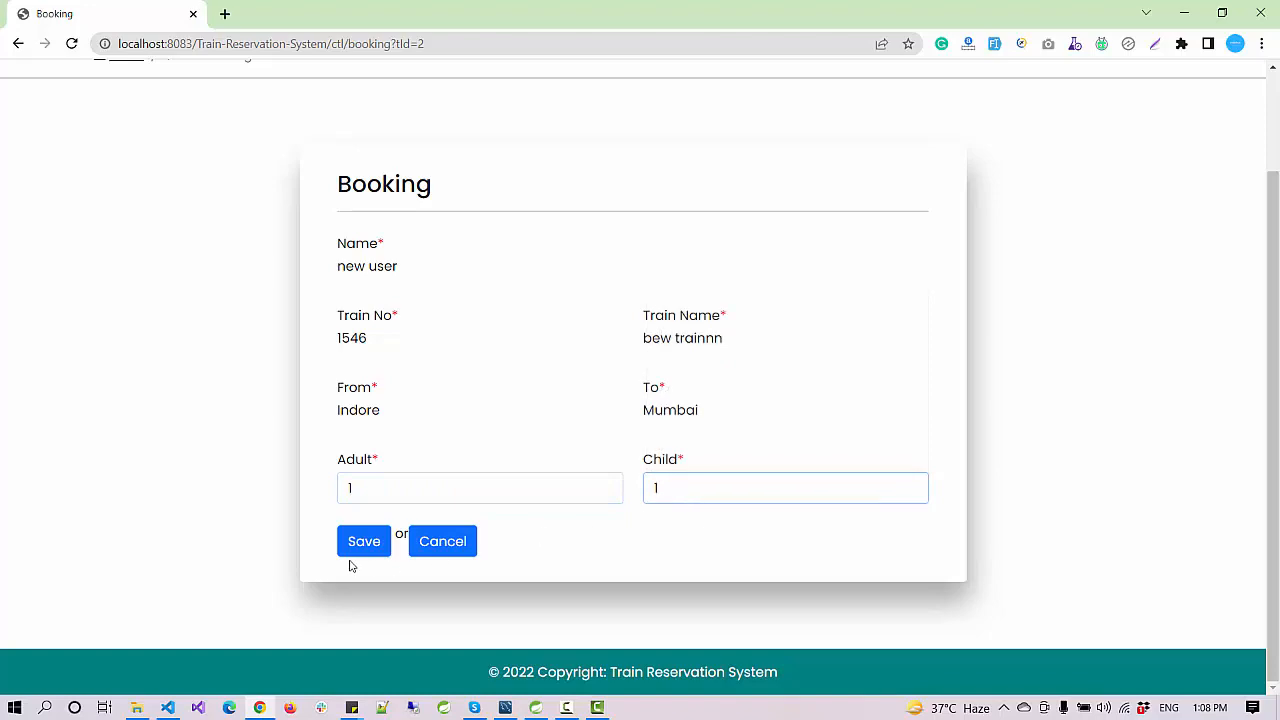
pyautogui.click(364, 540)
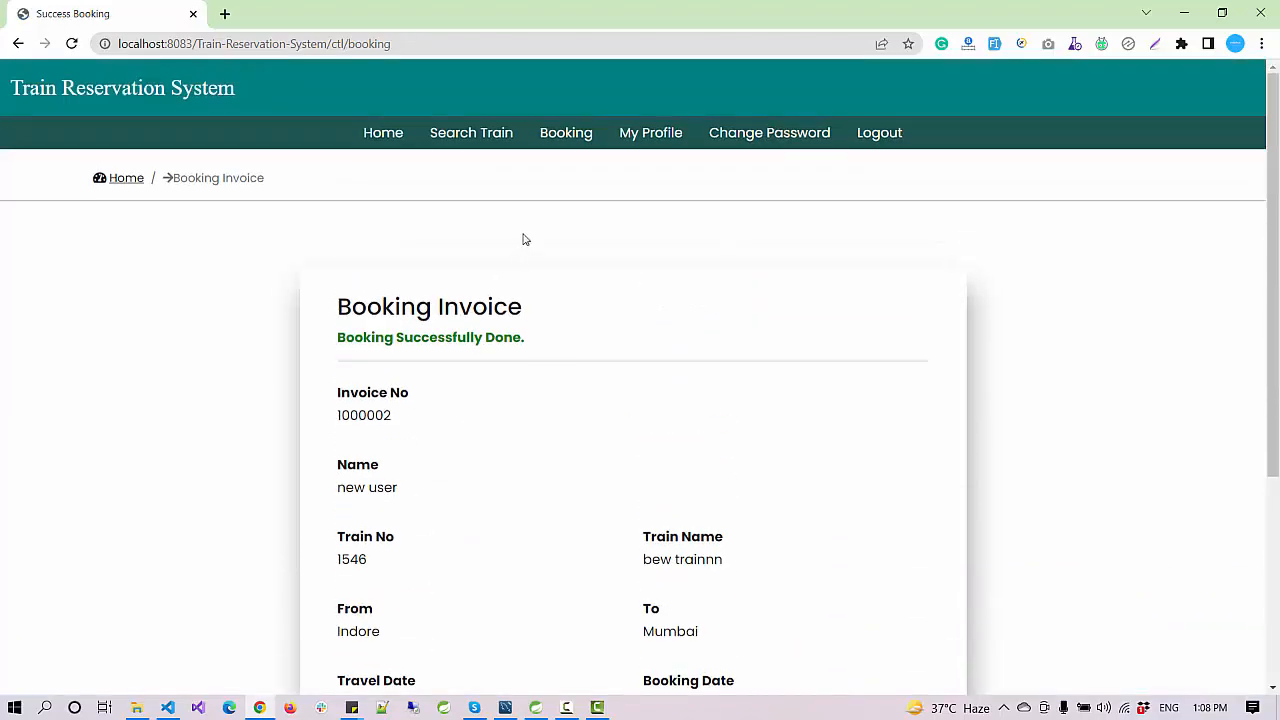
# Return to the train list, where 'bew trainnn' now shows 40 available seats
pyautogui.click(472, 132)
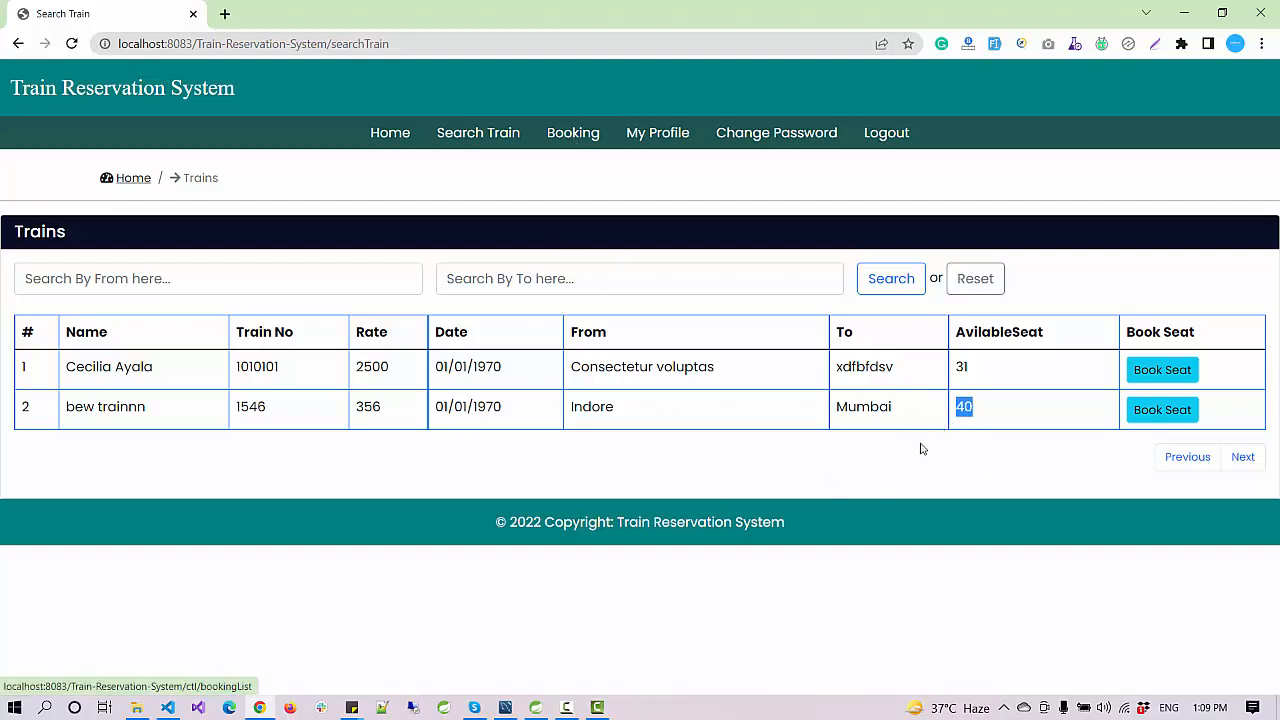
pyautogui.moveTo(612, 160)
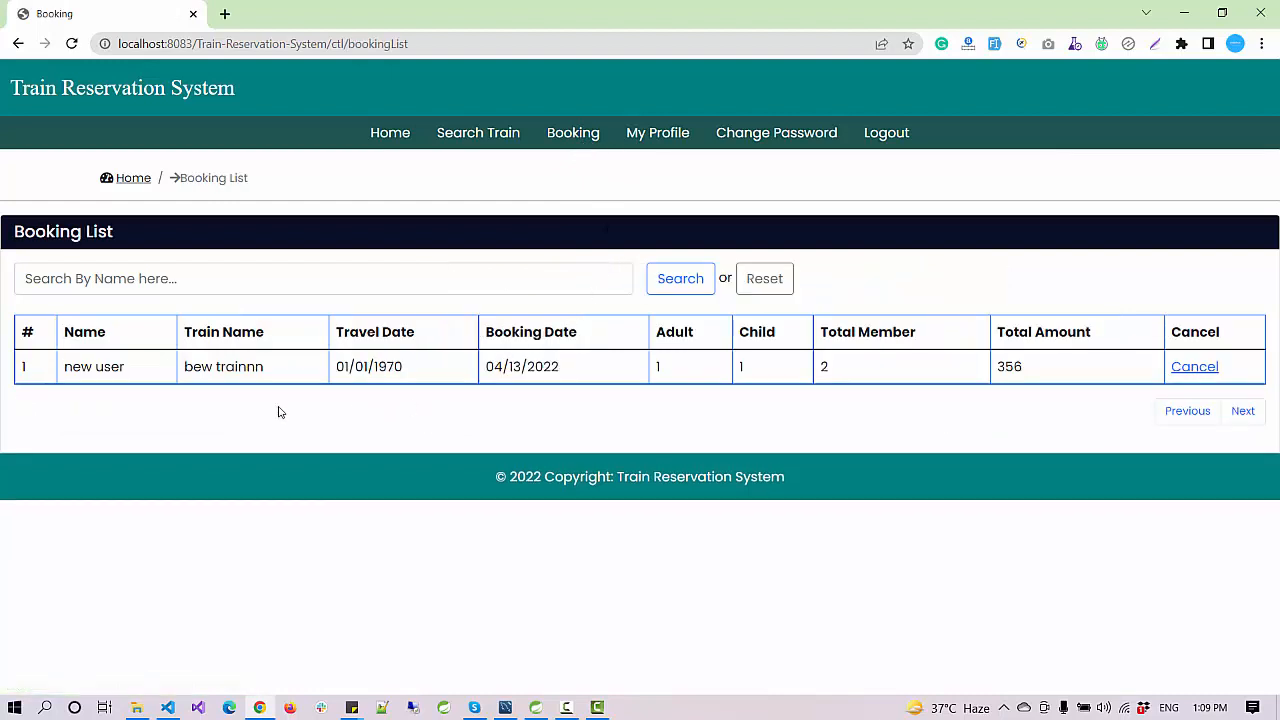
pyautogui.moveTo(828, 390)
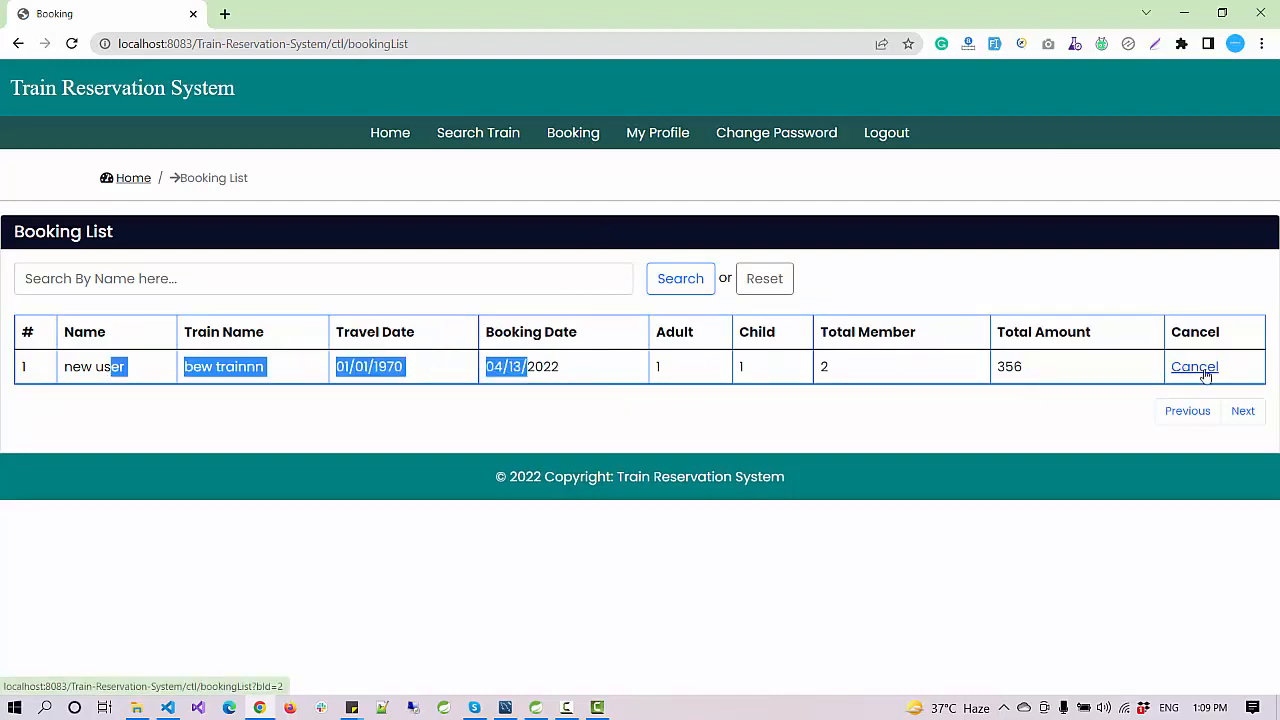
pyautogui.moveTo(828, 280)
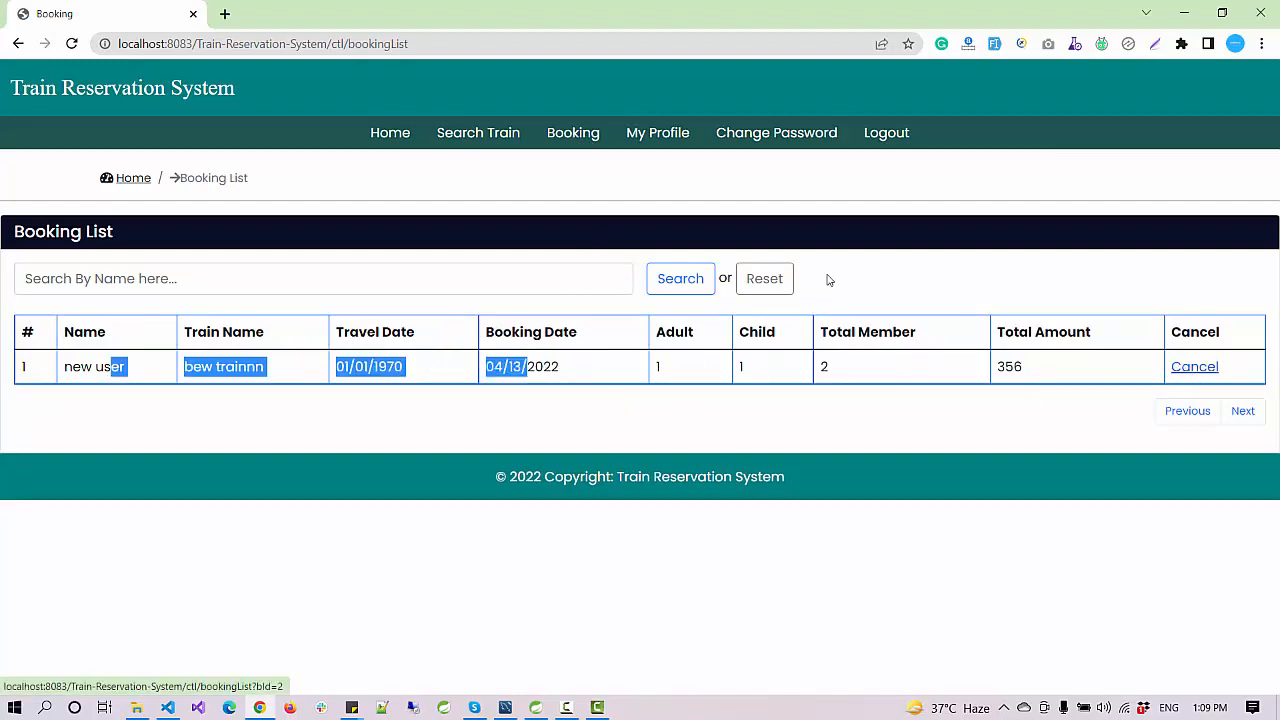
# View the new user's profile and change-password pages, then log out to the public train list
pyautogui.click(650, 132)
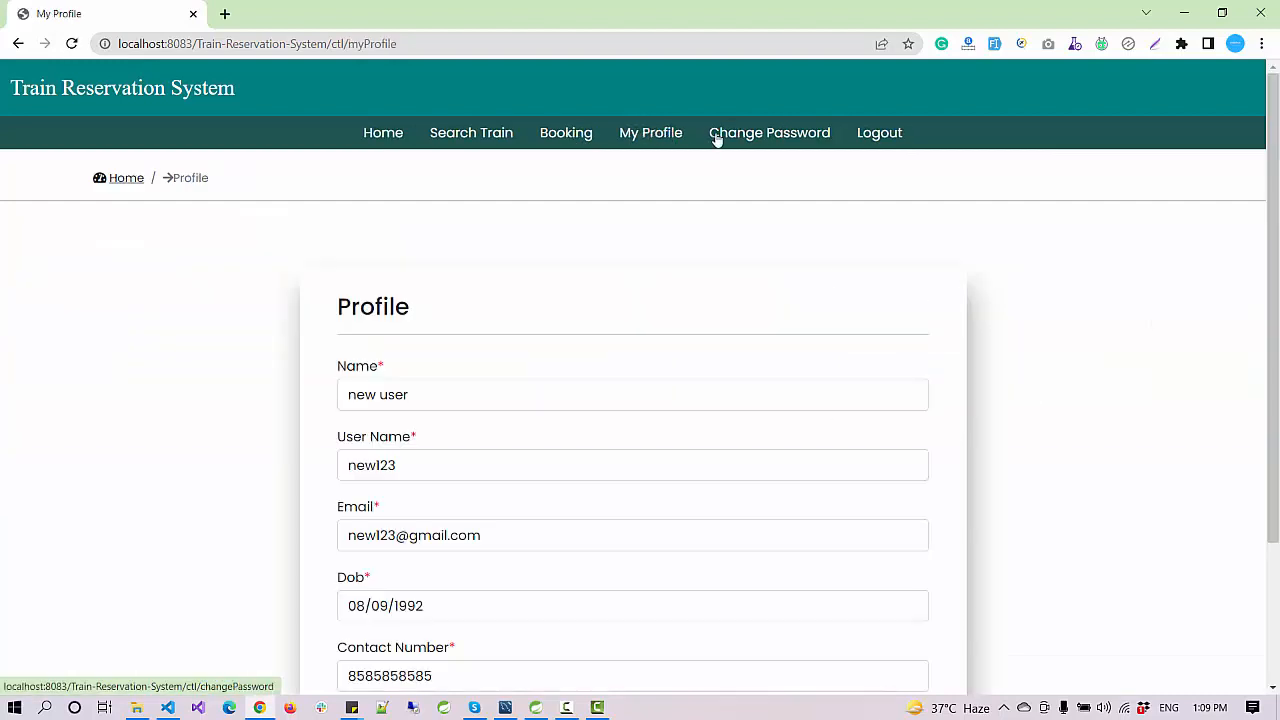
pyautogui.click(768, 132)
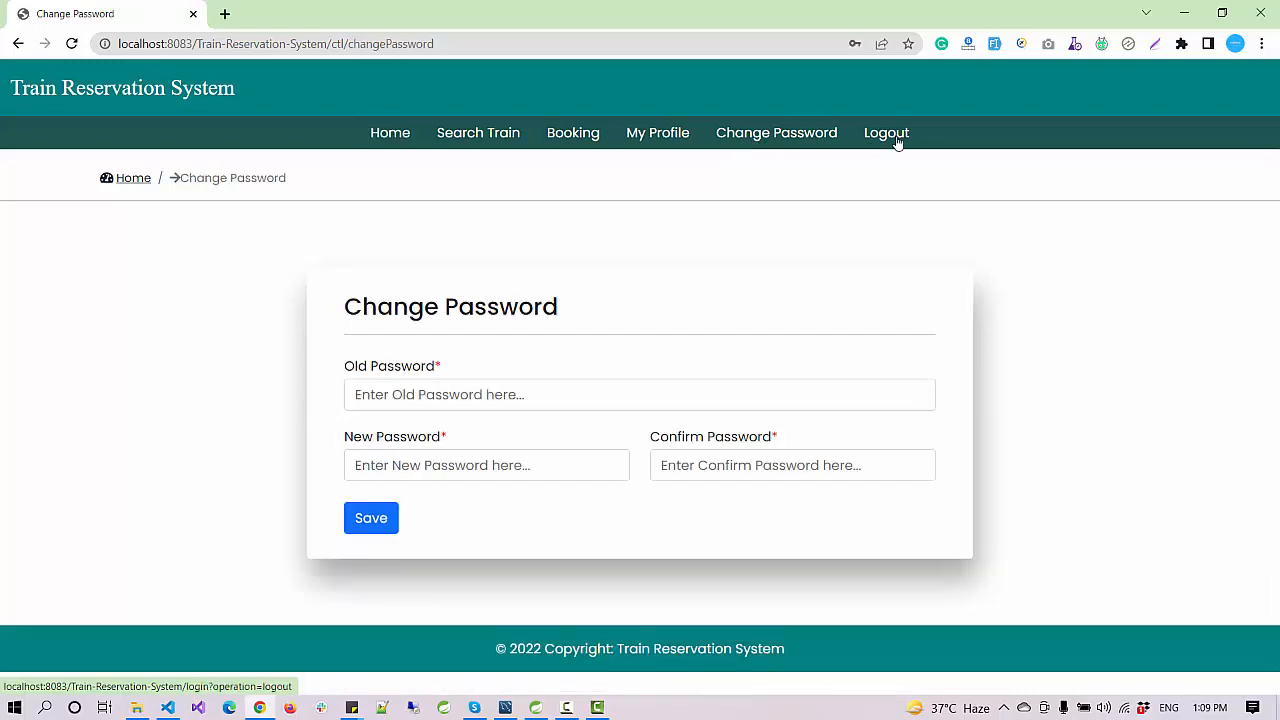
pyautogui.click(886, 132)
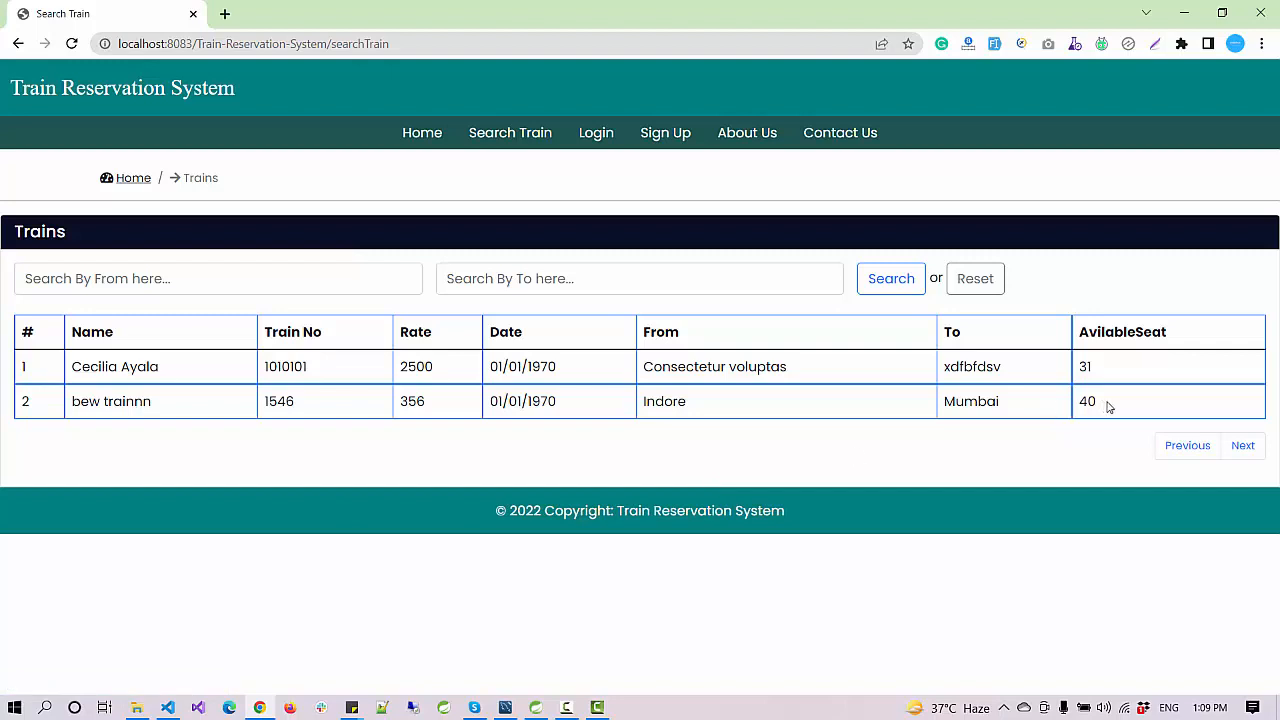
pyautogui.moveTo(784, 432)
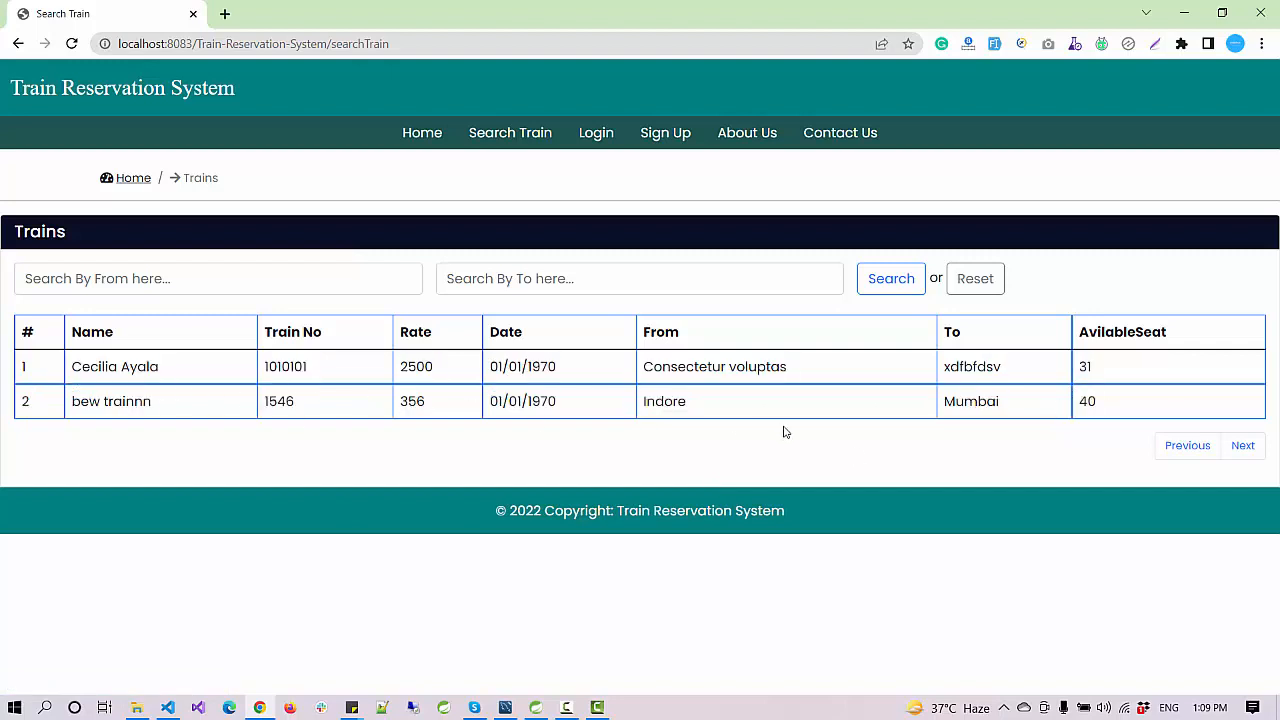
pyautogui.moveTo(640, 452)
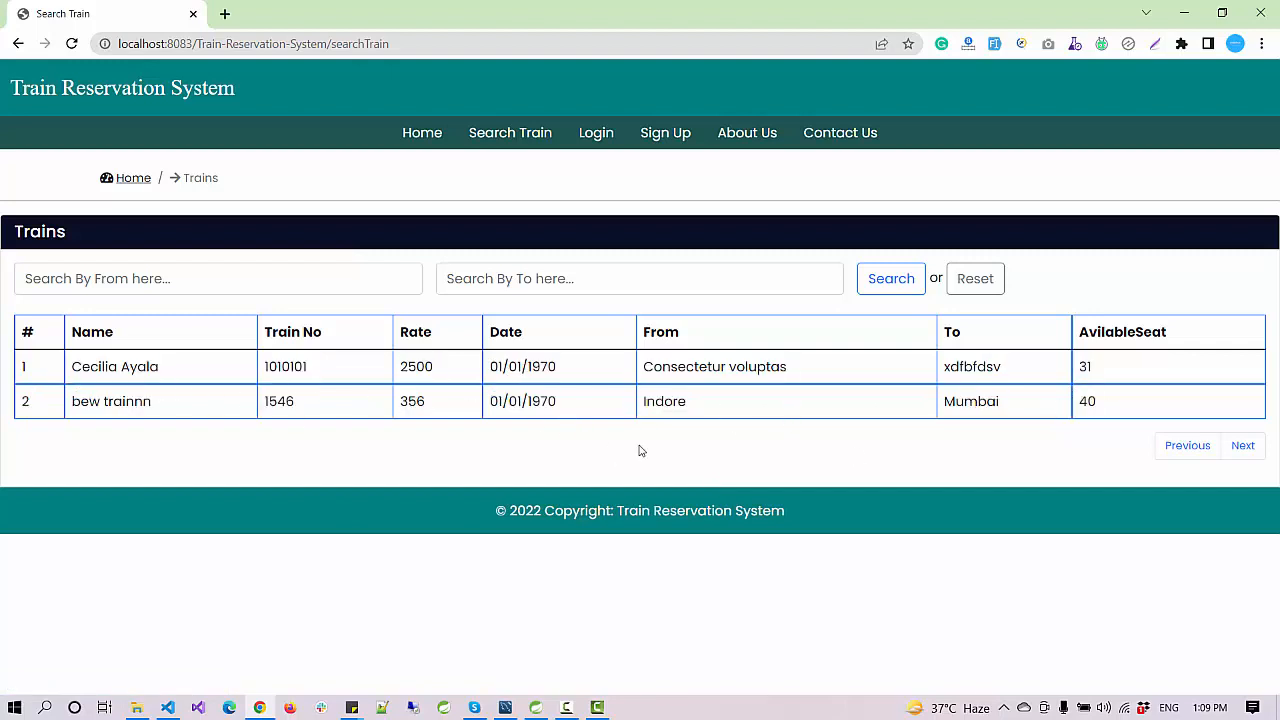